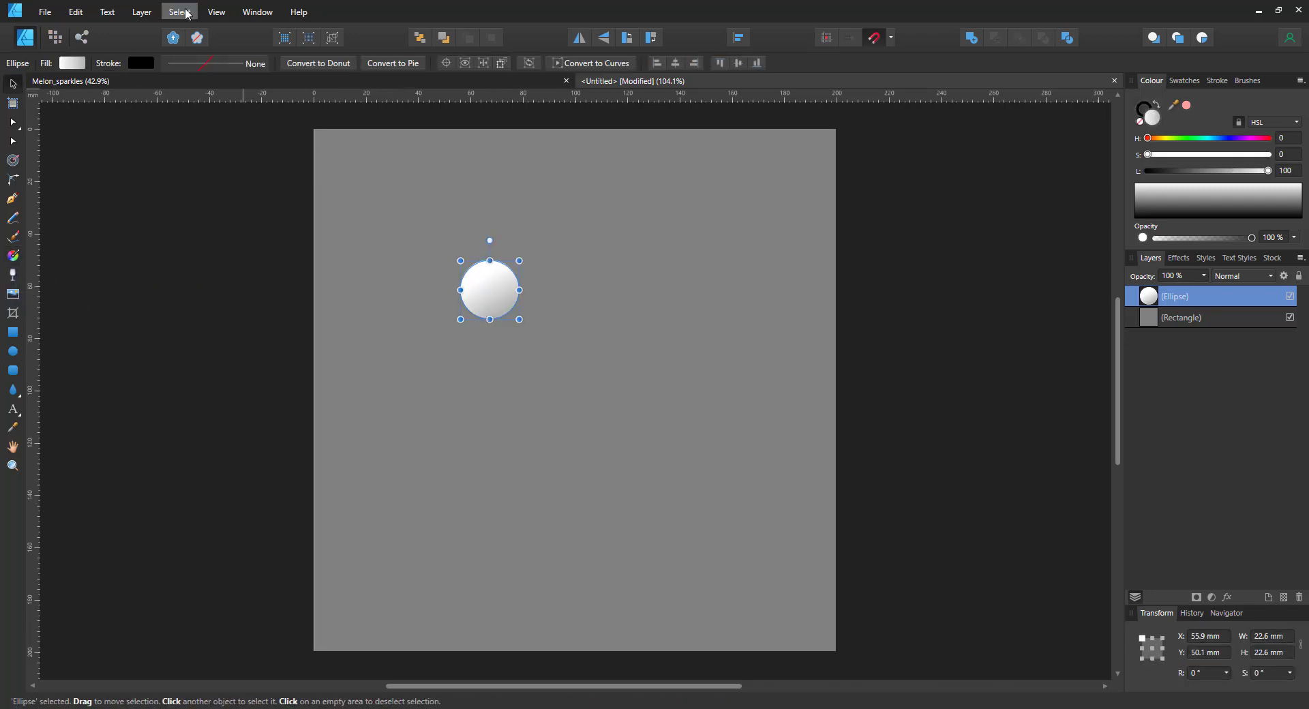
# Show the Symbols panel from View > Studio so the sphere can become a symbol
pyautogui.click(215, 13)
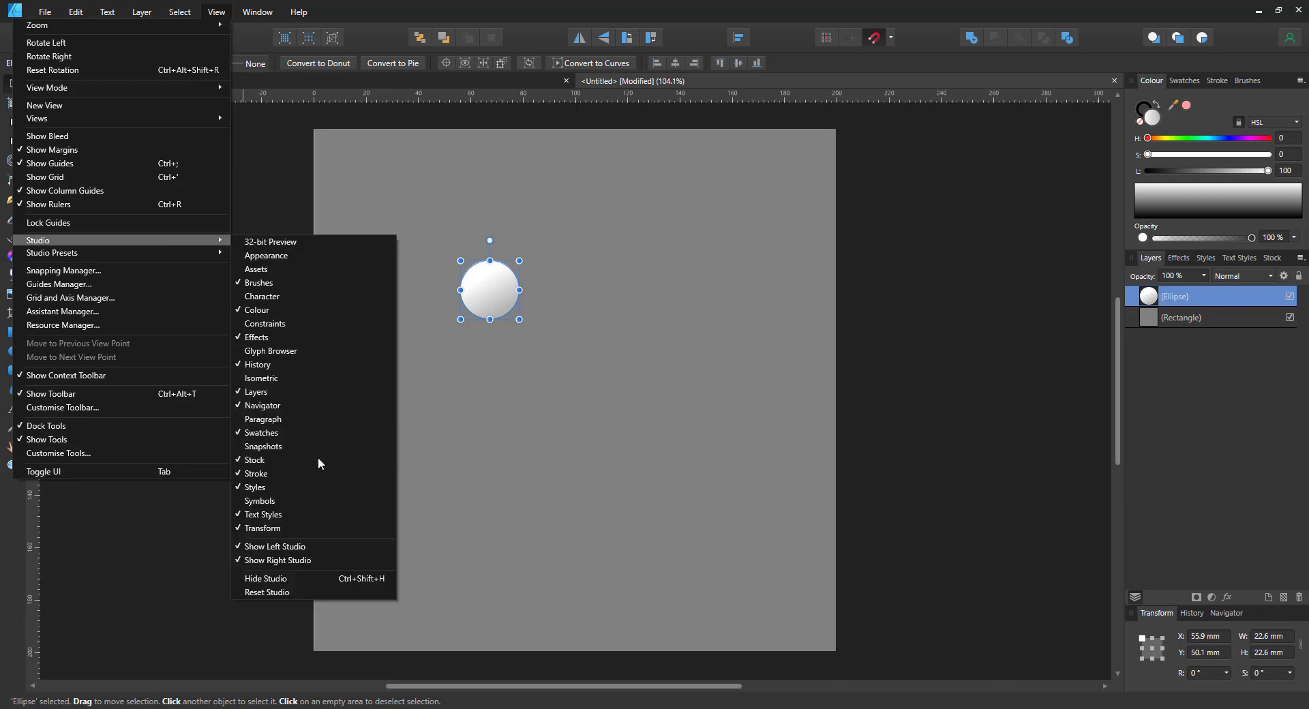
pyautogui.click(260, 500)
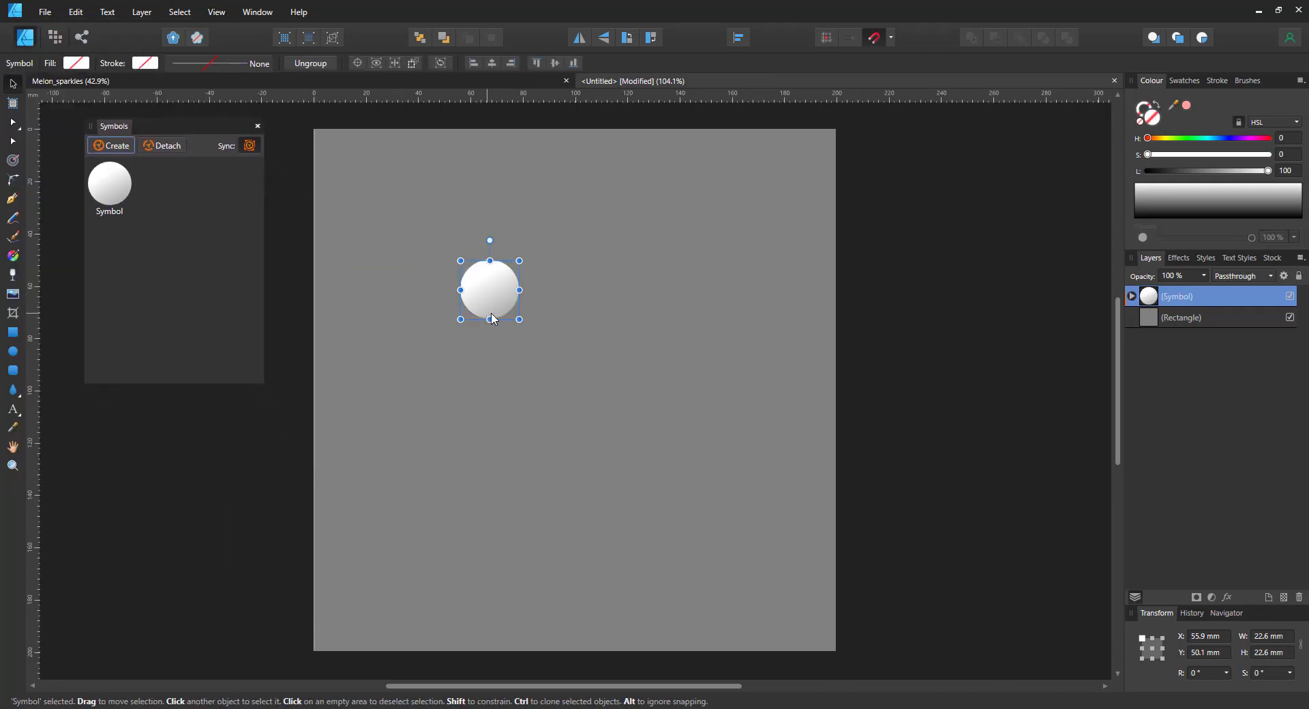
# Ctrl-drag clones of the sphere symbol in varied sizes across the left and centre of the page
pyautogui.moveTo(490, 290); pyautogui.dragTo(548, 311)
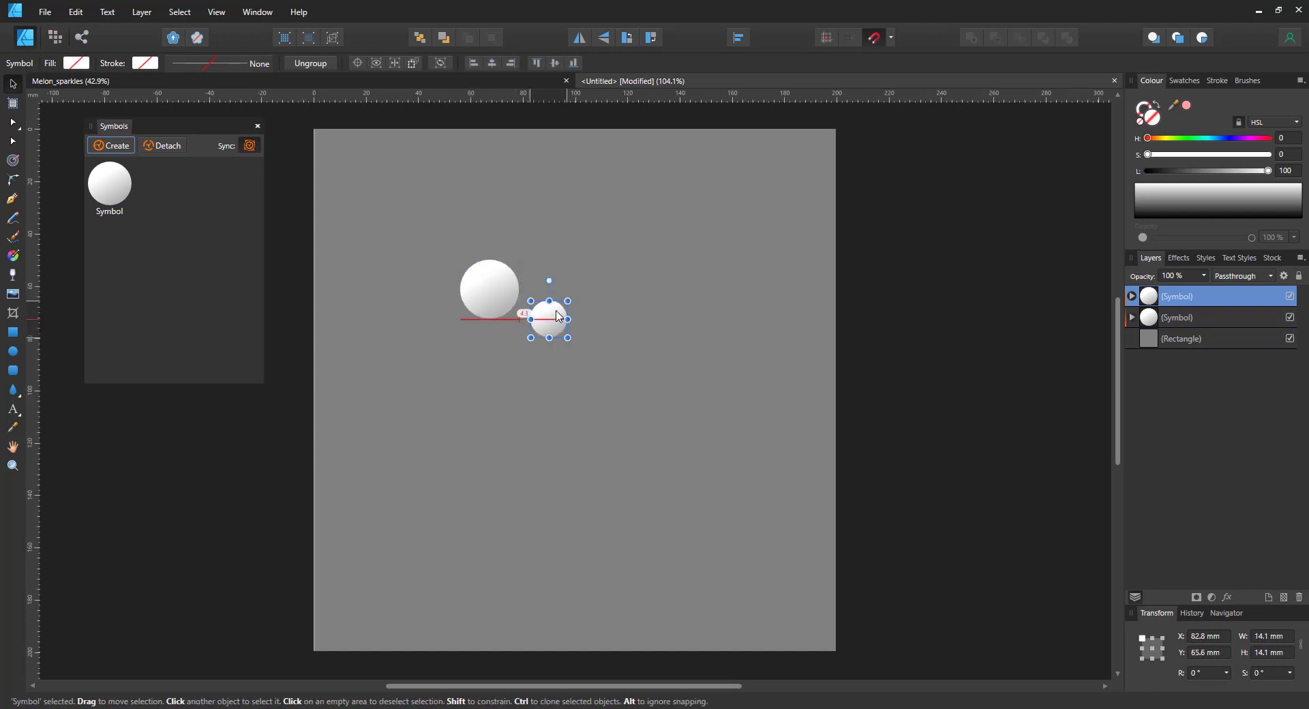
pyautogui.moveTo(547, 318); pyautogui.dragTo(500, 371)
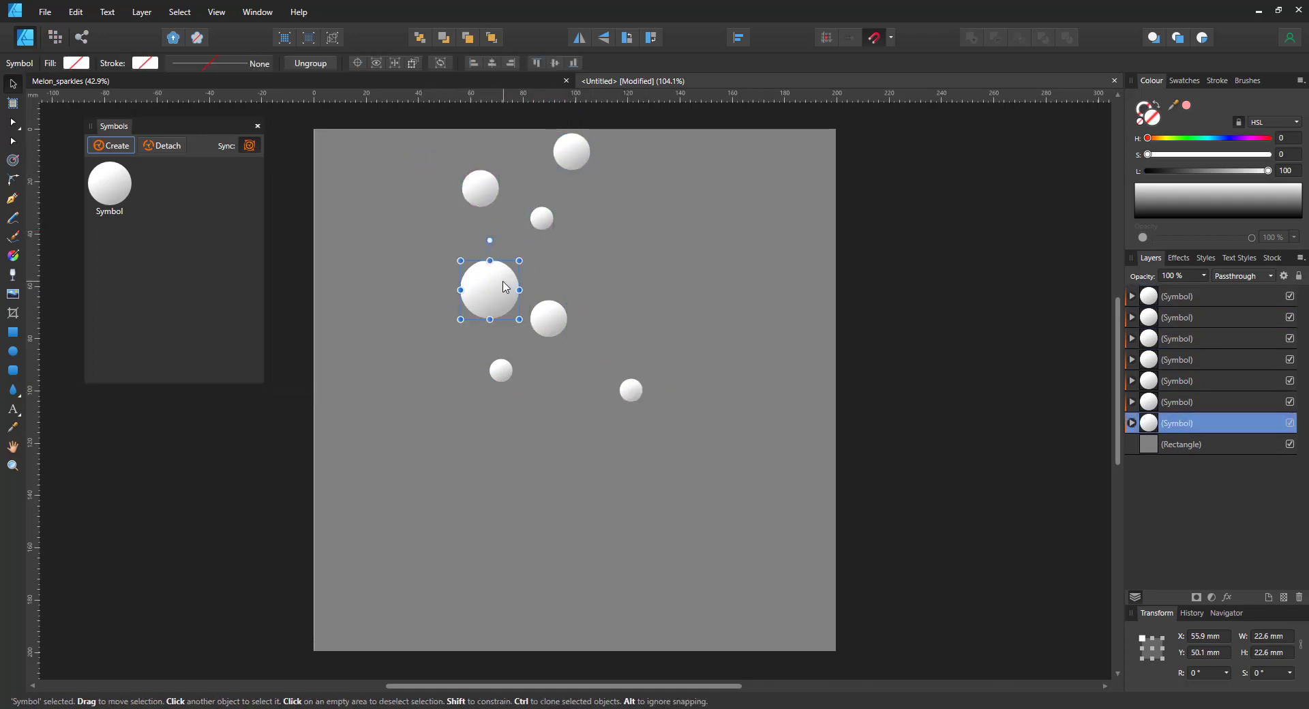
pyautogui.click(630, 390)
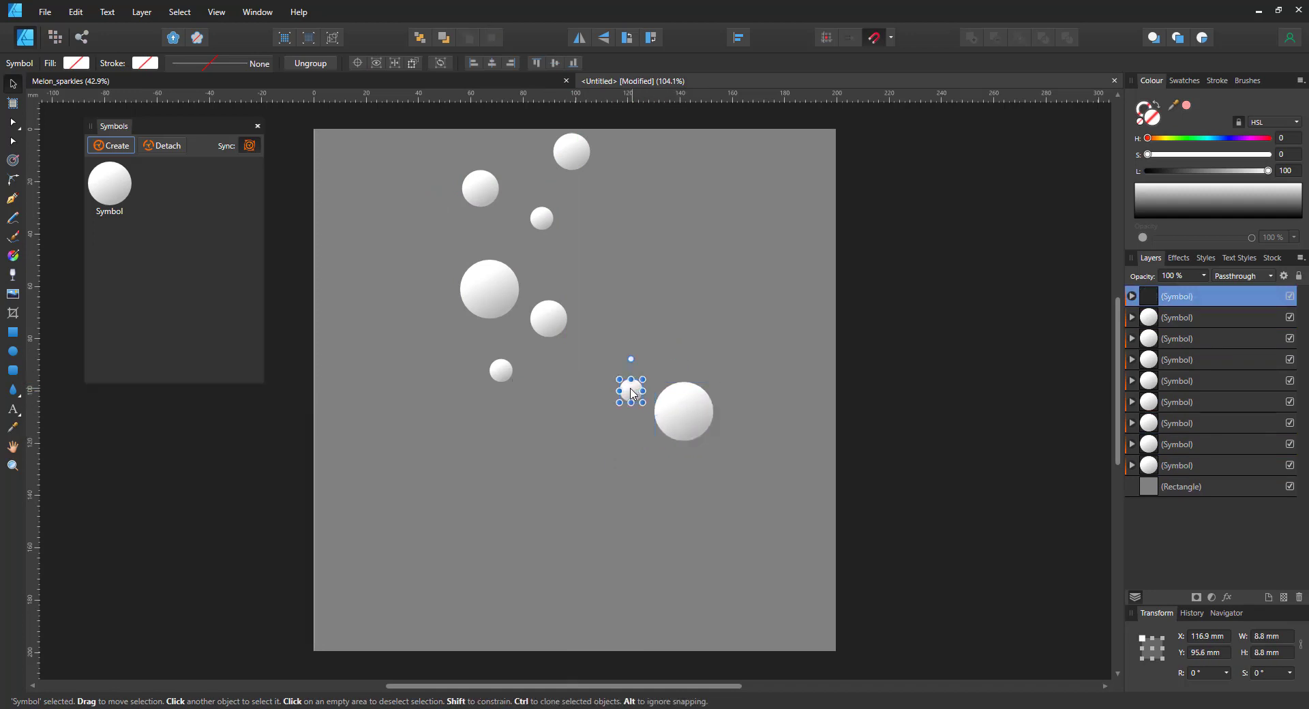
pyautogui.click(548, 317)
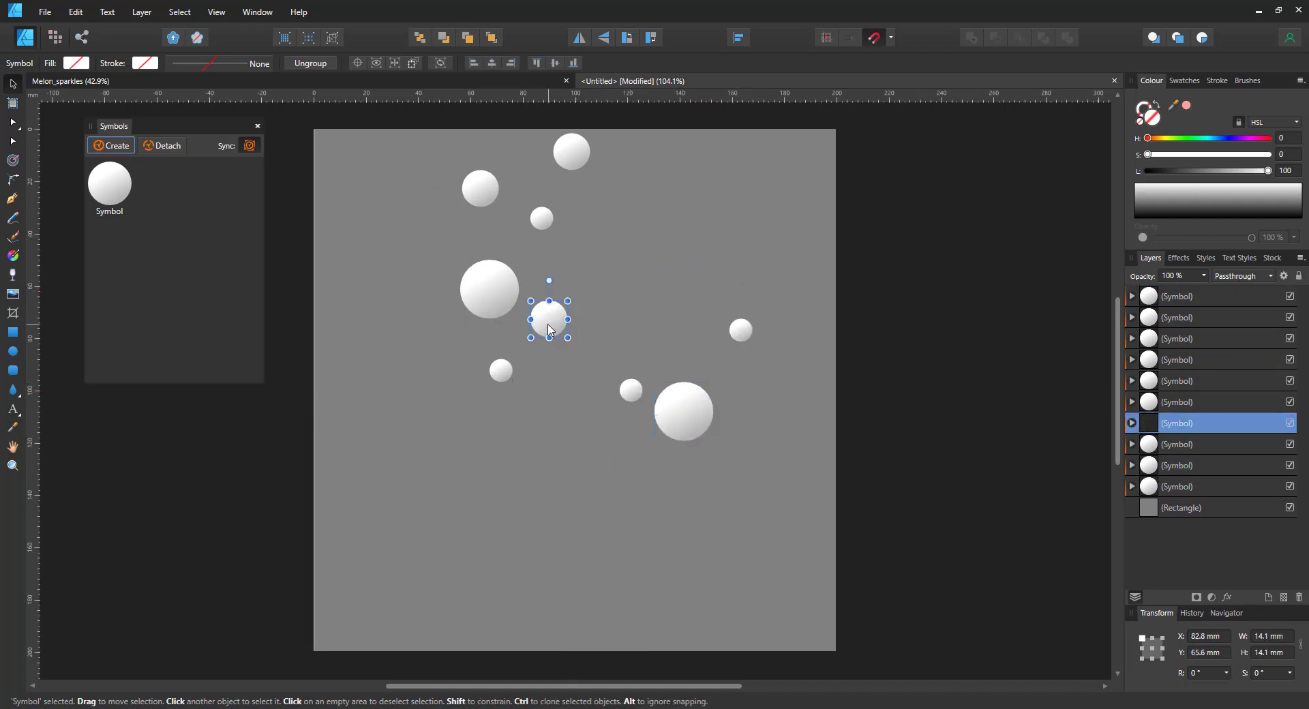
pyautogui.moveTo(548, 318); pyautogui.dragTo(507, 527)
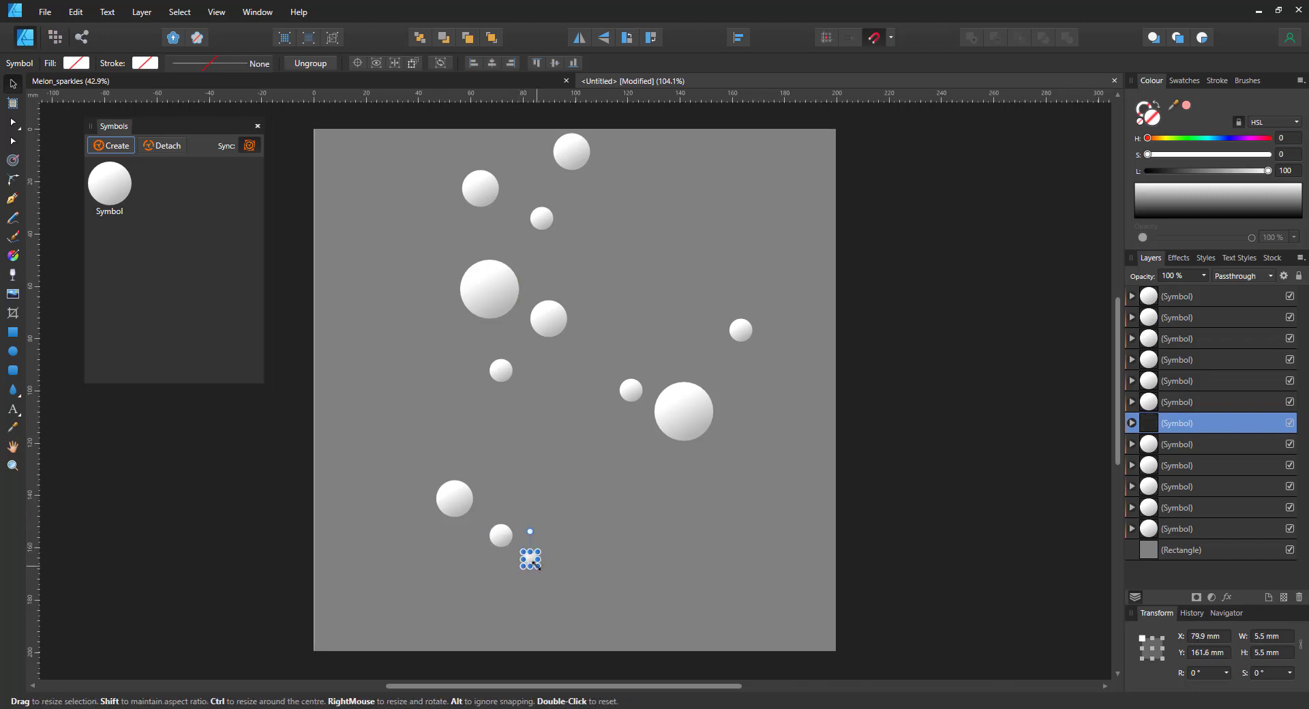
pyautogui.click(683, 410)
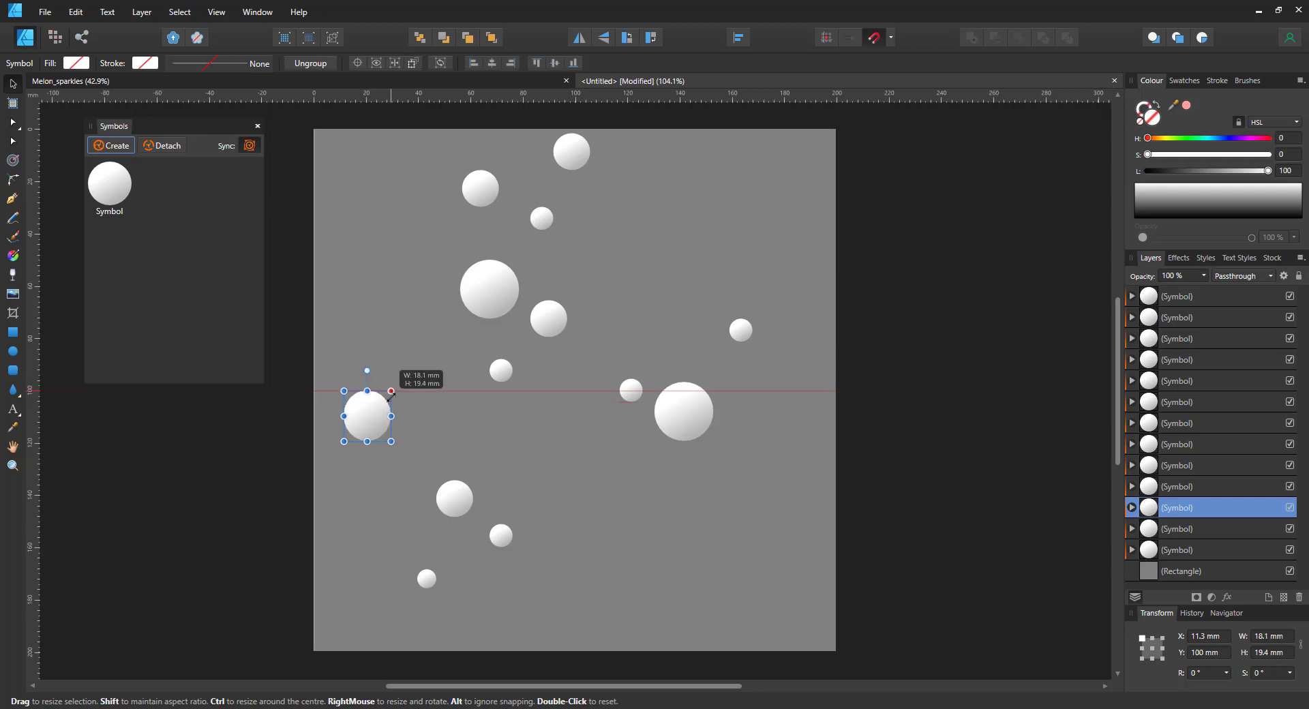
pyautogui.moveTo(390, 390); pyautogui.dragTo(394, 393)
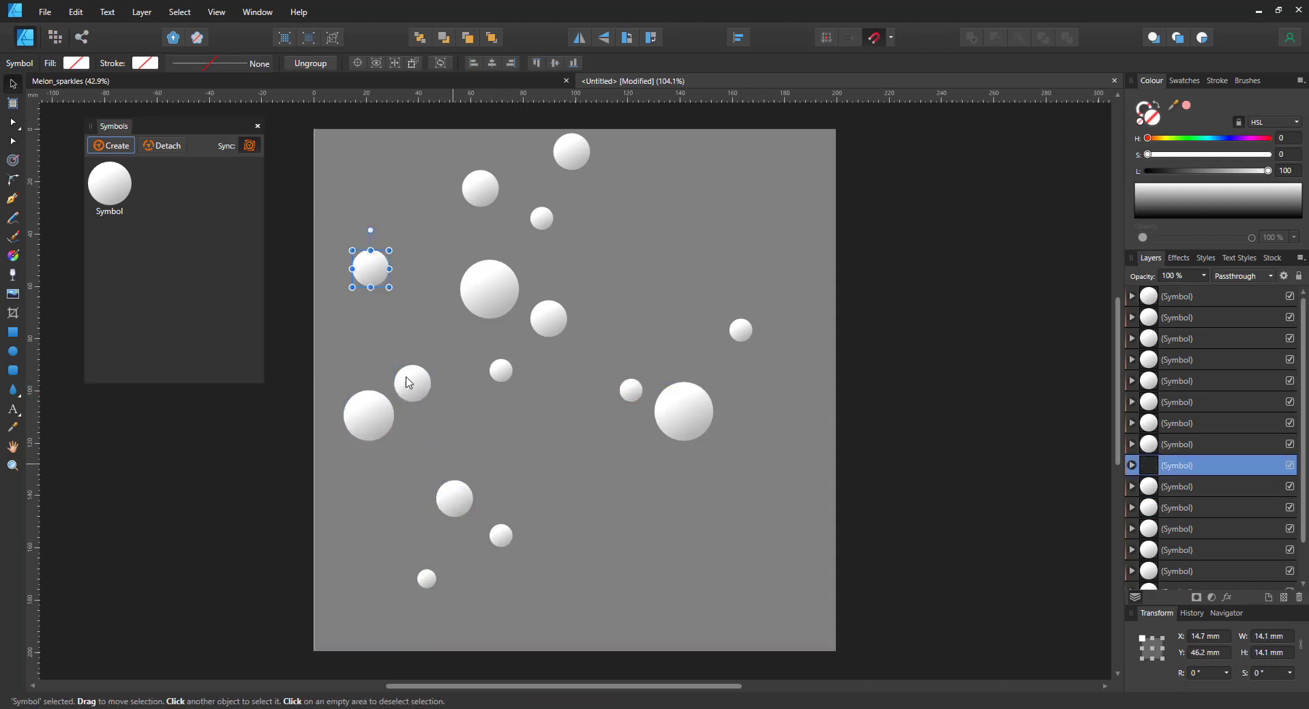
# Scatter more sphere copies toward the lower right and top, then select all 26 spheres
pyautogui.moveTo(369, 268); pyautogui.dragTo(701, 488)
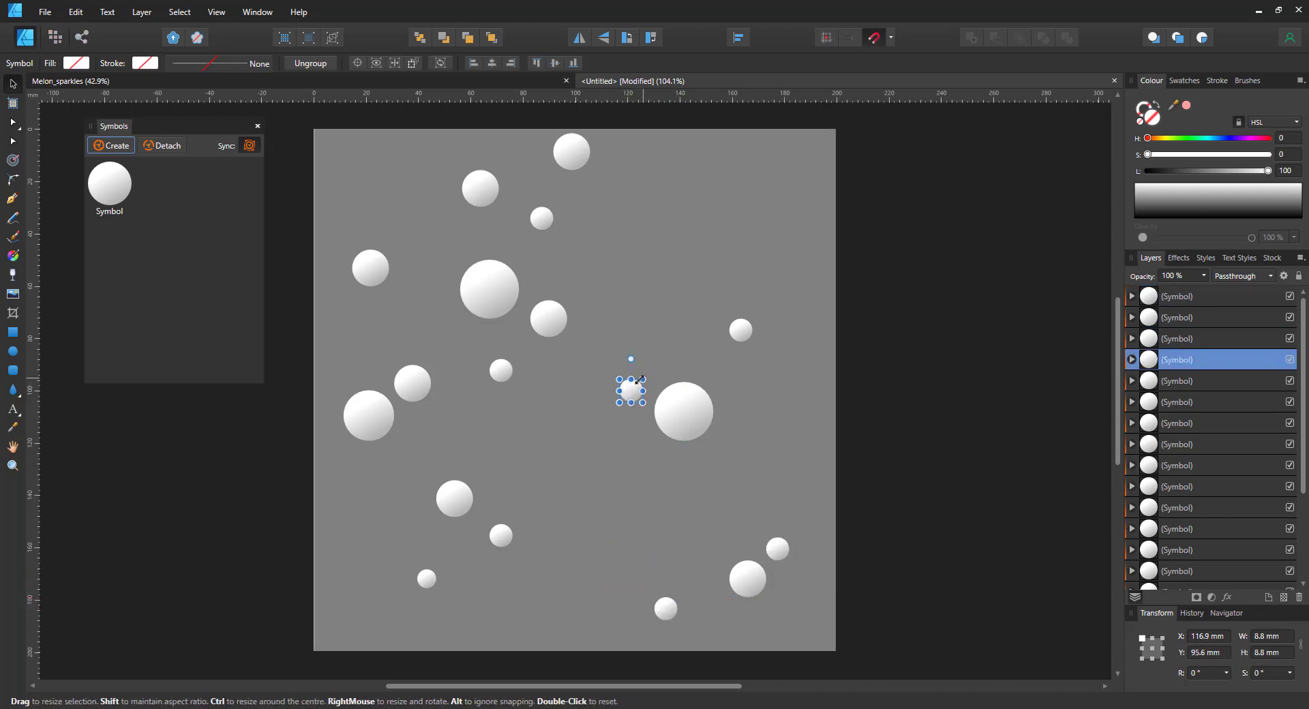
pyautogui.moveTo(630, 389); pyautogui.dragTo(636, 428)
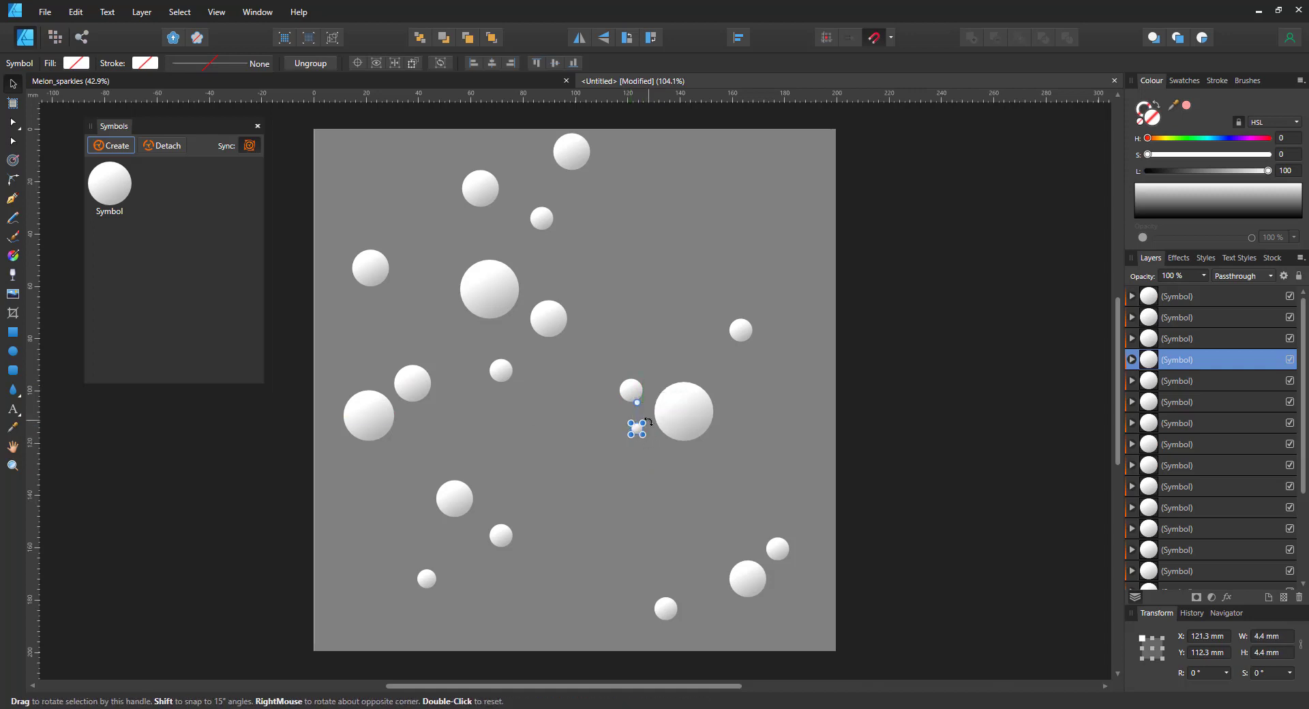
pyautogui.click(637, 430)
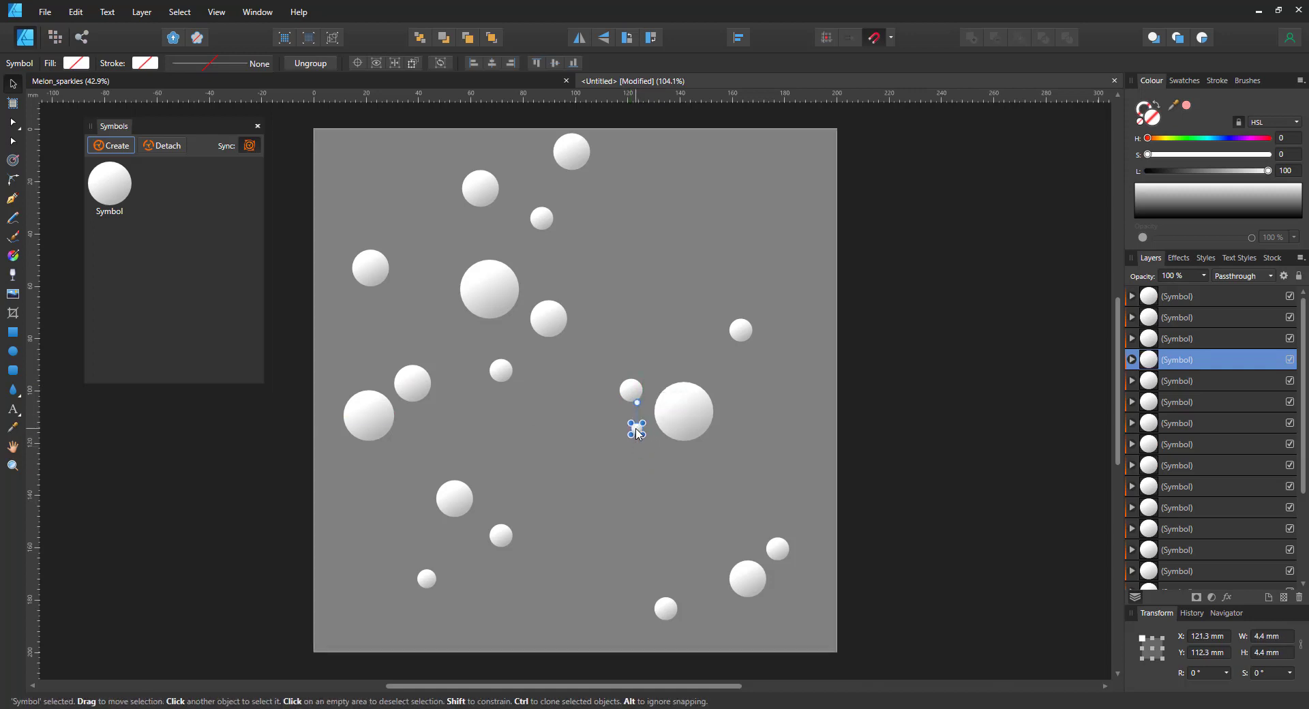
pyautogui.moveTo(635, 425); pyautogui.dragTo(401, 225)
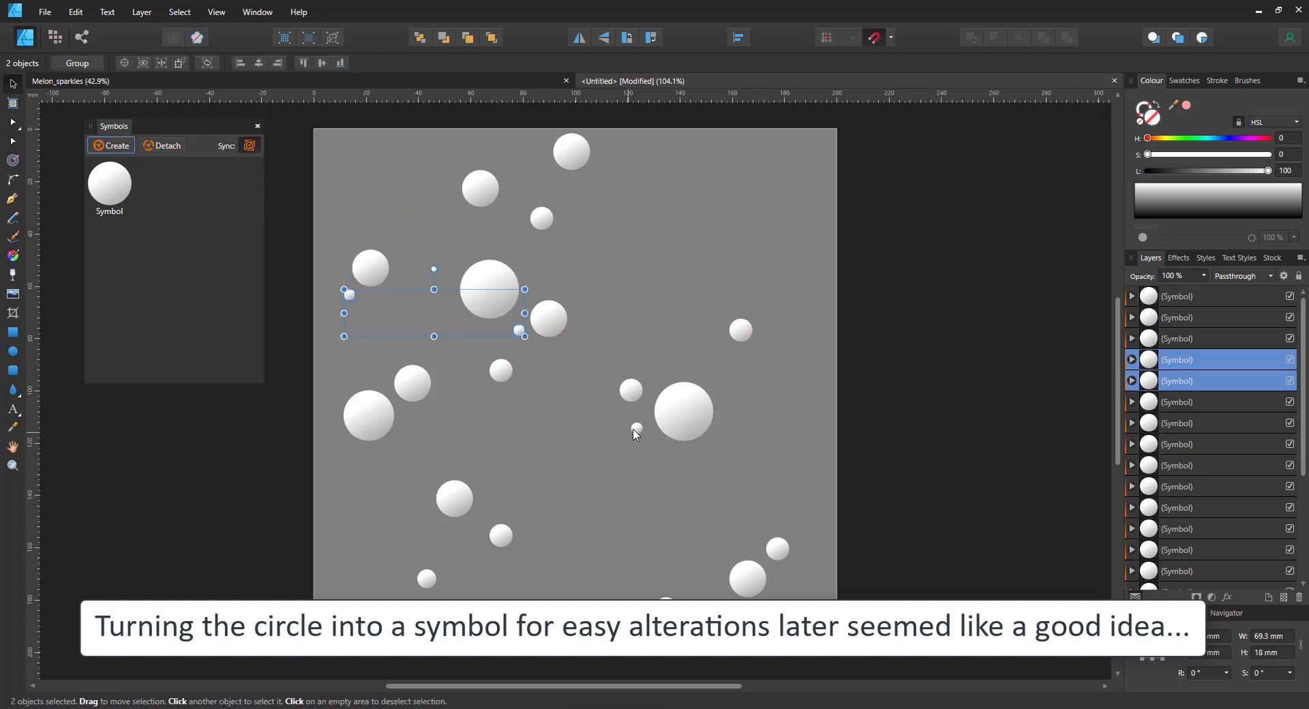
pyautogui.click(588, 532)
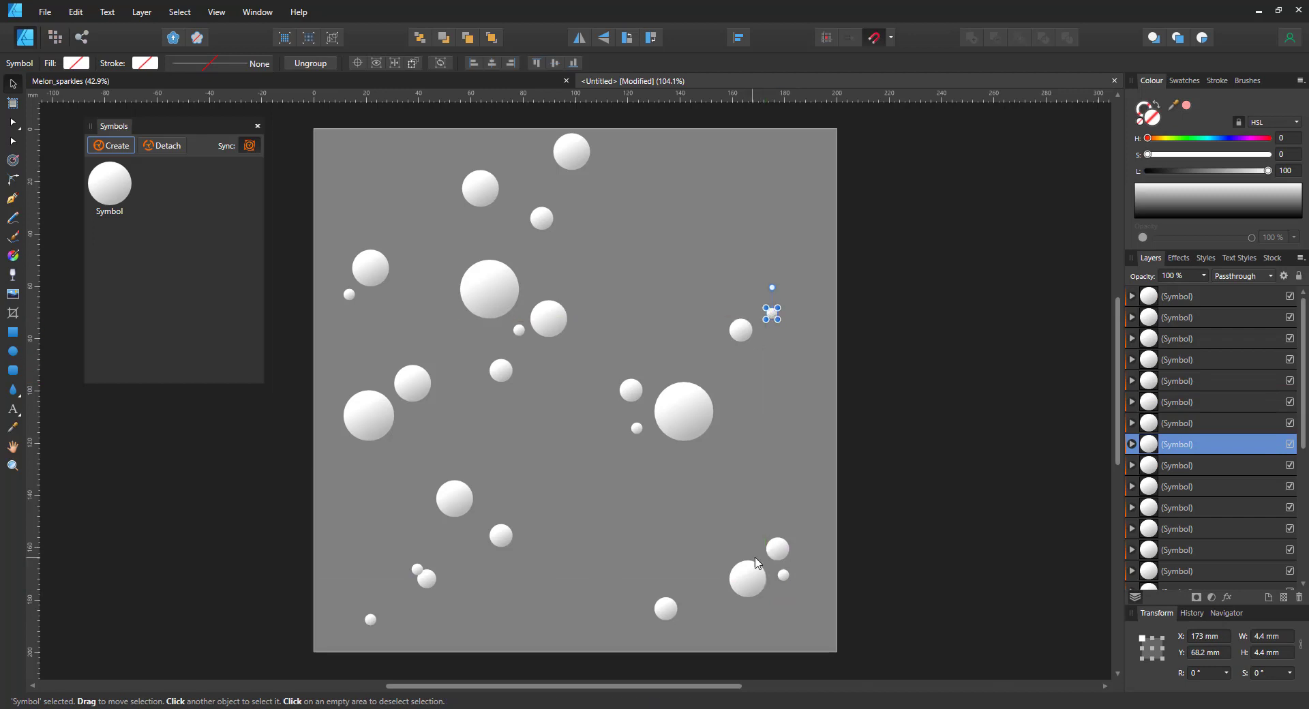
pyautogui.click(752, 206)
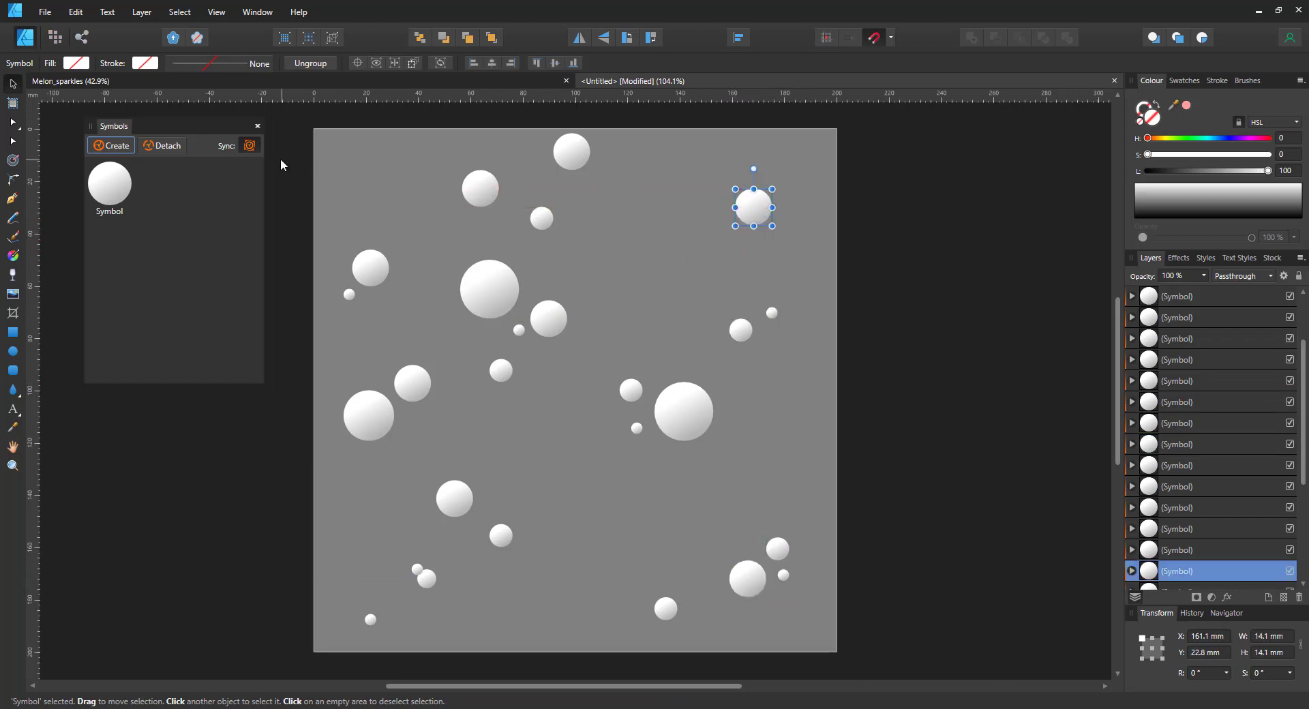
pyautogui.press('ctrl+a')
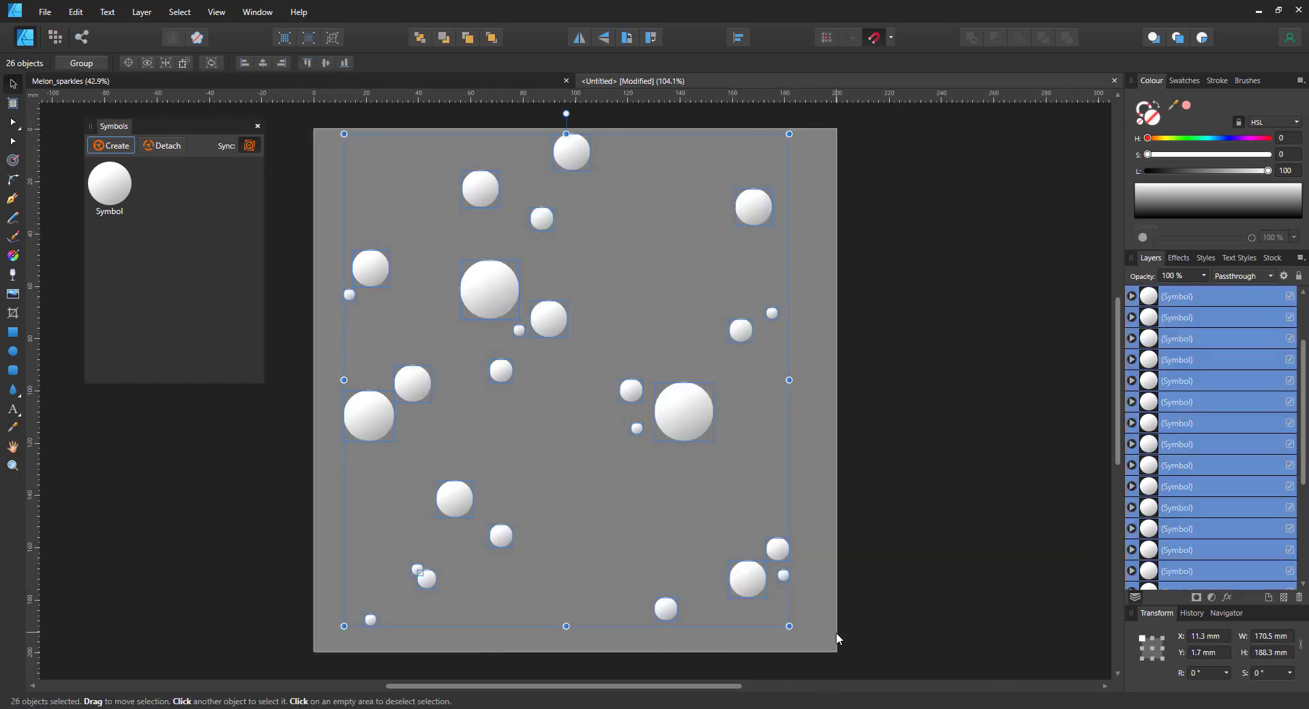
# Create one sparkle-cluster symbol from the selected spheres and move it to the top-left corner
pyautogui.click(114, 145)
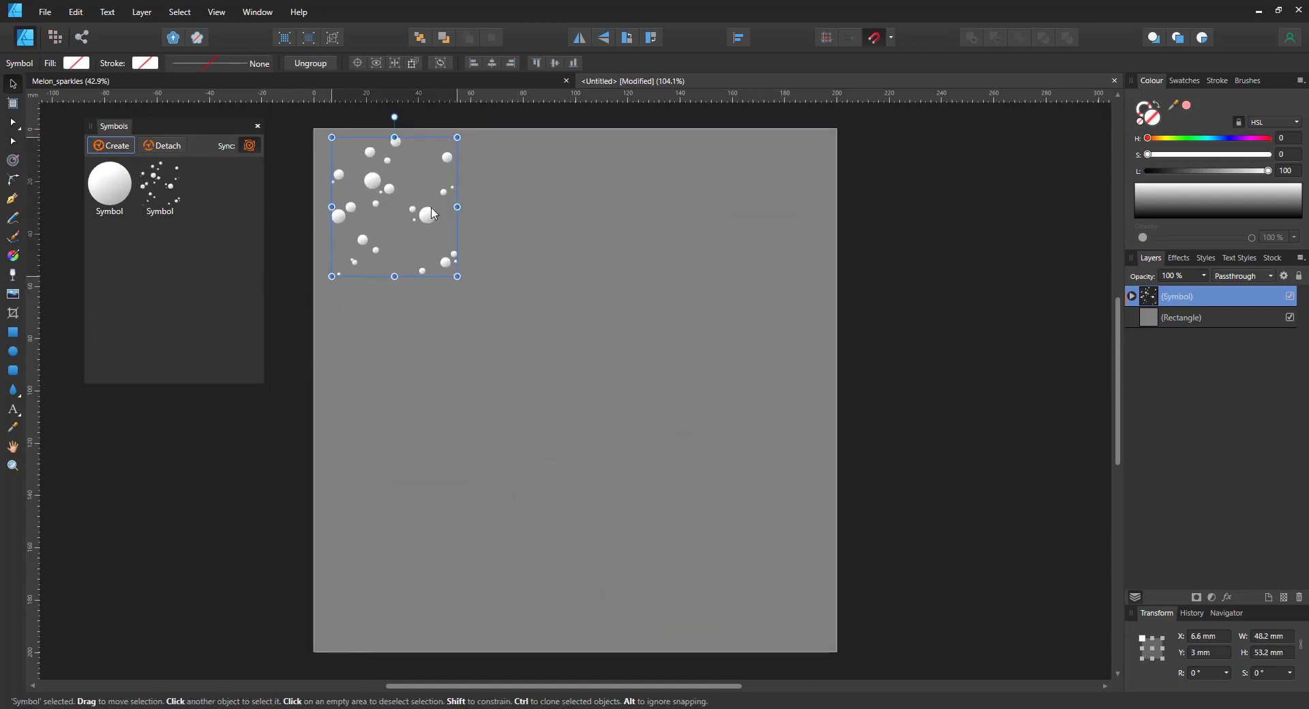
pyautogui.moveTo(457, 277); pyautogui.dragTo(473, 300)
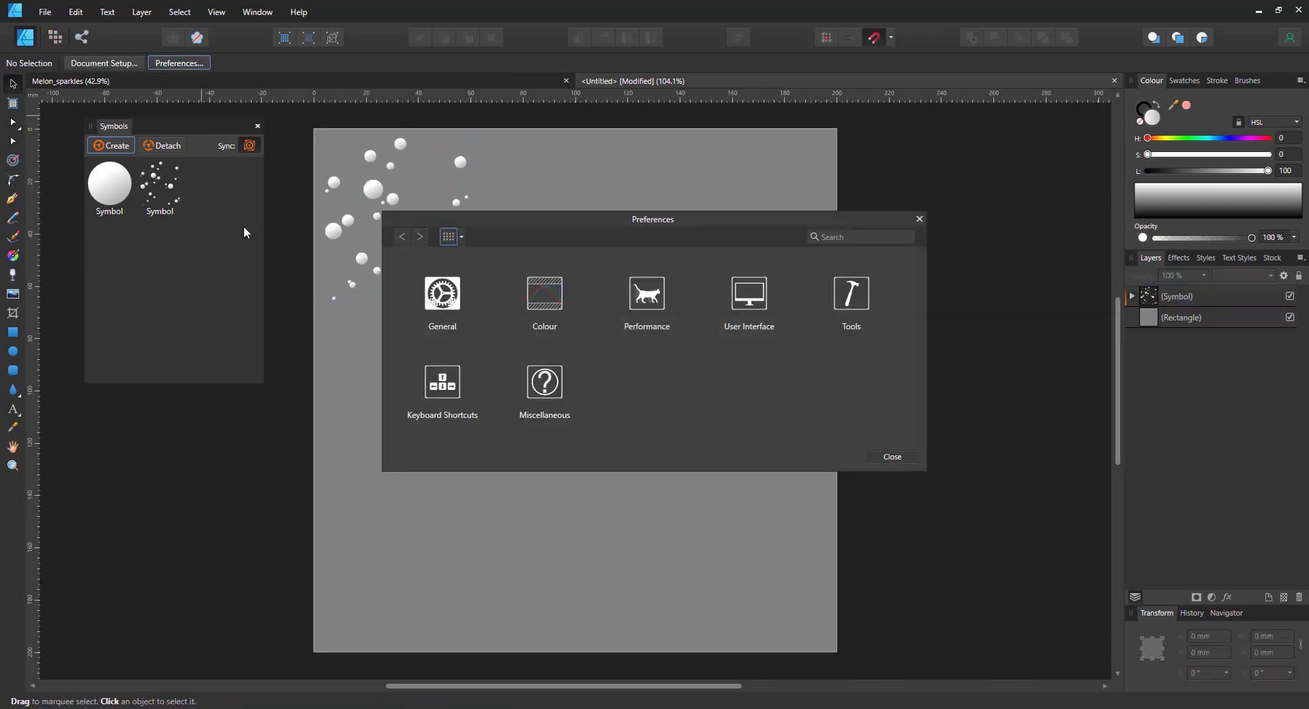
pyautogui.moveTo(442, 383)
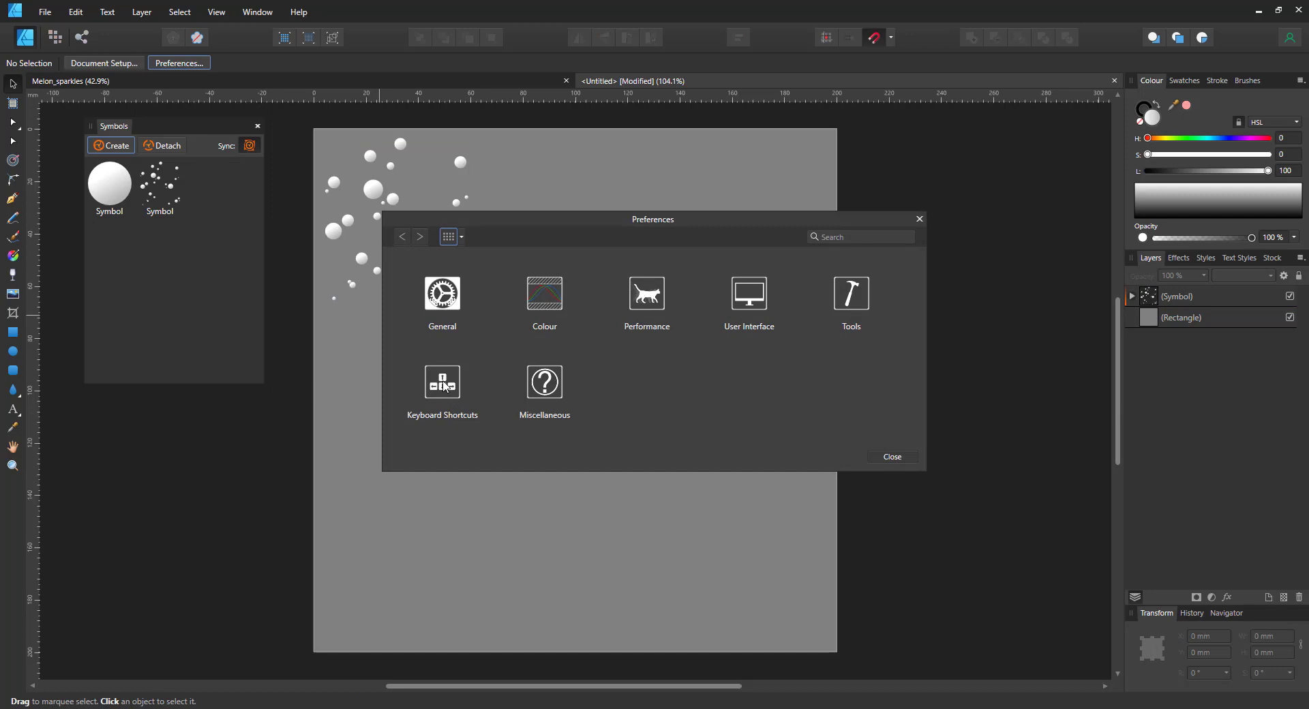
# Set the Tools nudge distance to 200 mm in Preferences and close the dialog
pyautogui.click(850, 295)
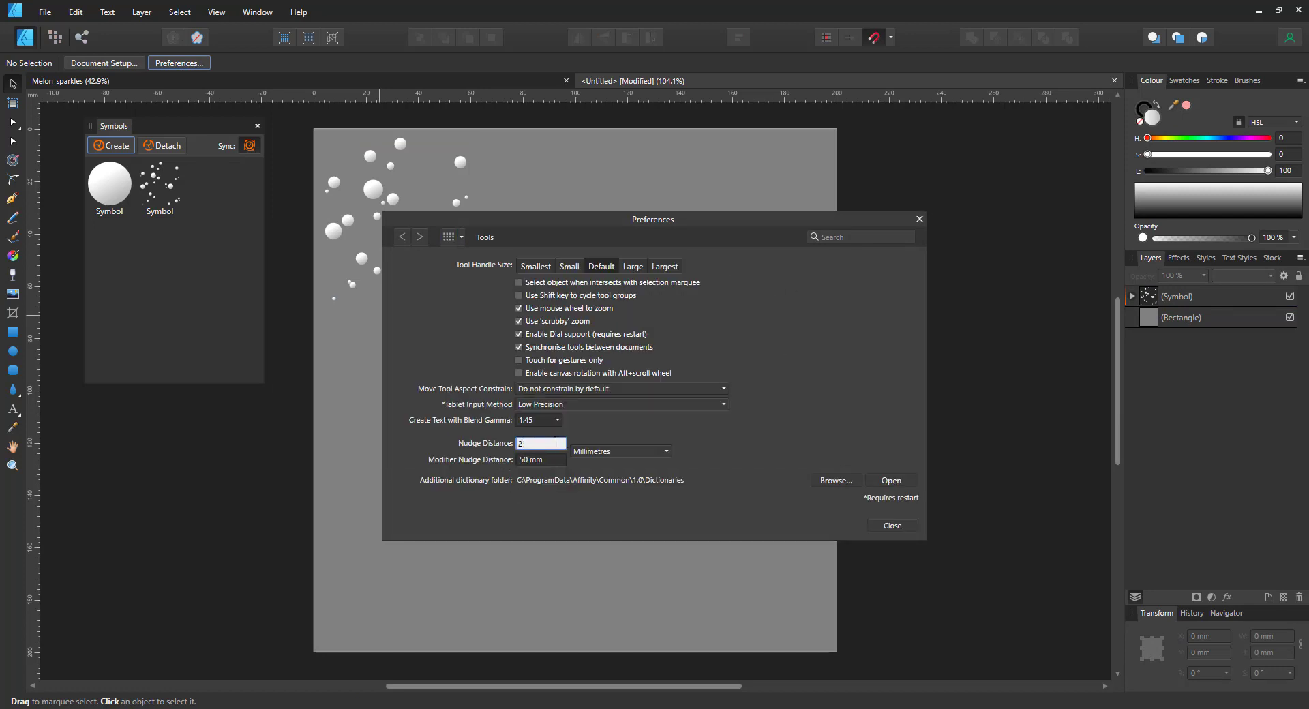
pyautogui.write('200 mm')
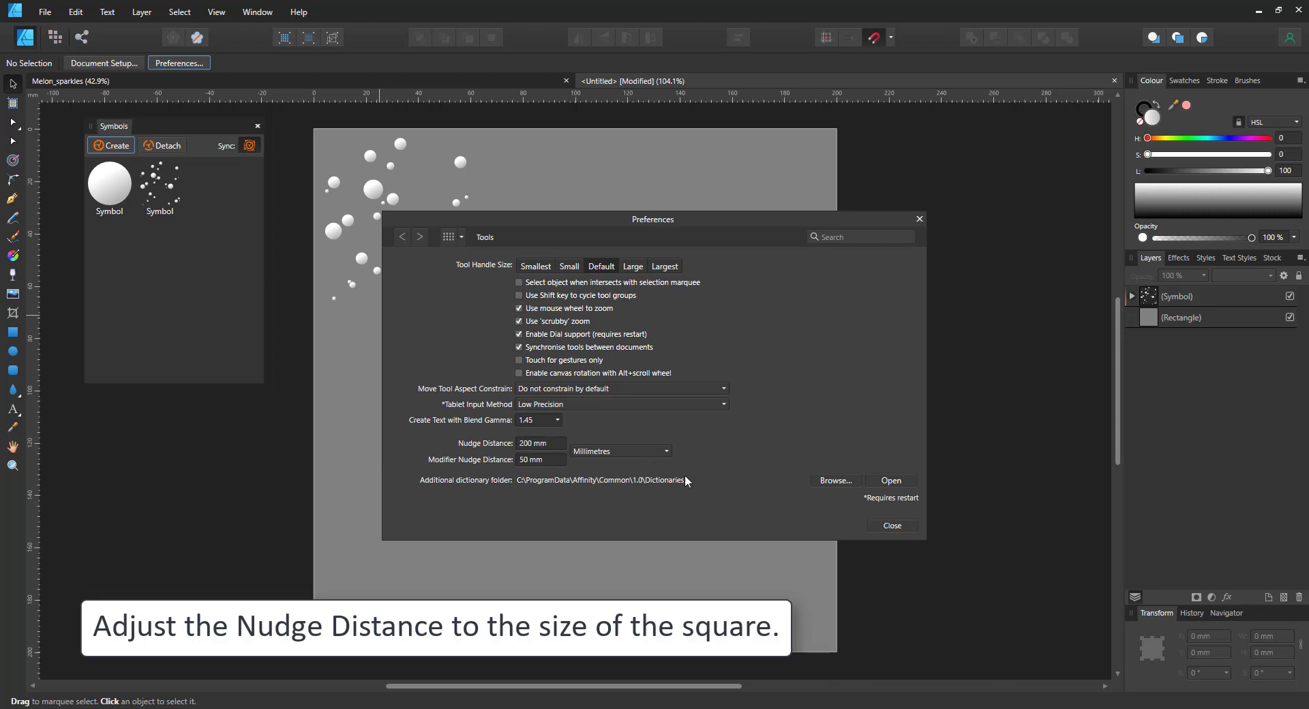
pyautogui.click(891, 525)
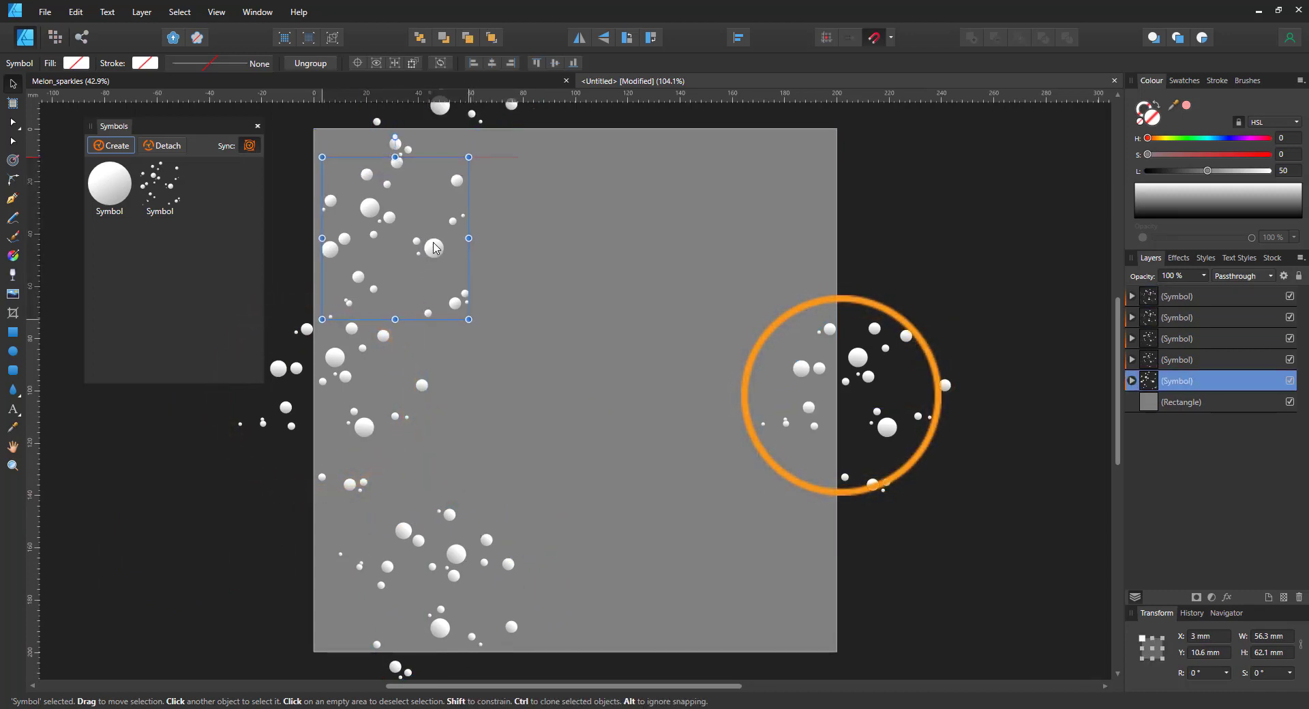
# Scatter rotated sparkle-cluster copies around the grey square and clip them inside the Rectangle layer
pyautogui.moveTo(434, 247); pyautogui.dragTo(500, 255)
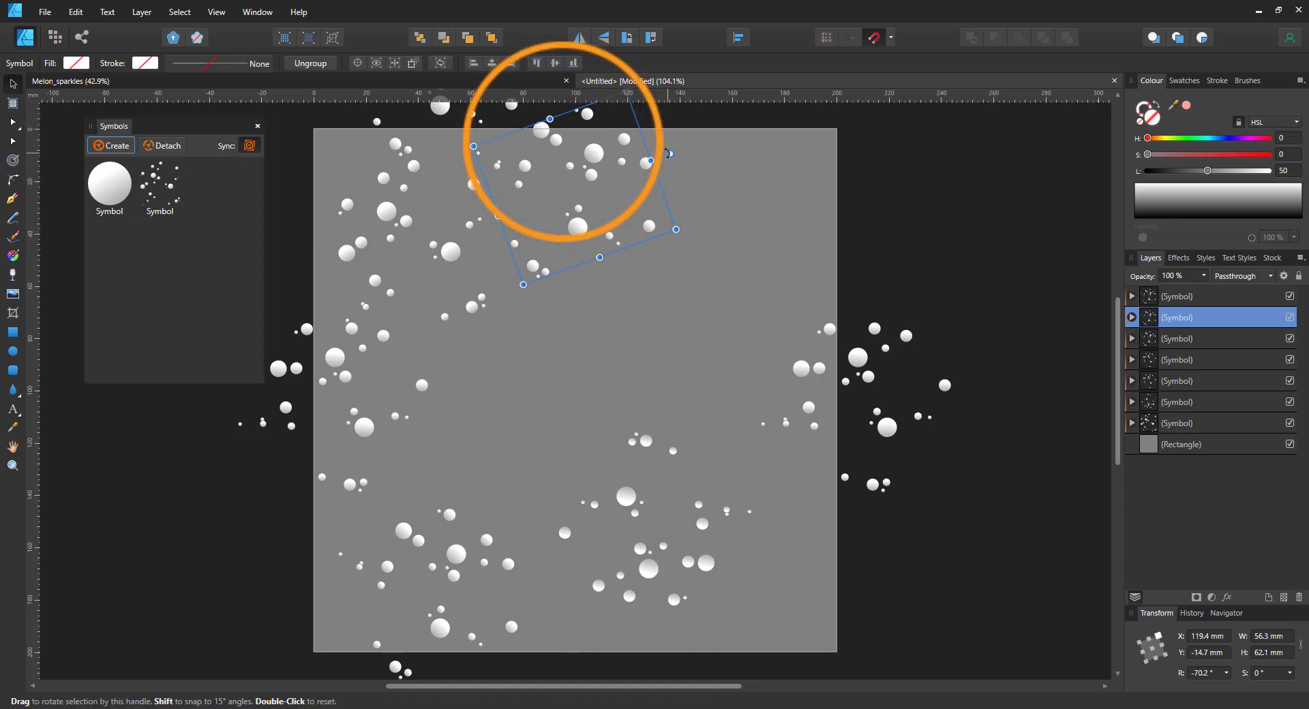
pyautogui.moveTo(668, 153); pyautogui.dragTo(618, 210)
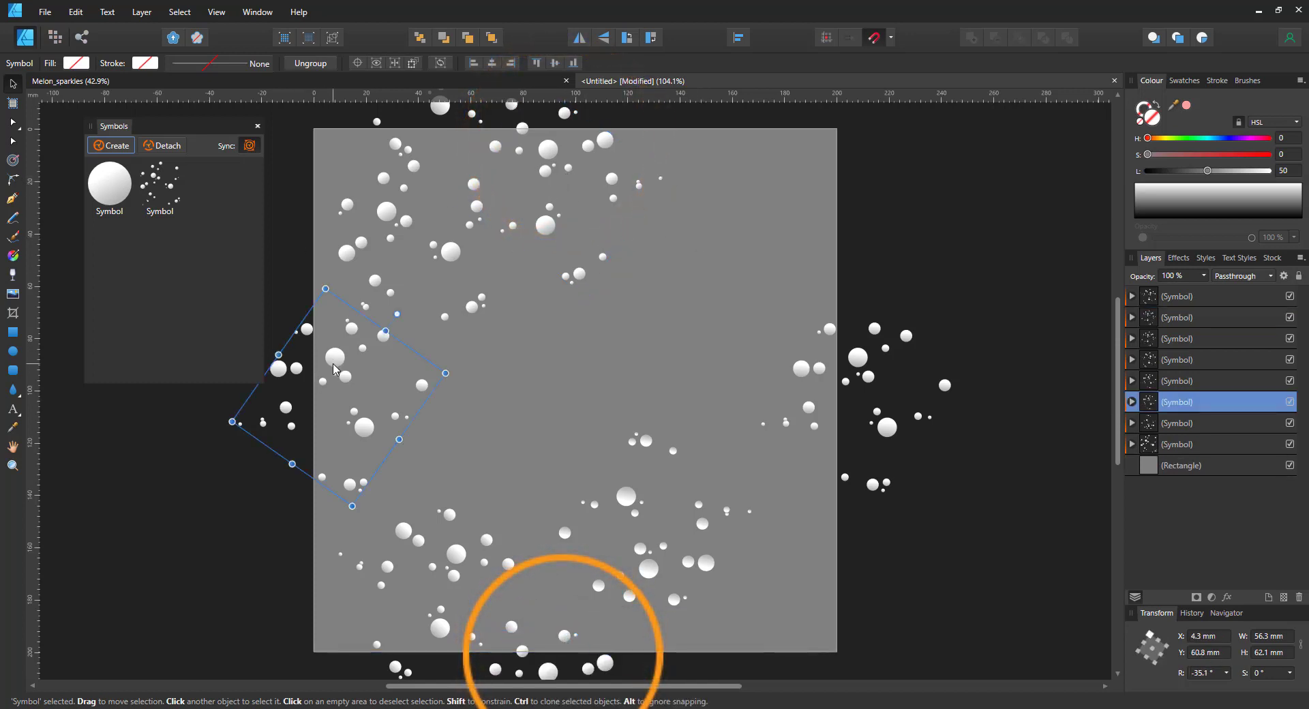
pyautogui.moveTo(334, 369); pyautogui.dragTo(760, 188)
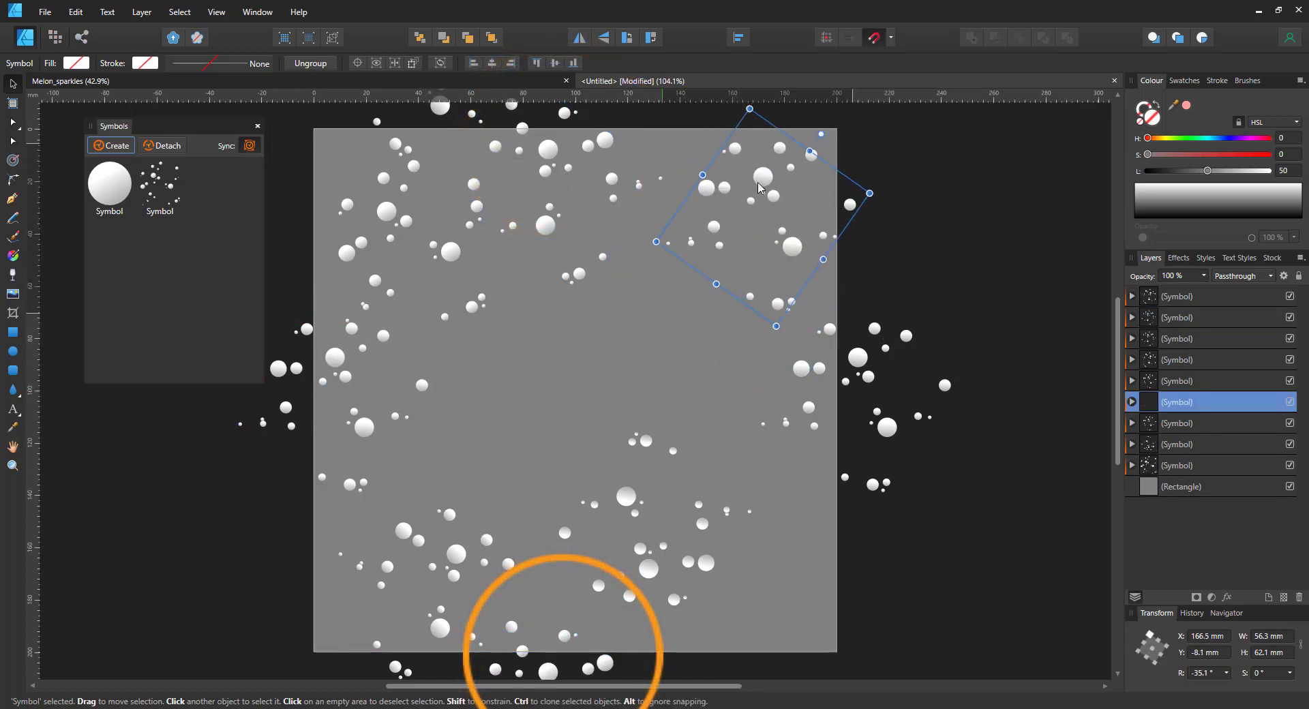
pyautogui.moveTo(759, 187); pyautogui.dragTo(780, 249)
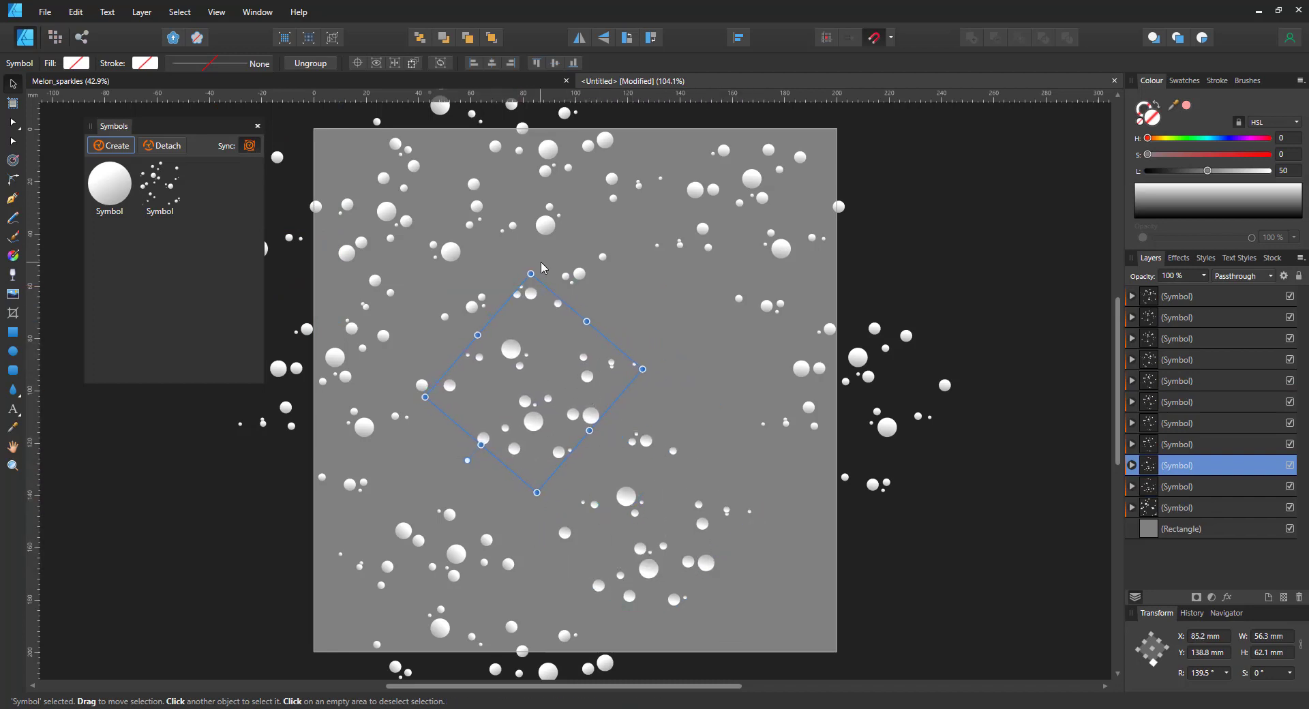
pyautogui.moveTo(642, 368); pyautogui.dragTo(590, 377)
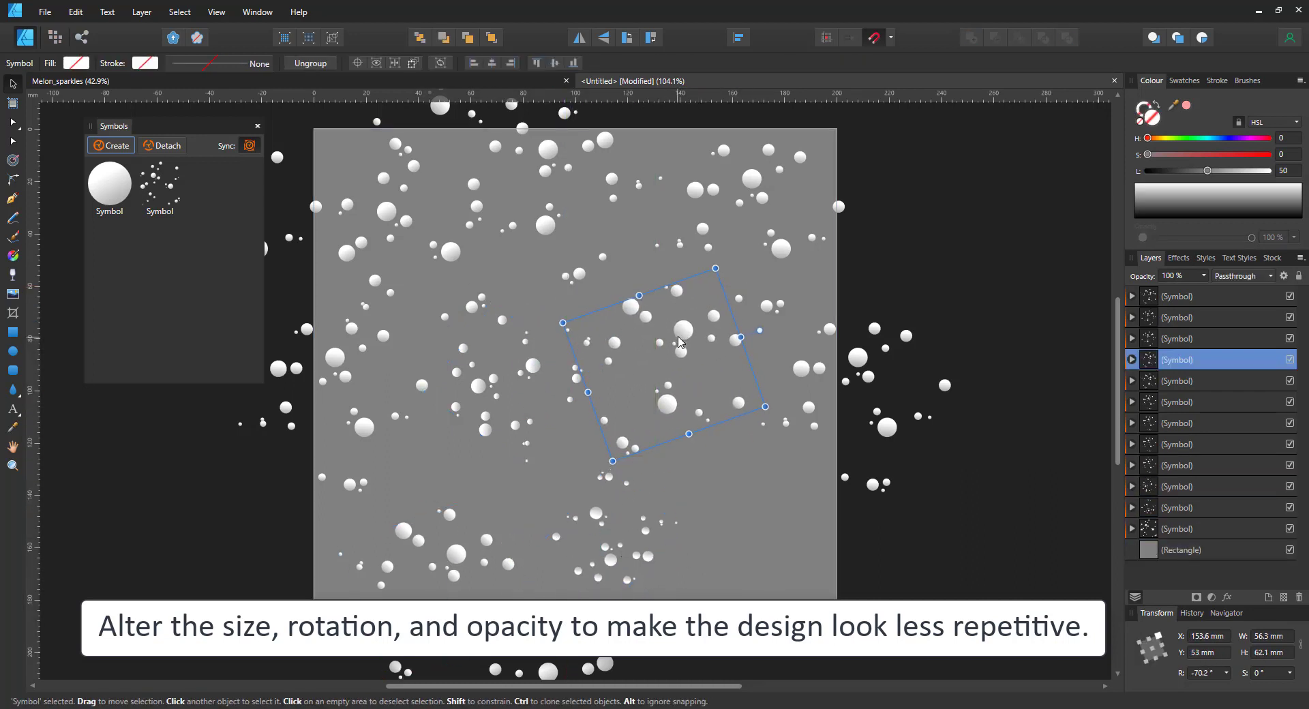
pyautogui.moveTo(680, 342); pyautogui.dragTo(877, 165)
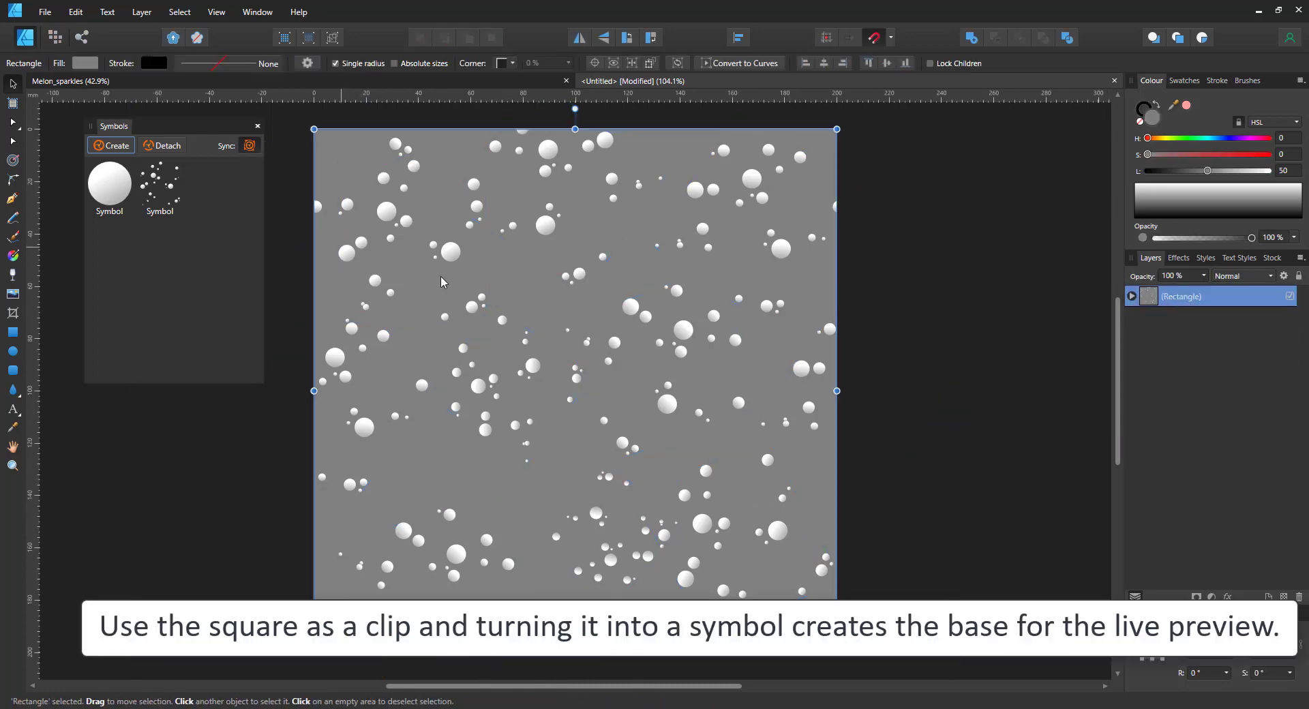
# Make the clipped sparkle square a symbol, tile it 2×2 in the second document, and group its clusters
pyautogui.click(109, 146)
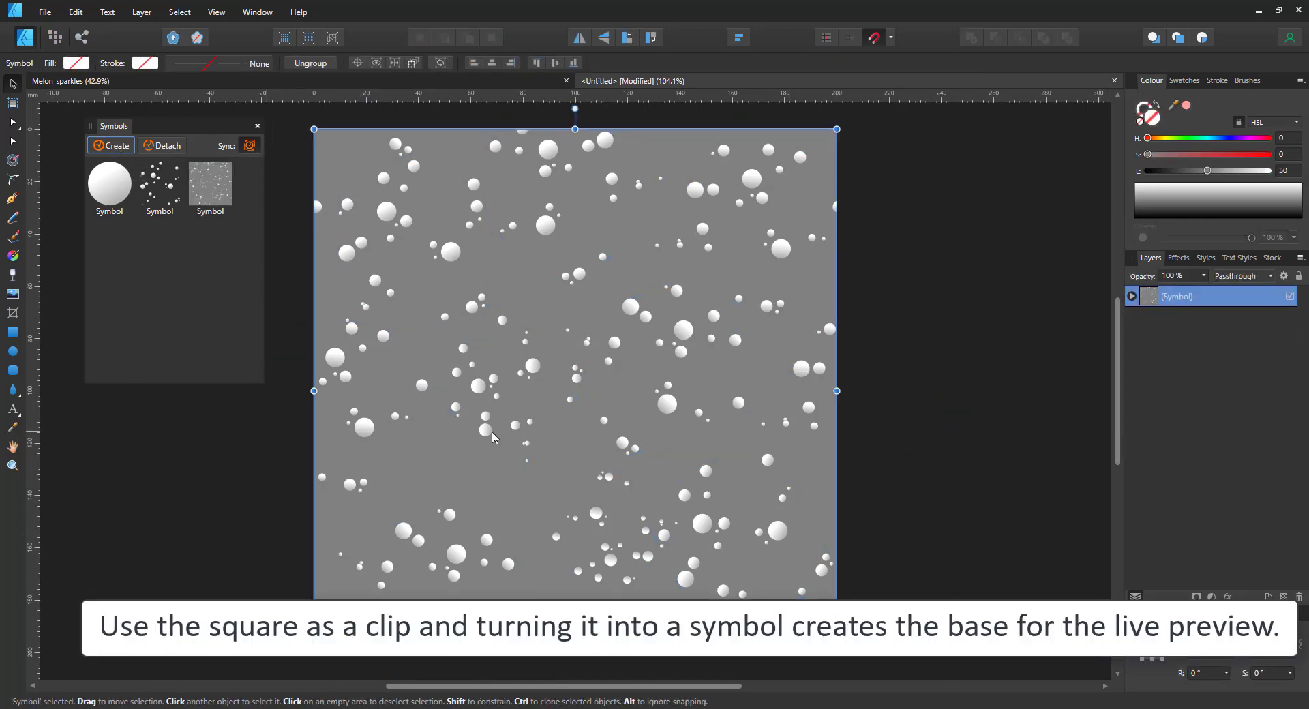
pyautogui.scroll(-3)
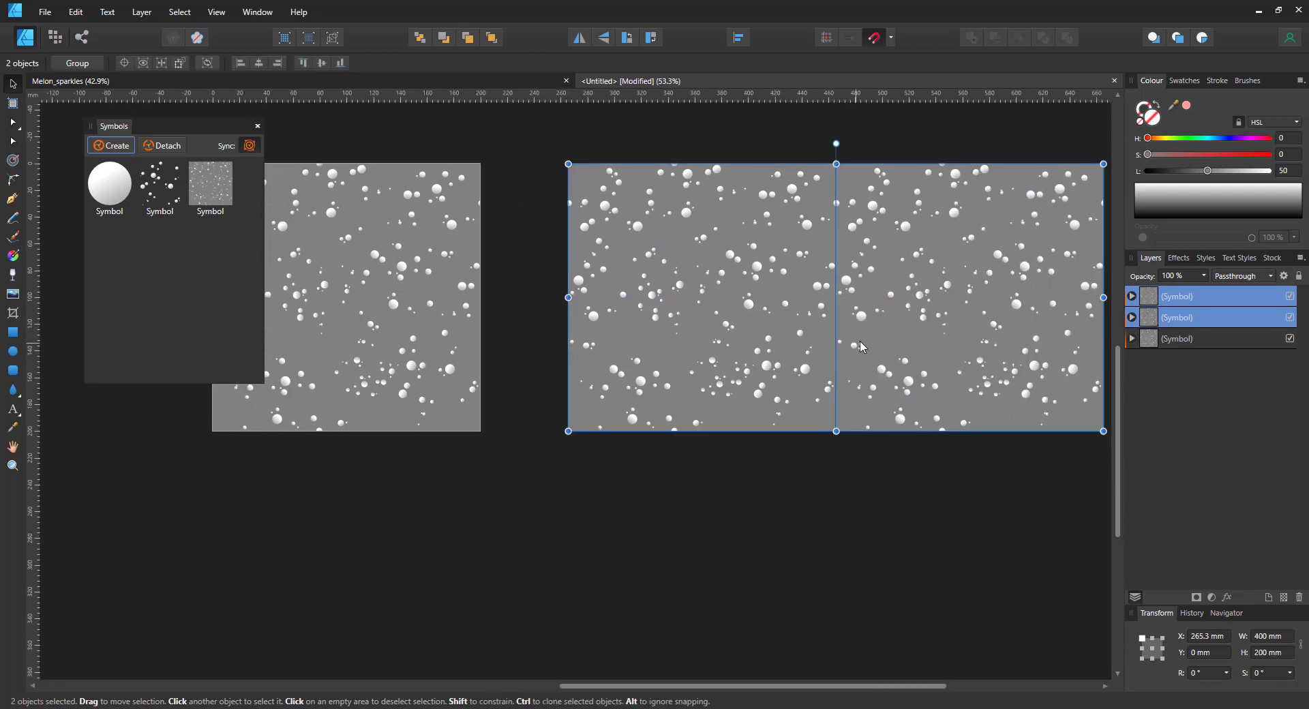
pyautogui.click(457, 527)
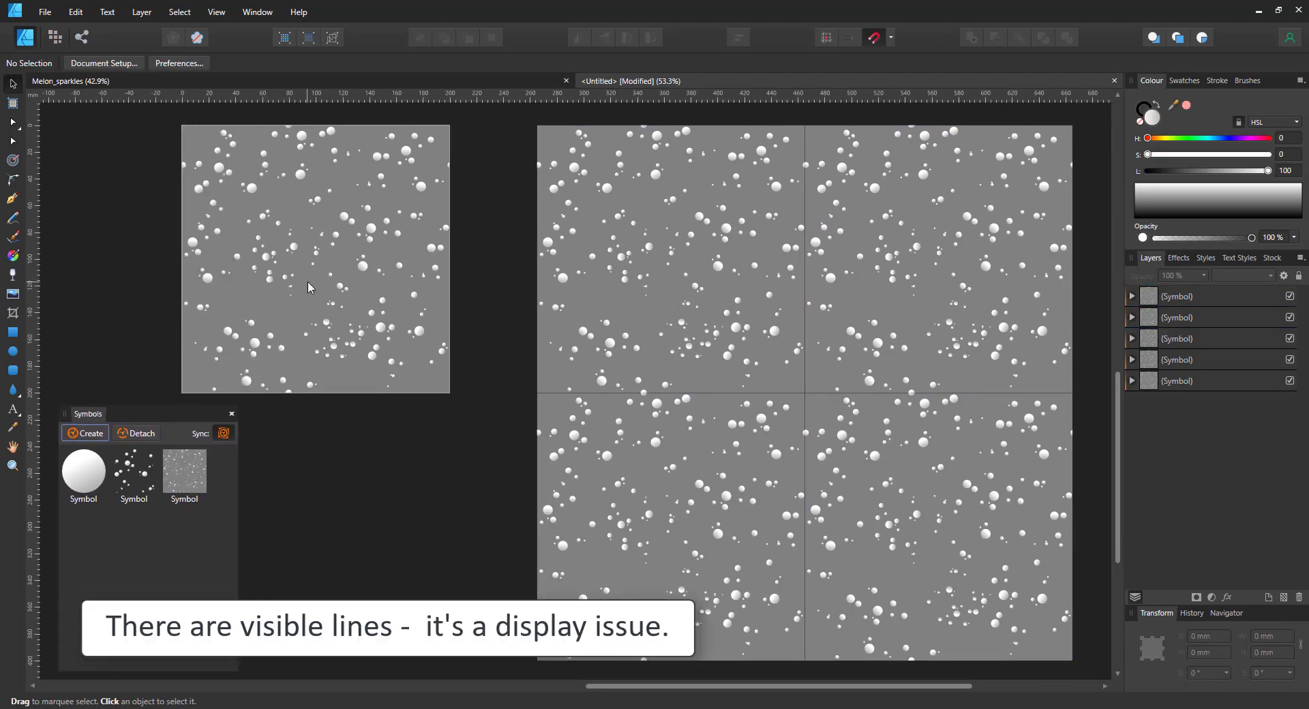
pyautogui.click(291, 251)
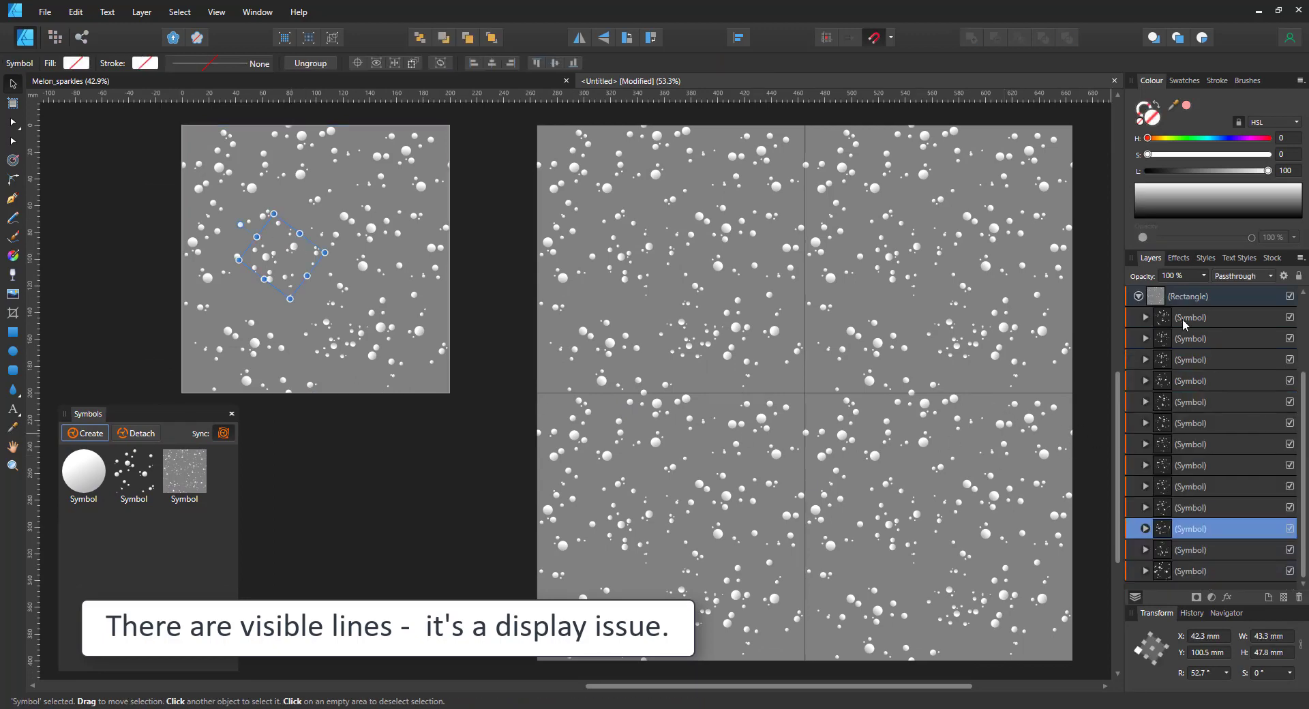
pyautogui.press('ctrl+a')
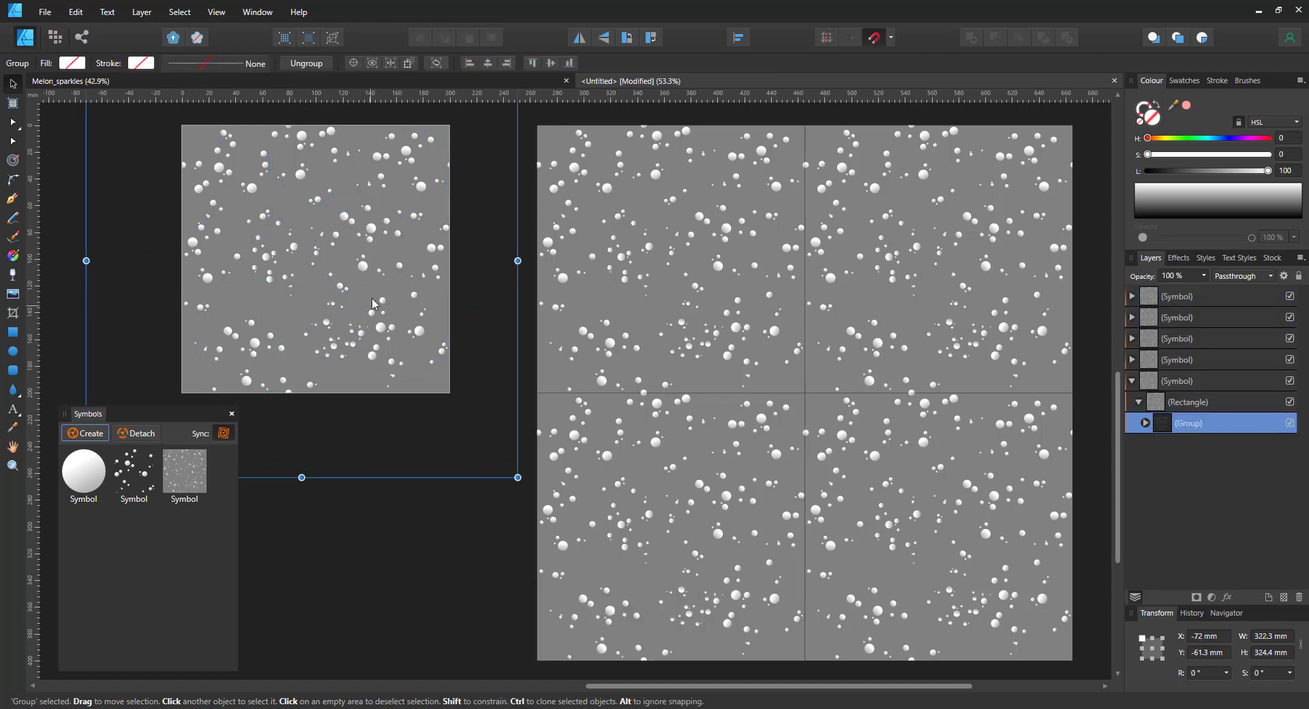
# Give a cluster copy a black Colour Overlay at low opacity and place dark copies along the right edge and bottom
pyautogui.click(1210, 596)
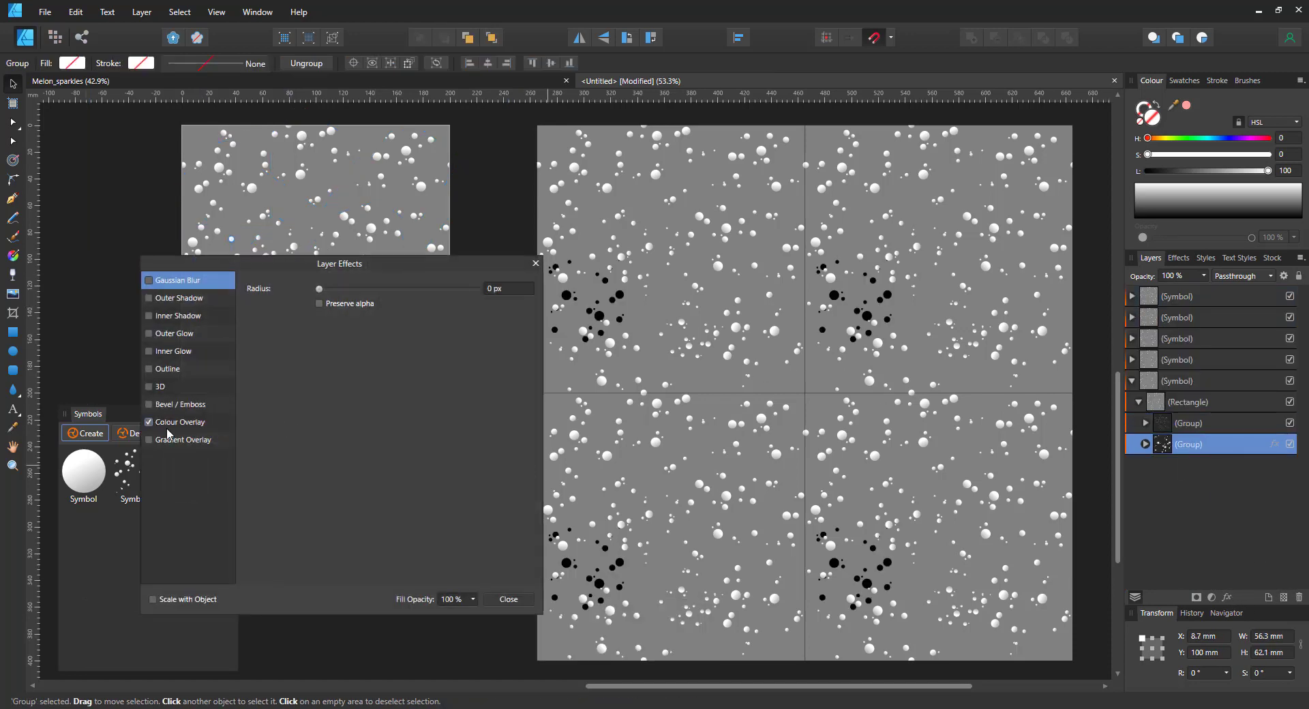
pyautogui.click(507, 599)
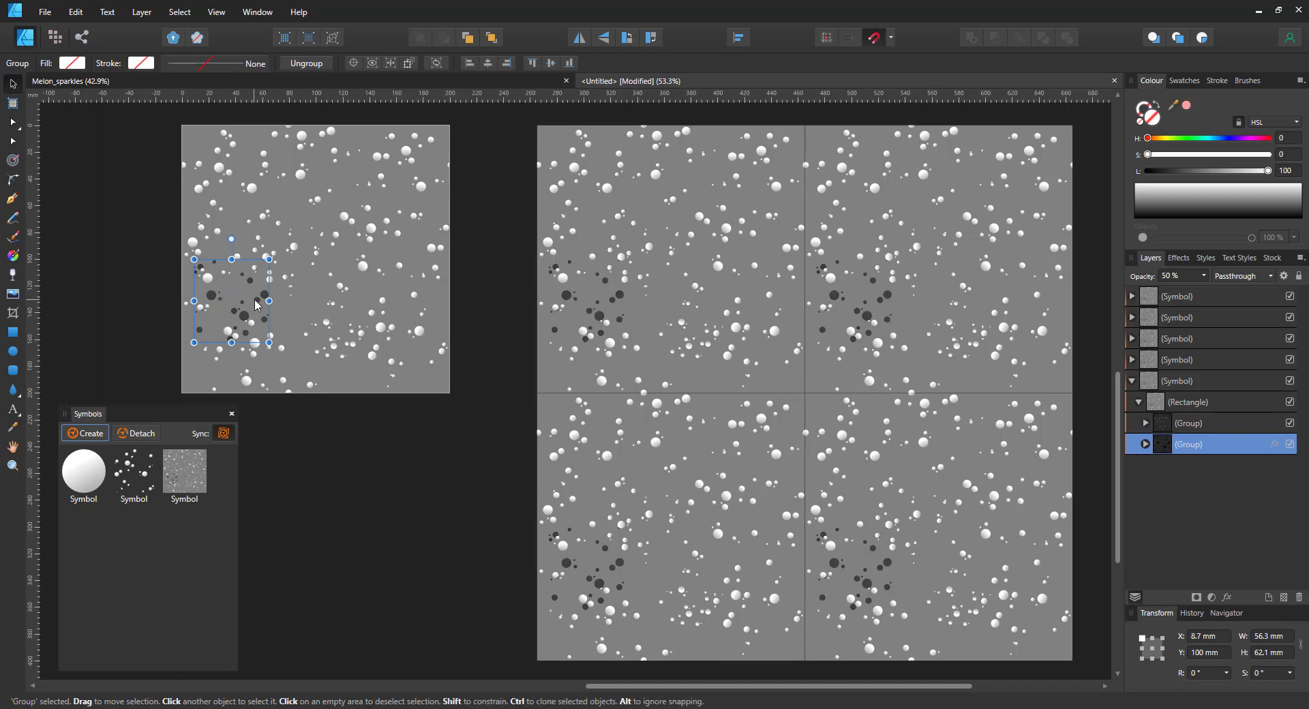
pyautogui.moveTo(257, 305); pyautogui.dragTo(199, 255)
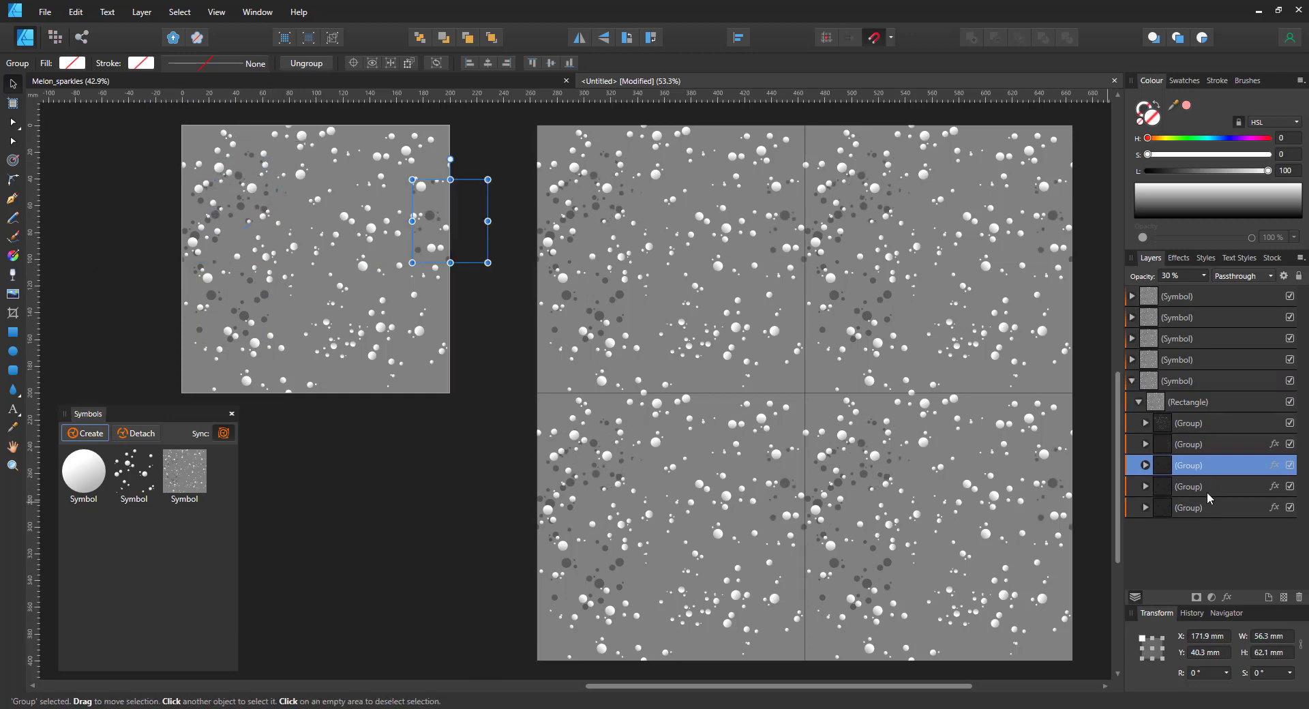
pyautogui.moveTo(450, 218); pyautogui.dragTo(361, 334)
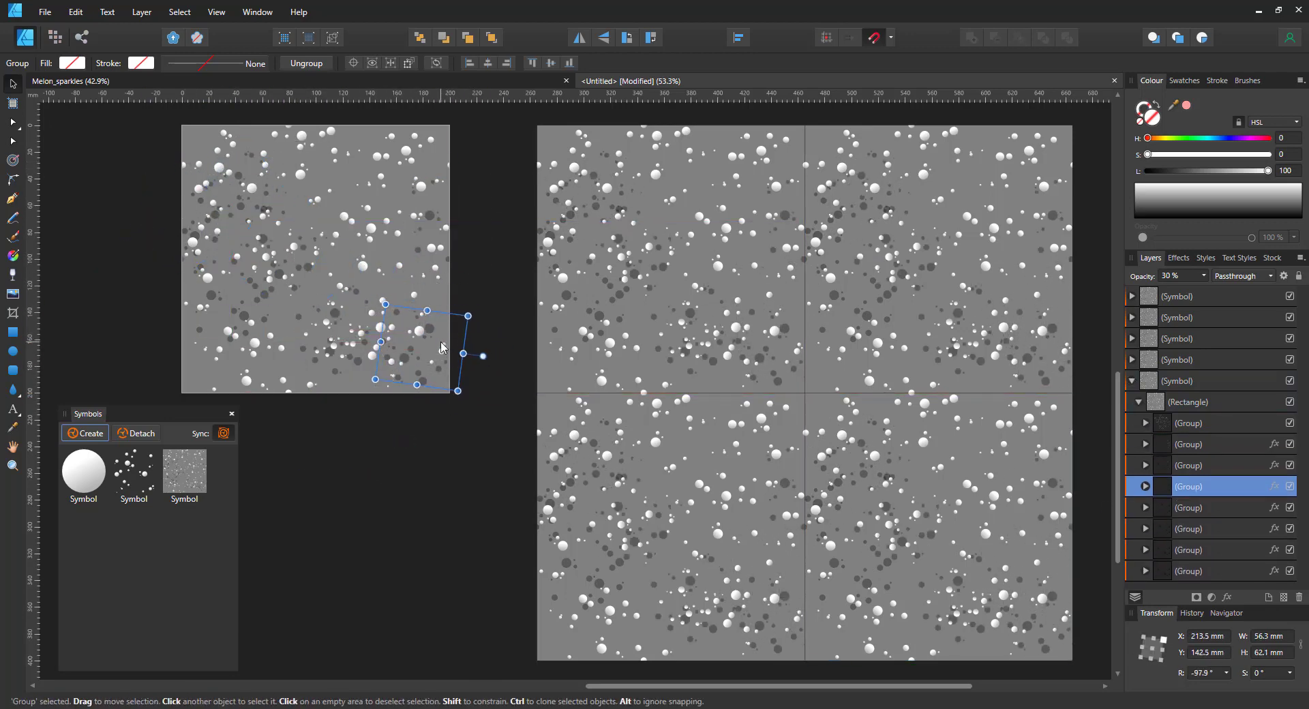
# Scatter further dark semi-transparent cluster copies over the left edge and lower-left corner of the tile
pyautogui.moveTo(421, 350); pyautogui.dragTo(263, 416)
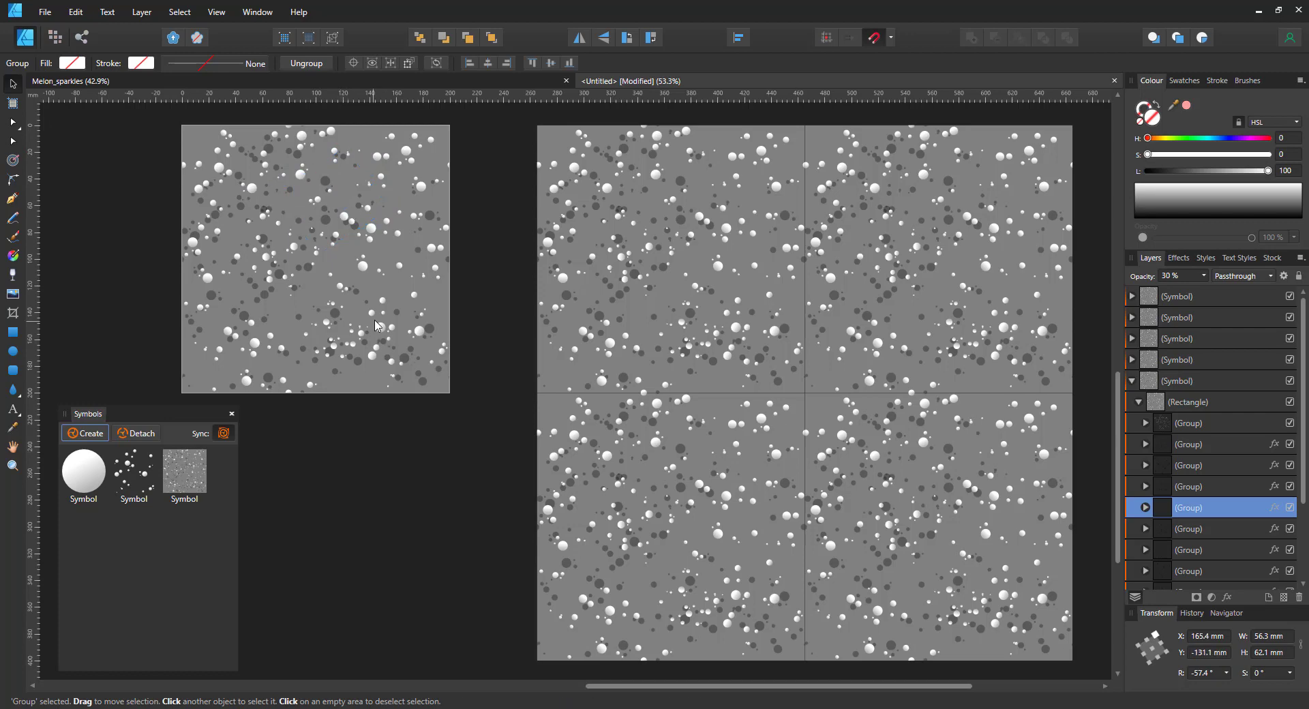
pyautogui.click(367, 280)
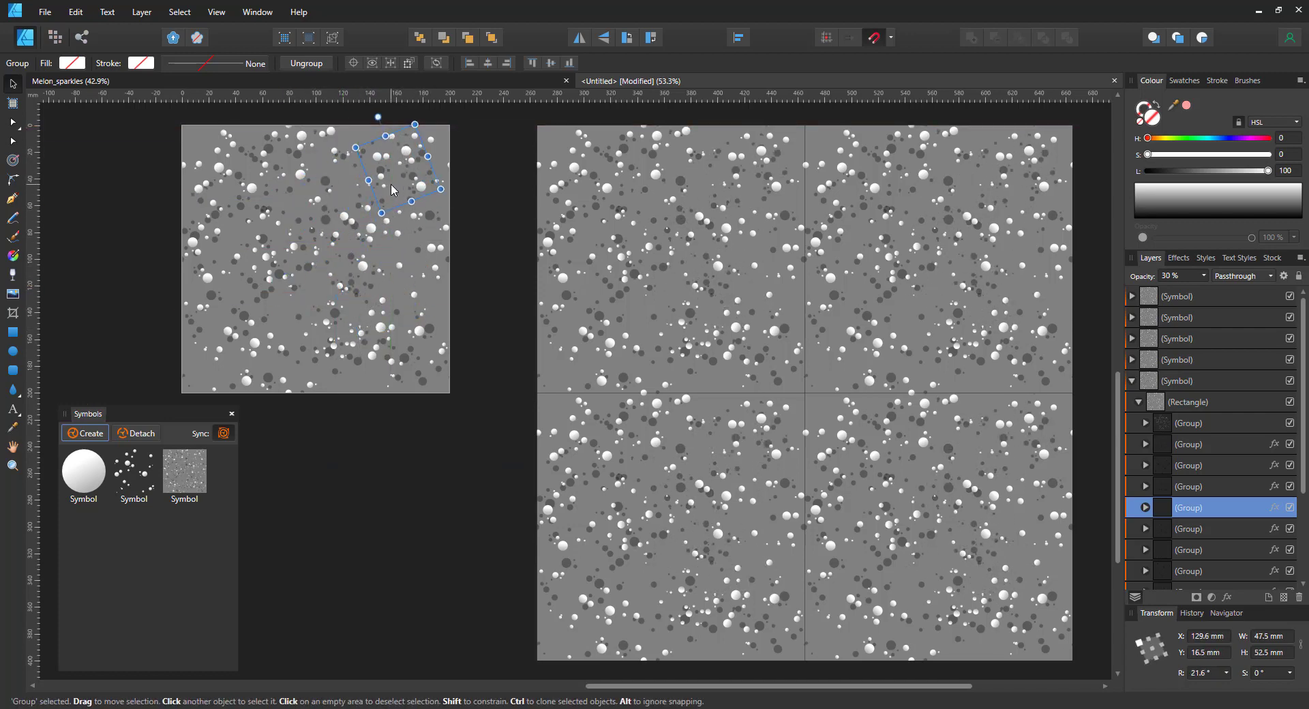
pyautogui.moveTo(401, 166); pyautogui.dragTo(418, 314)
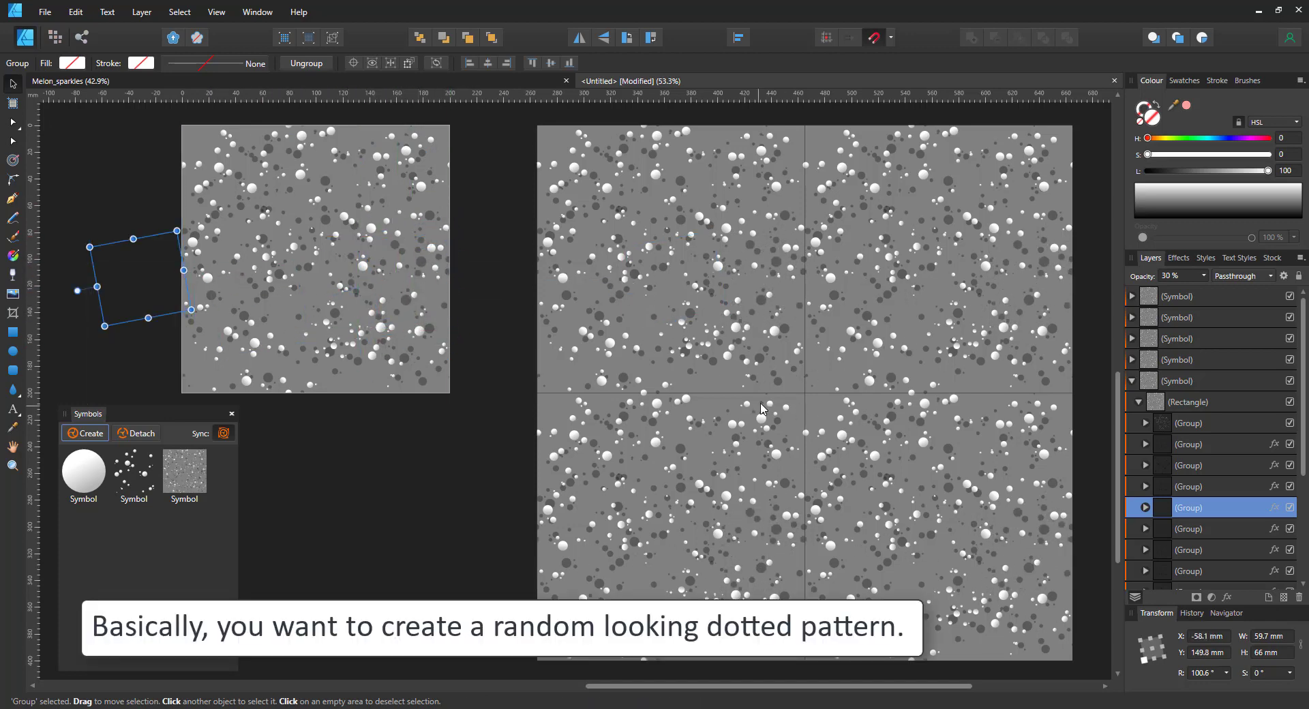
pyautogui.moveTo(130, 280); pyautogui.dragTo(180, 367)
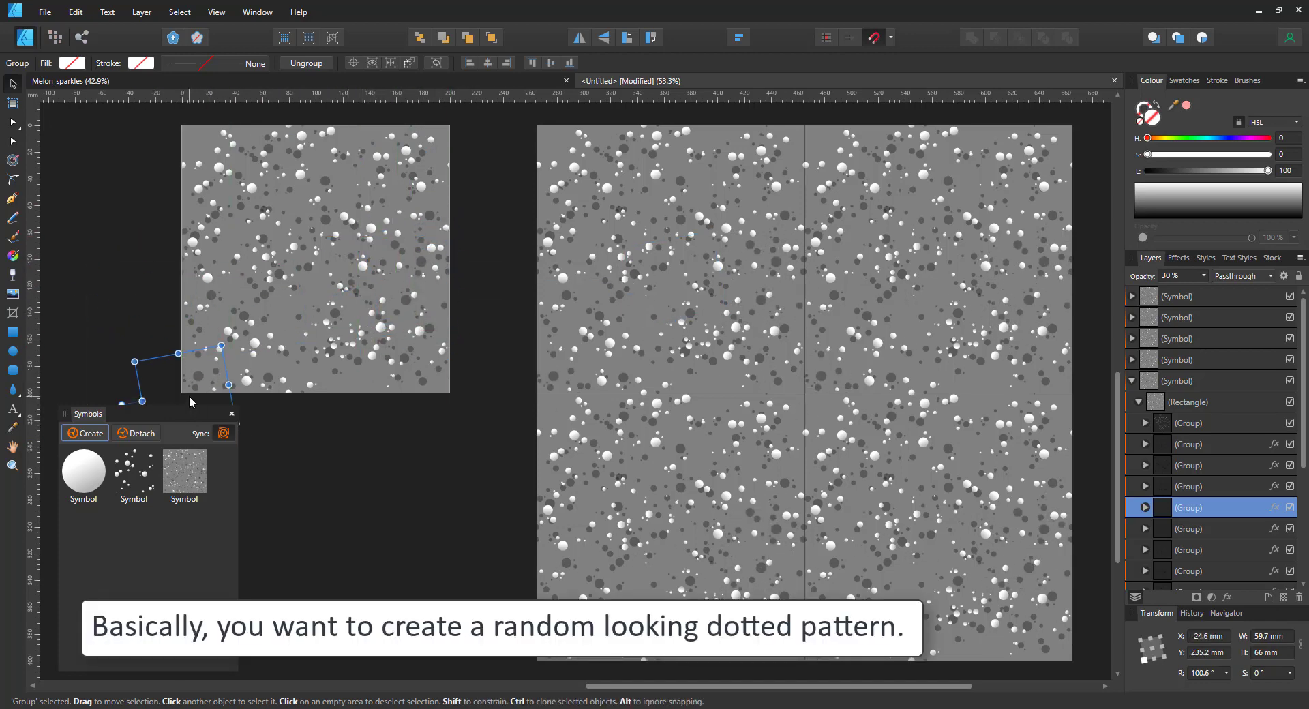
pyautogui.moveTo(176, 376); pyautogui.dragTo(460, 154)
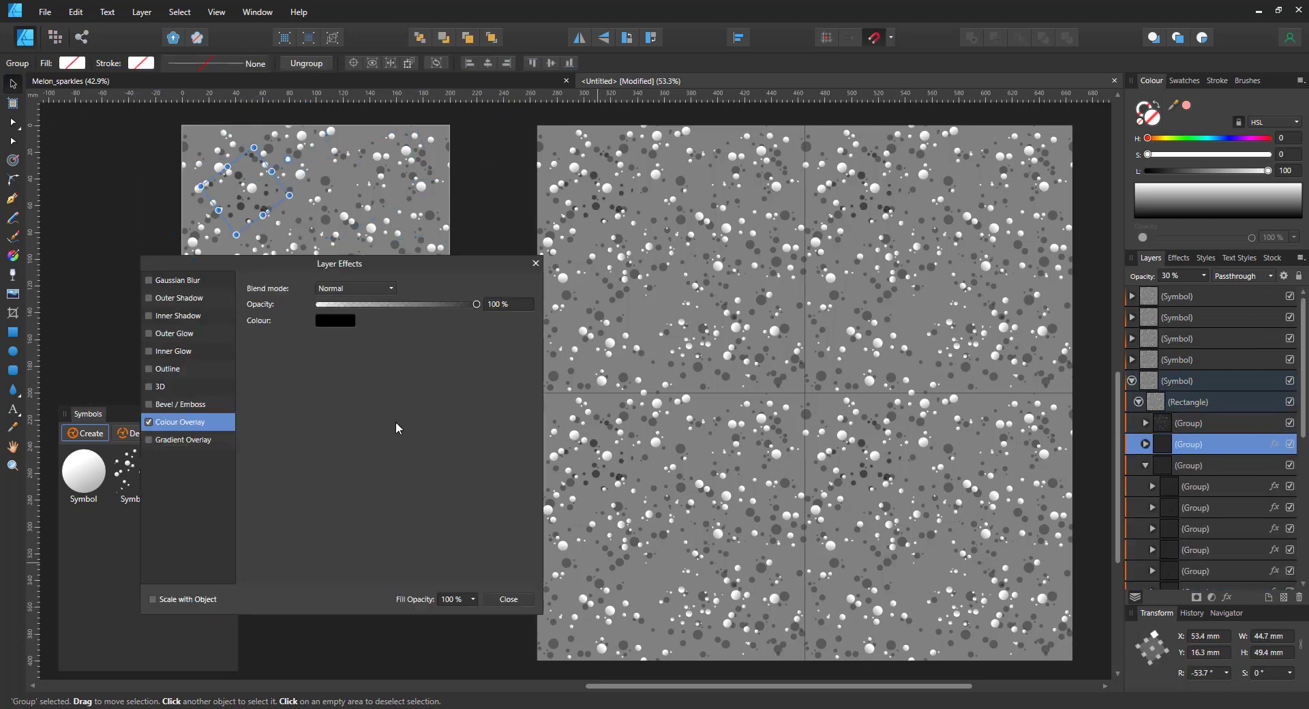
# Add fainter 20–15% grey cluster copies around the tile's corners and top edge, then a large bright cluster
pyautogui.click(507, 599)
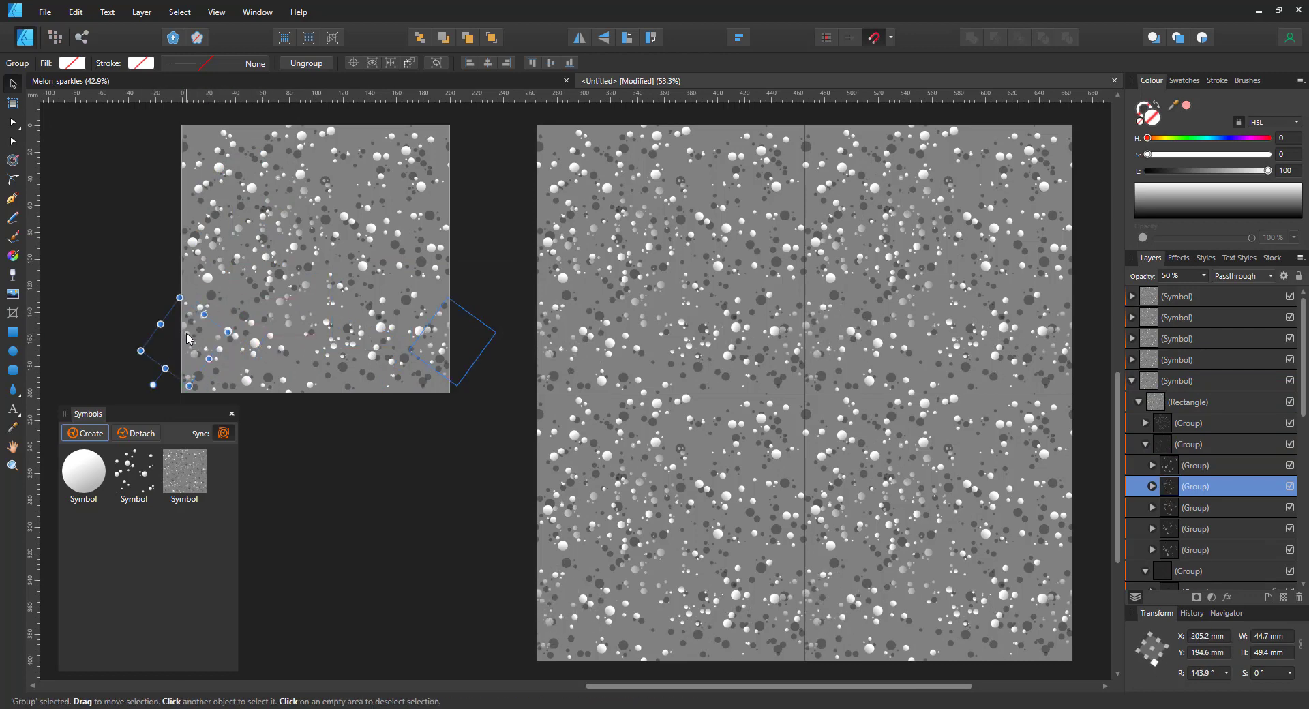
pyautogui.click(1196, 423)
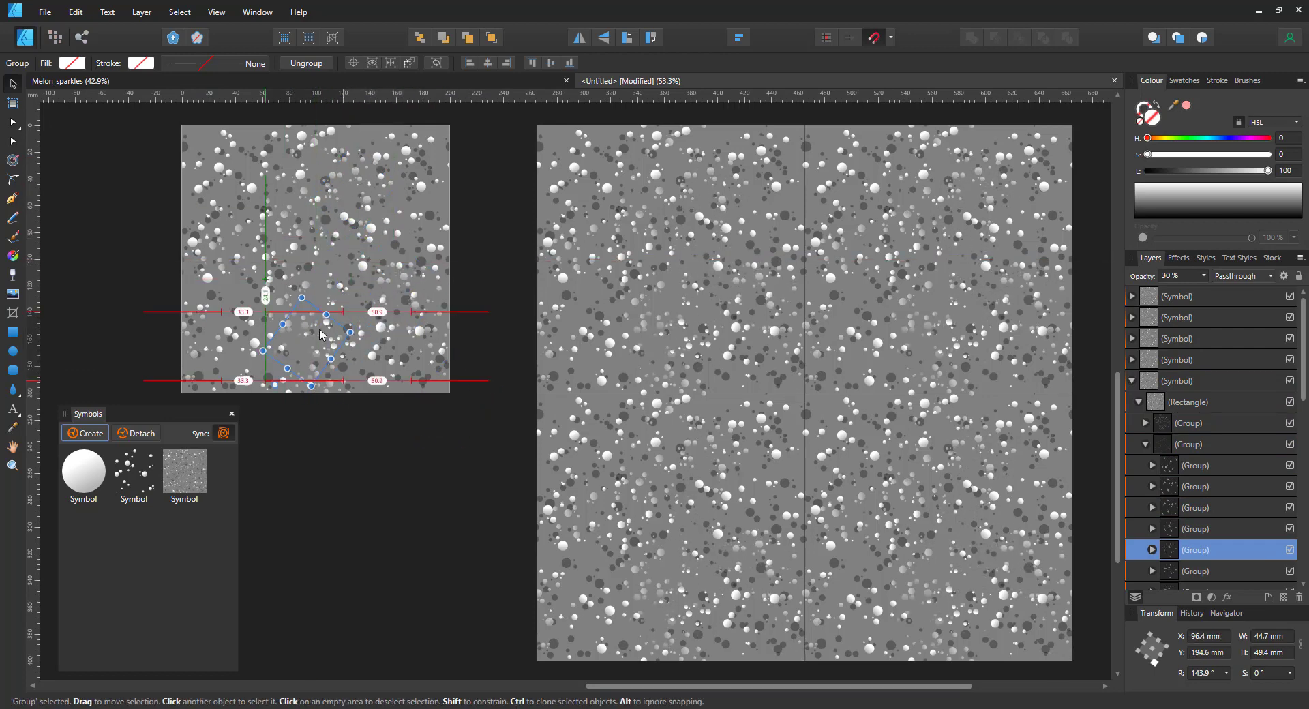
pyautogui.moveTo(322, 335); pyautogui.dragTo(229, 334)
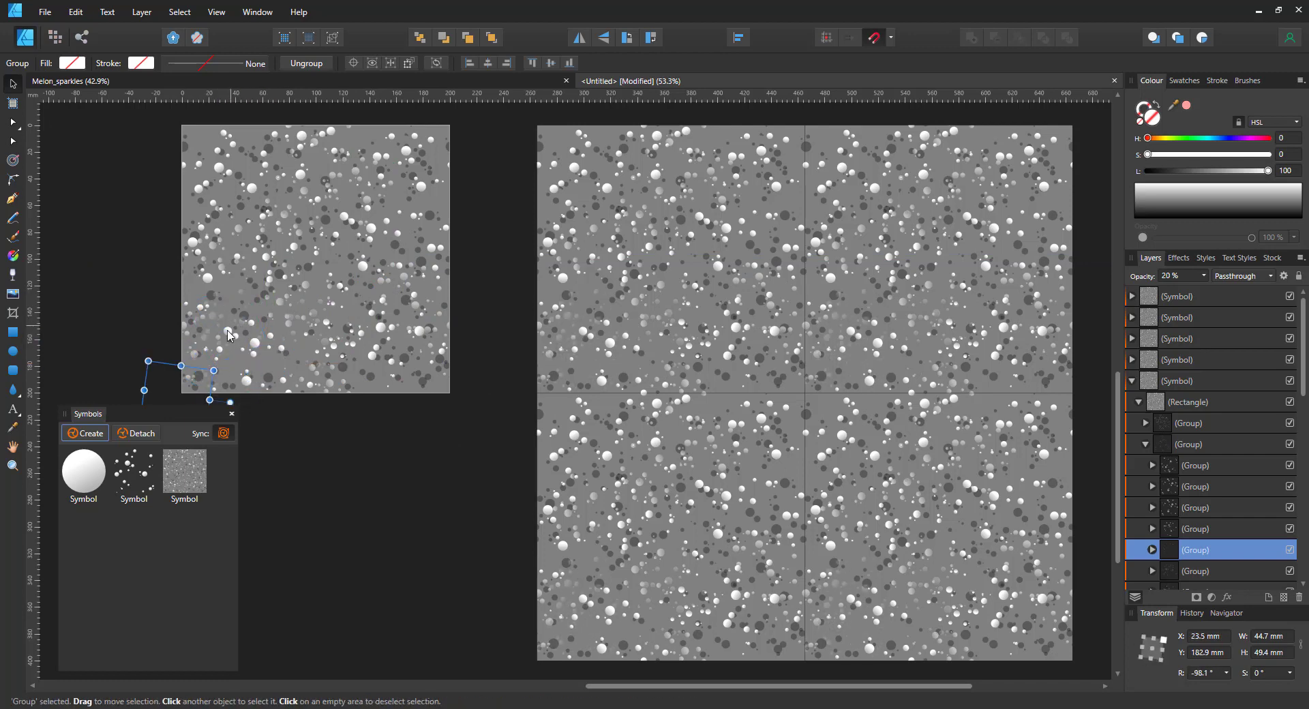
pyautogui.moveTo(176, 380); pyautogui.dragTo(91, 120)
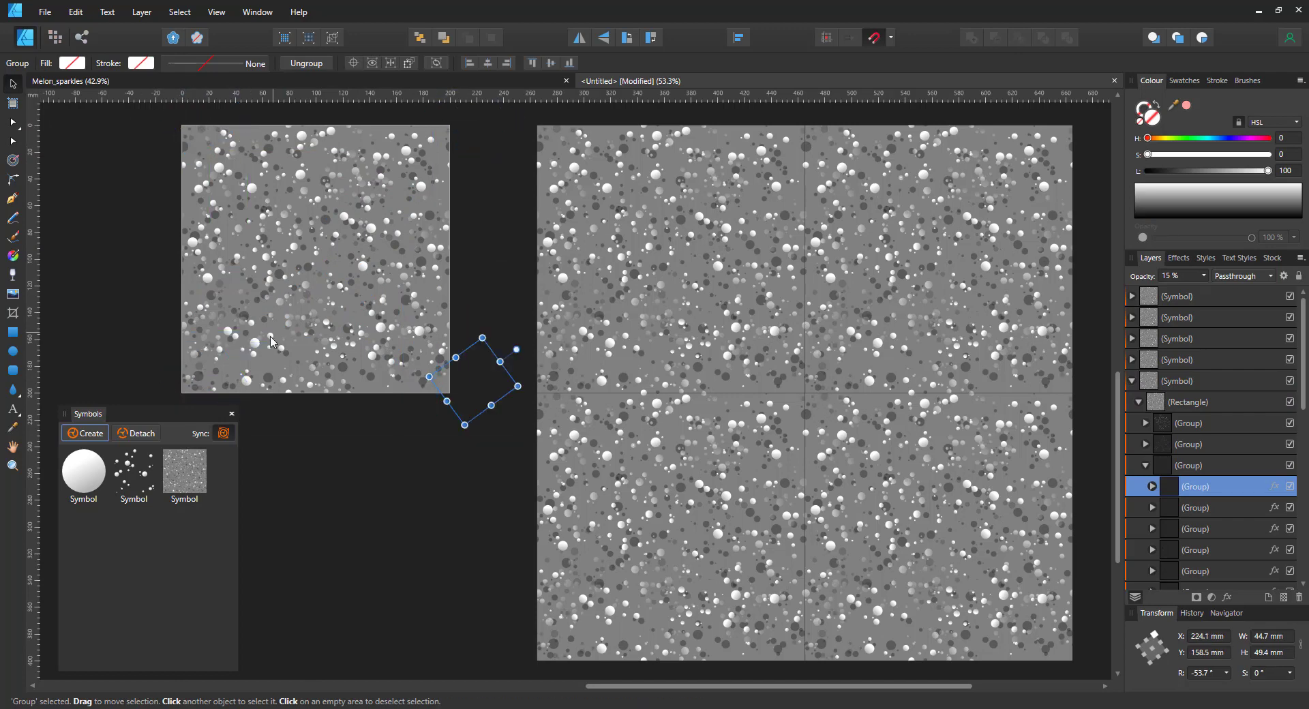
pyautogui.moveTo(480, 385); pyautogui.dragTo(376, 388)
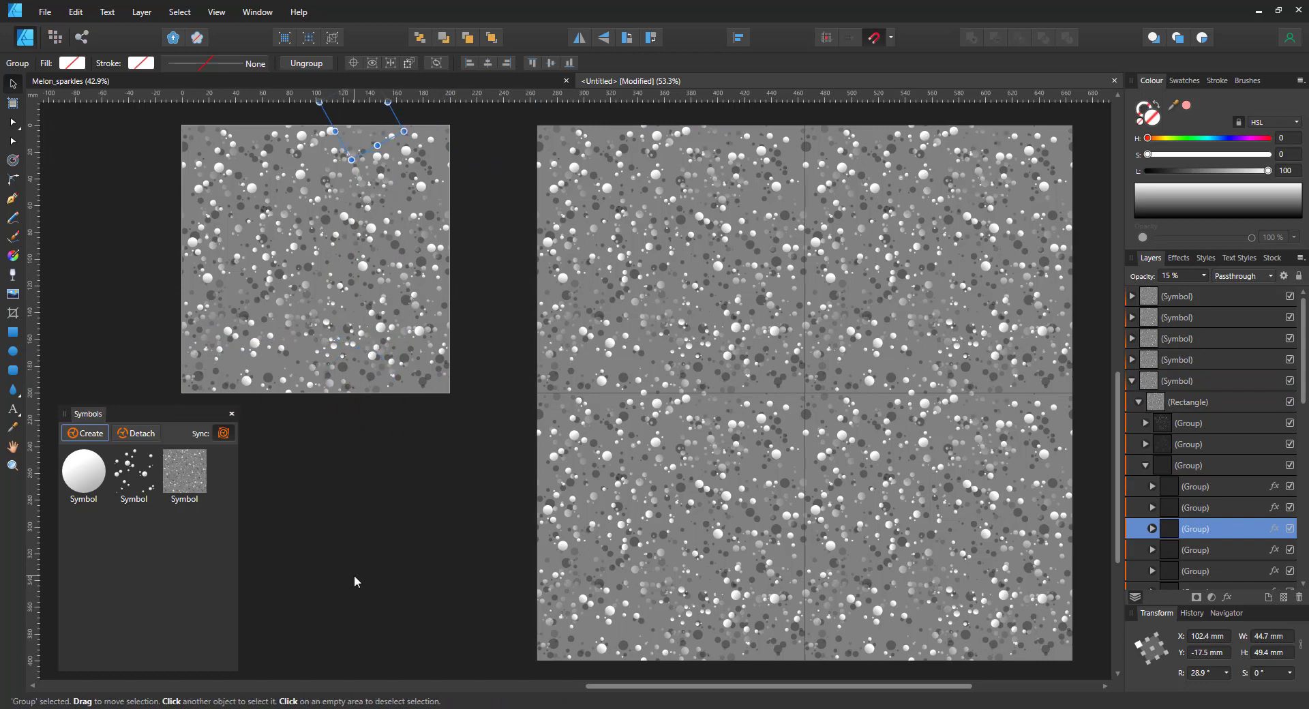
pyautogui.click(1194, 424)
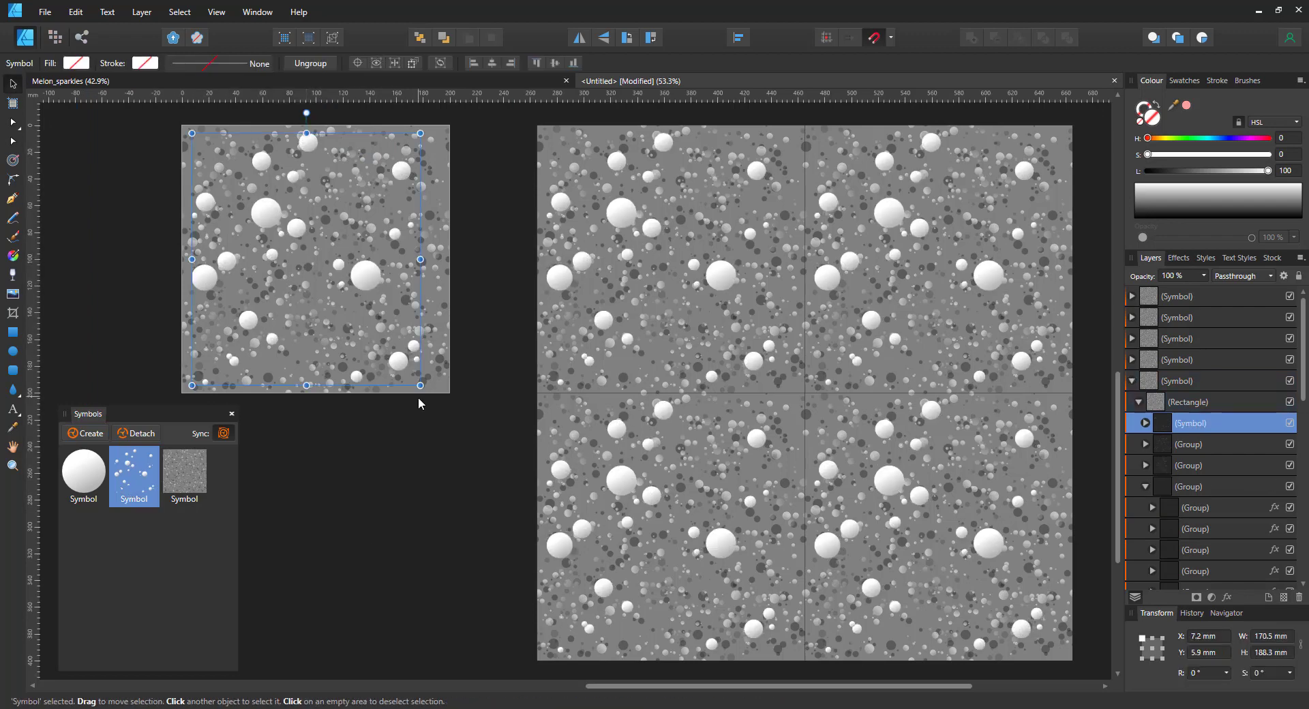
# Set the bright sparkle cluster to Glow blend mode with a 4 px Gaussian blur
pyautogui.click(1239, 276)
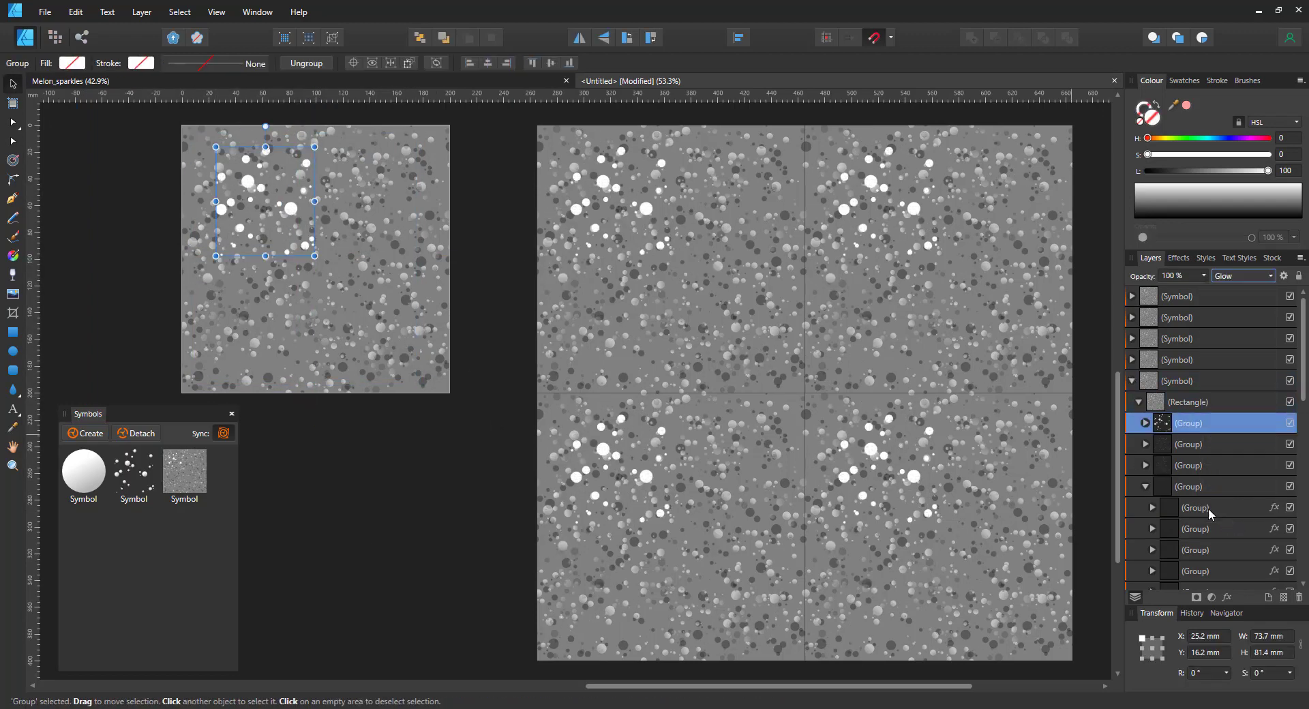
pyautogui.click(1275, 423)
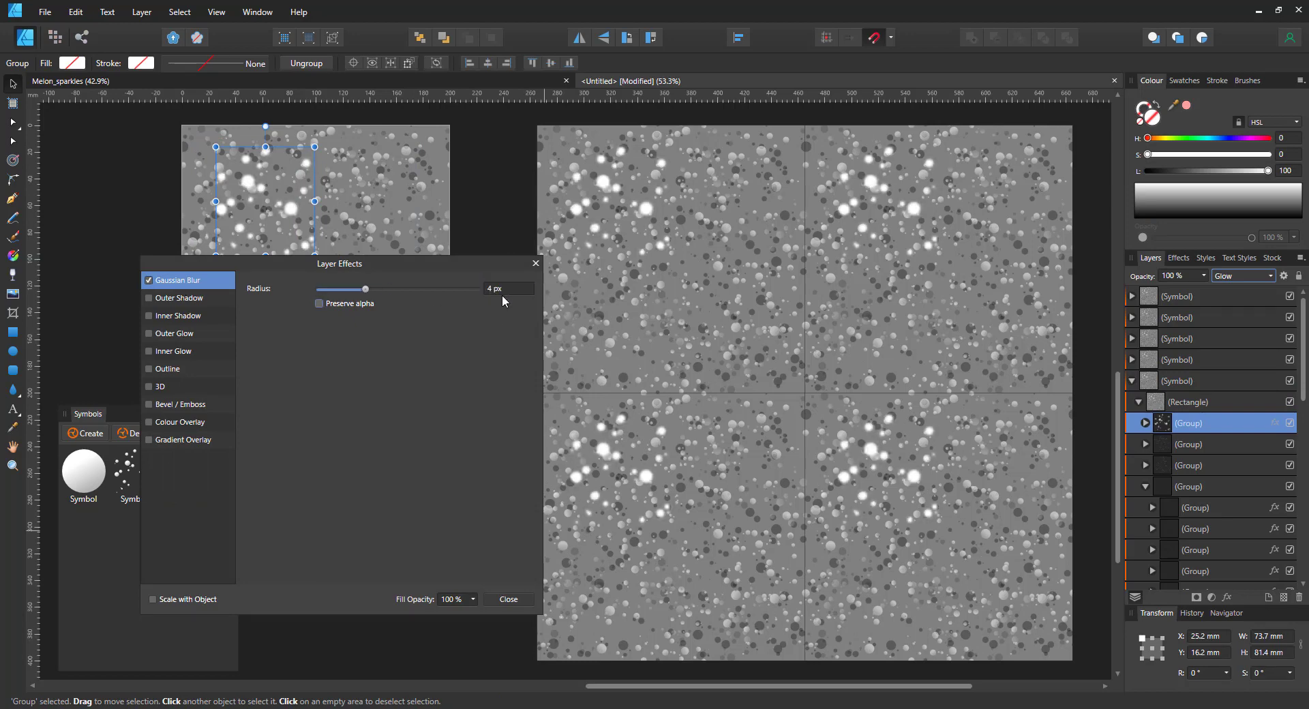
pyautogui.moveTo(518, 289)
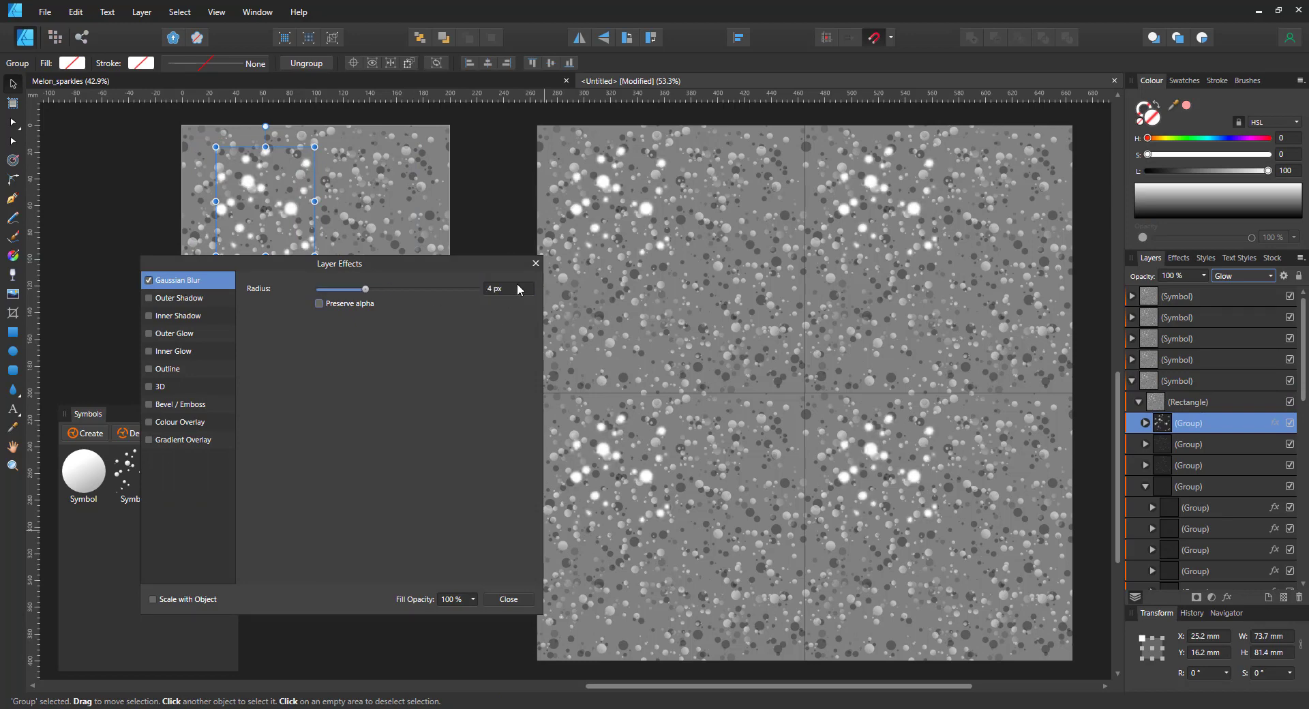
pyautogui.moveTo(522, 281)
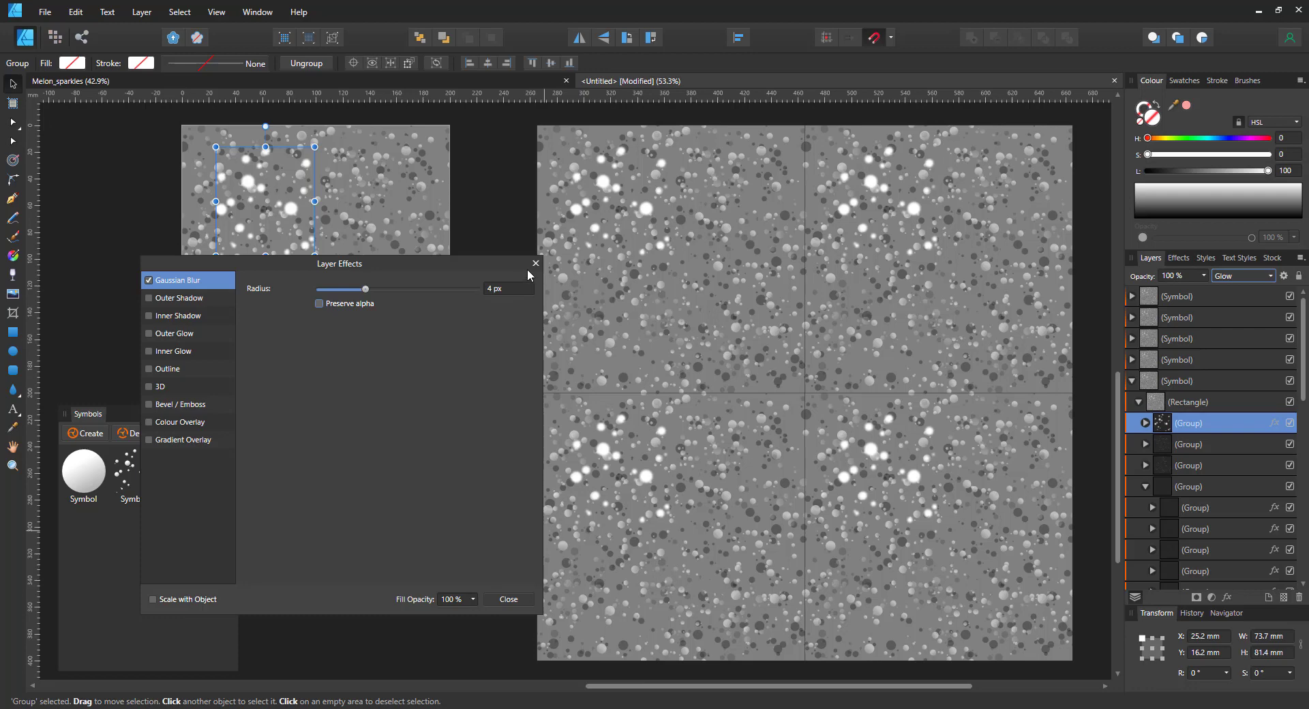
pyautogui.moveTo(513, 278)
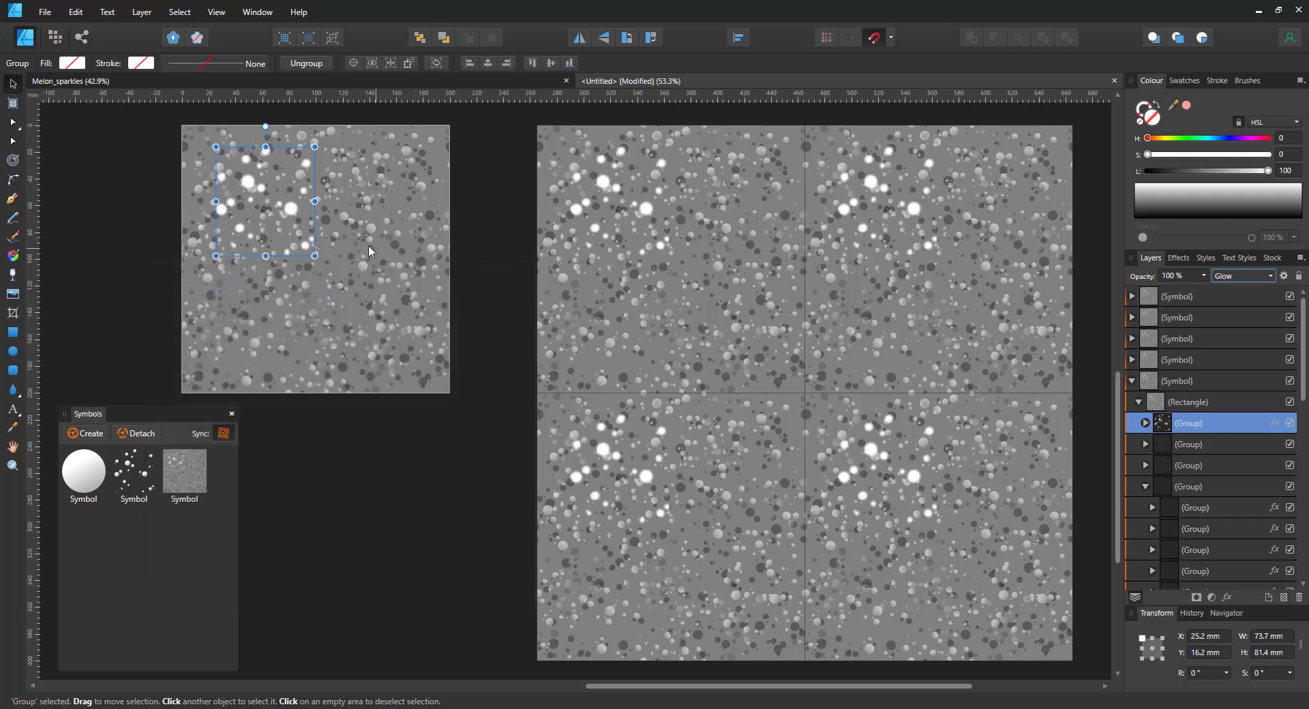
pyautogui.moveTo(281, 217)
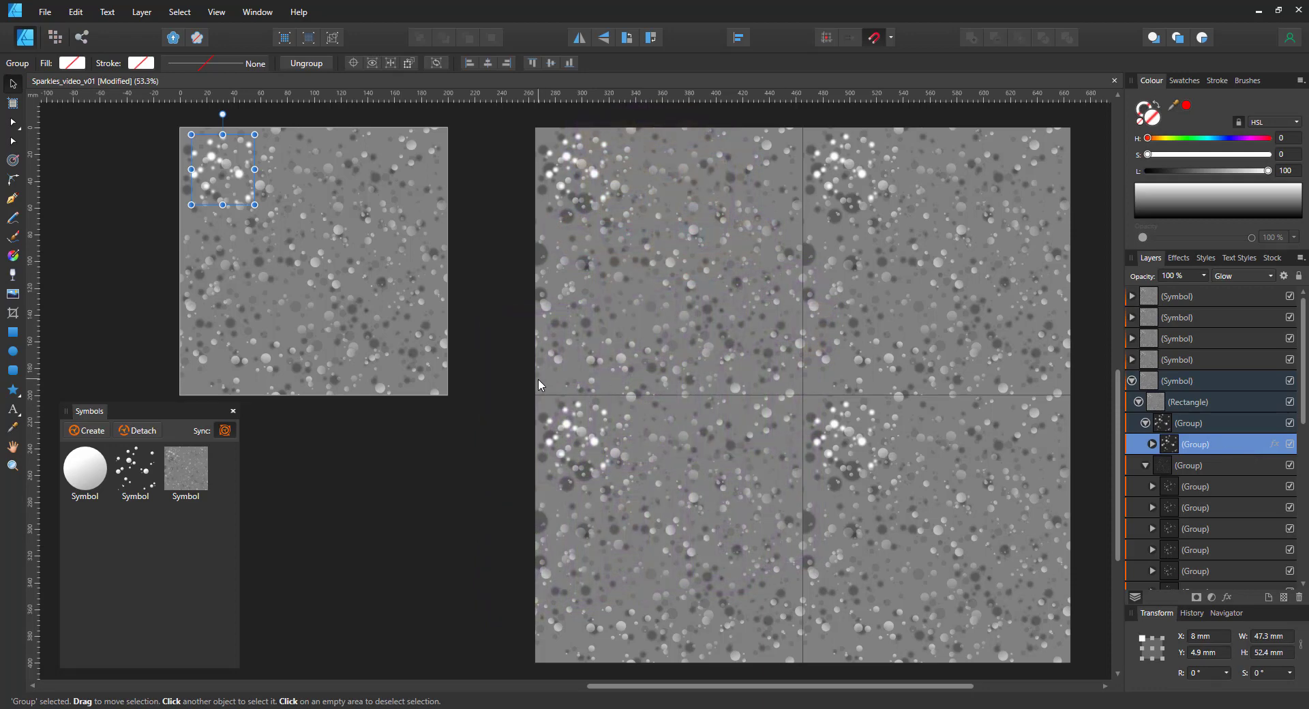
# Ctrl-drag rotated copies of the glowing blurred cluster across the tile centre and over its left and top edges
pyautogui.moveTo(221, 158); pyautogui.dragTo(285, 196)
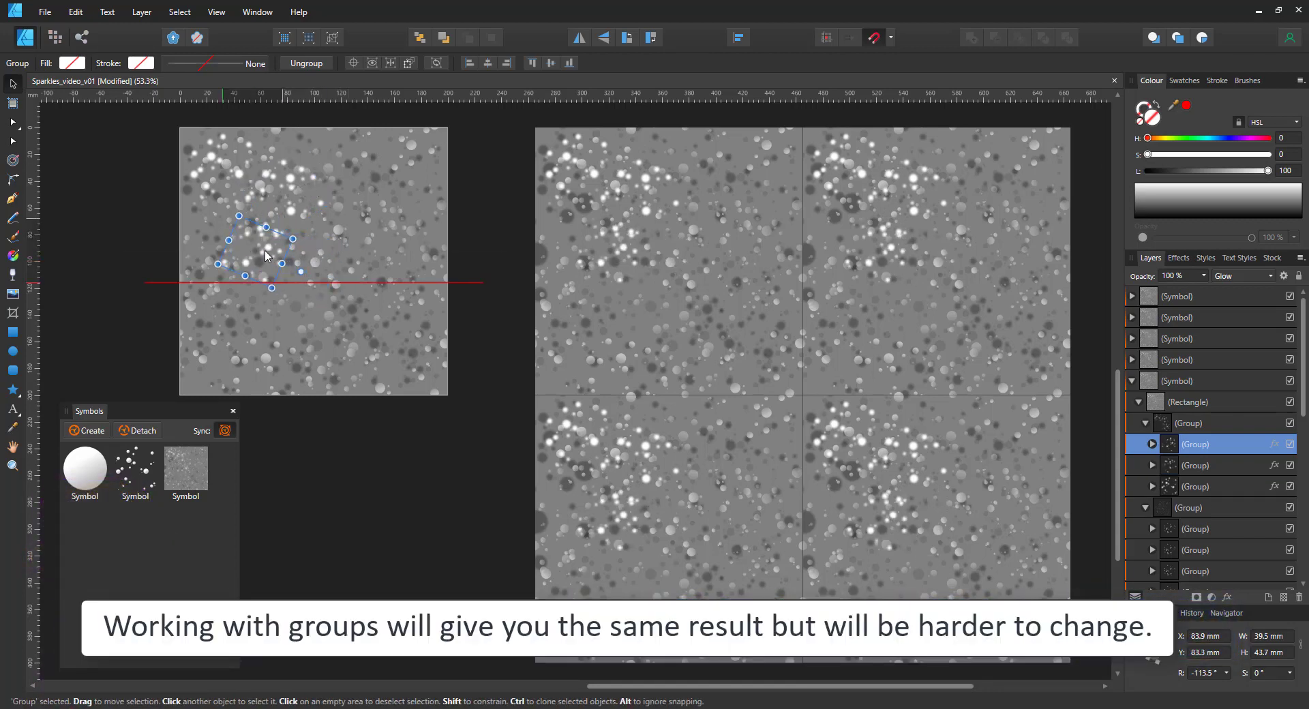
pyautogui.moveTo(268, 254); pyautogui.dragTo(255, 261)
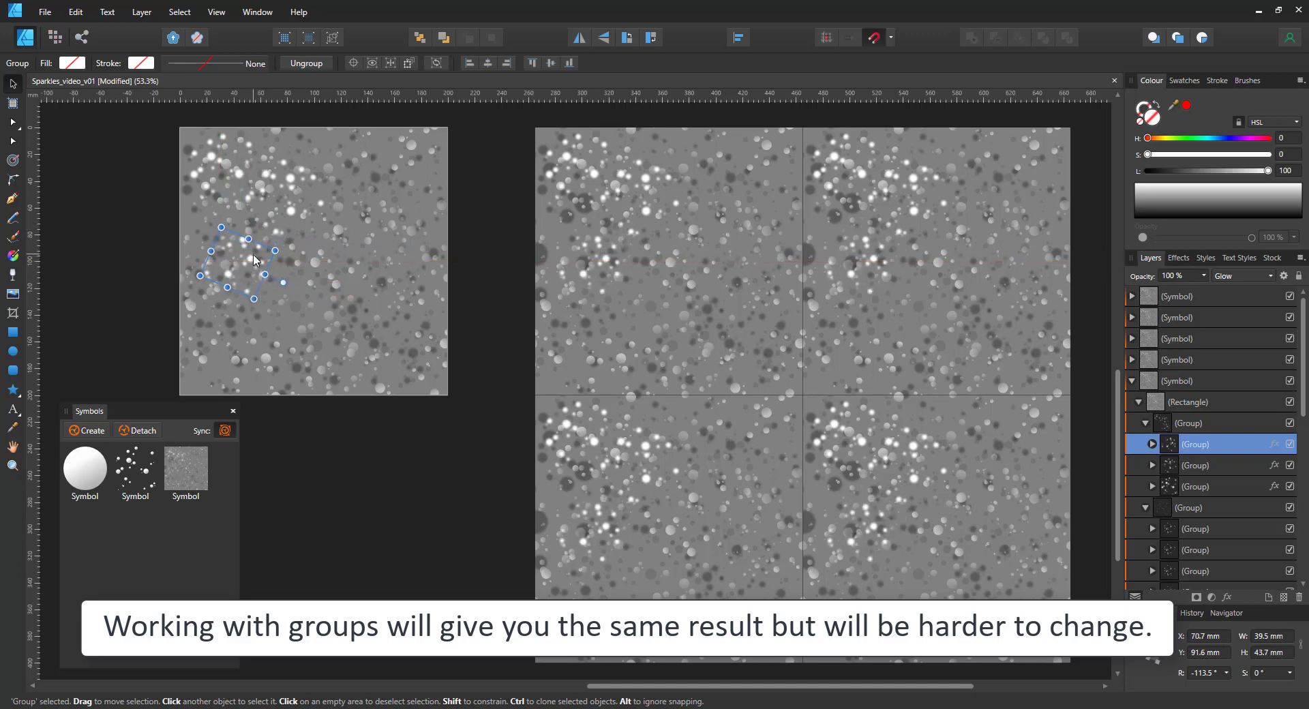
pyautogui.moveTo(255, 260); pyautogui.dragTo(180, 273)
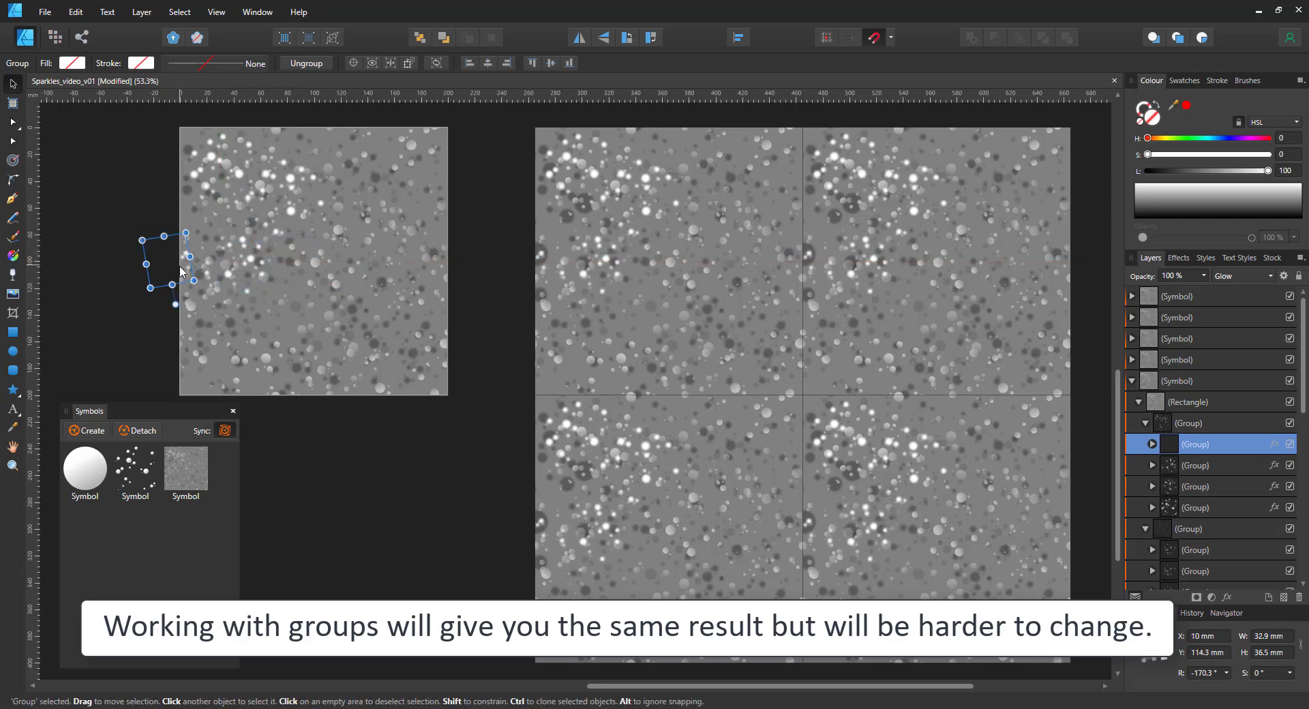
pyautogui.moveTo(166, 264); pyautogui.dragTo(196, 367)
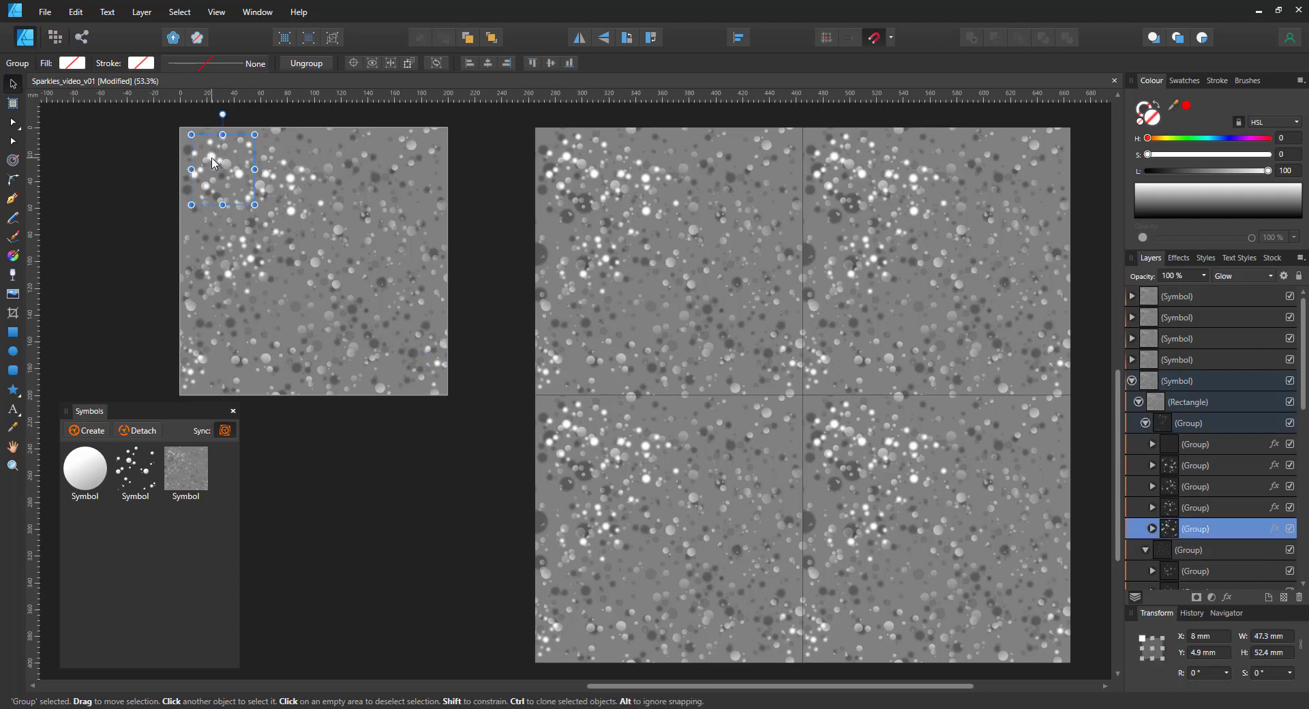
pyautogui.moveTo(221, 159); pyautogui.dragTo(377, 135)
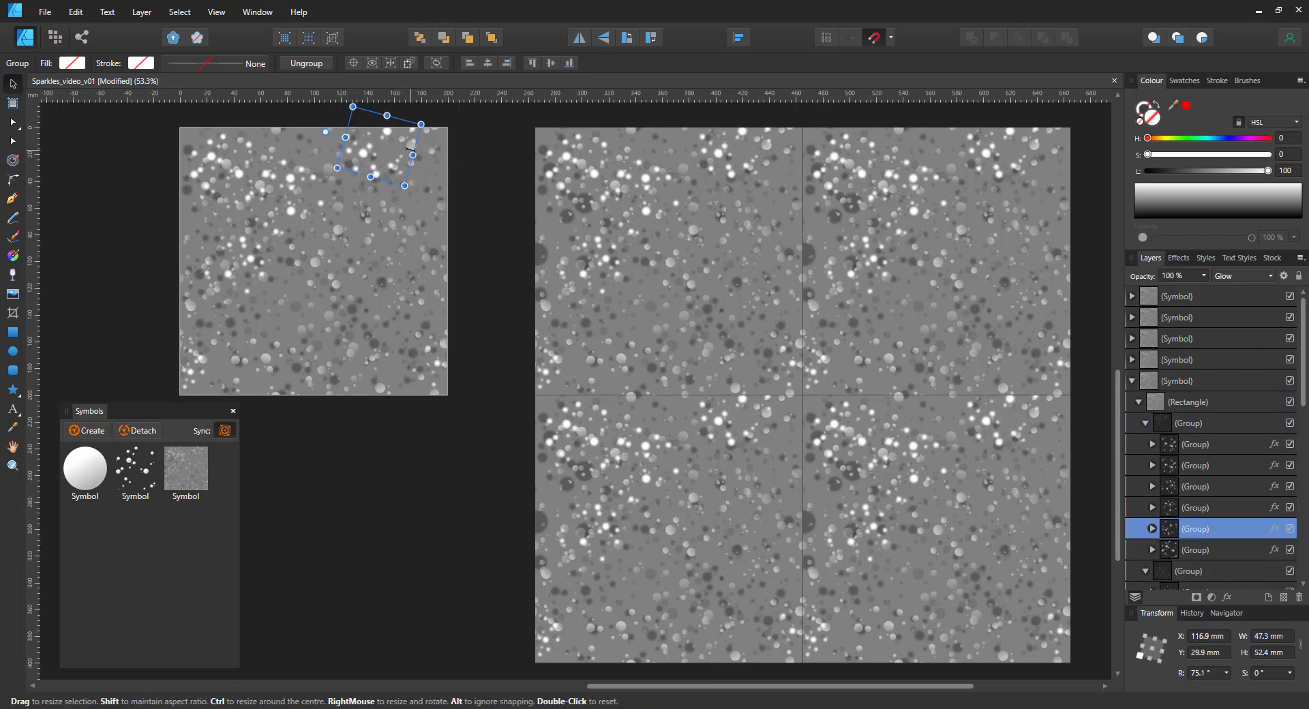
pyautogui.moveTo(385, 154); pyautogui.dragTo(371, 413)
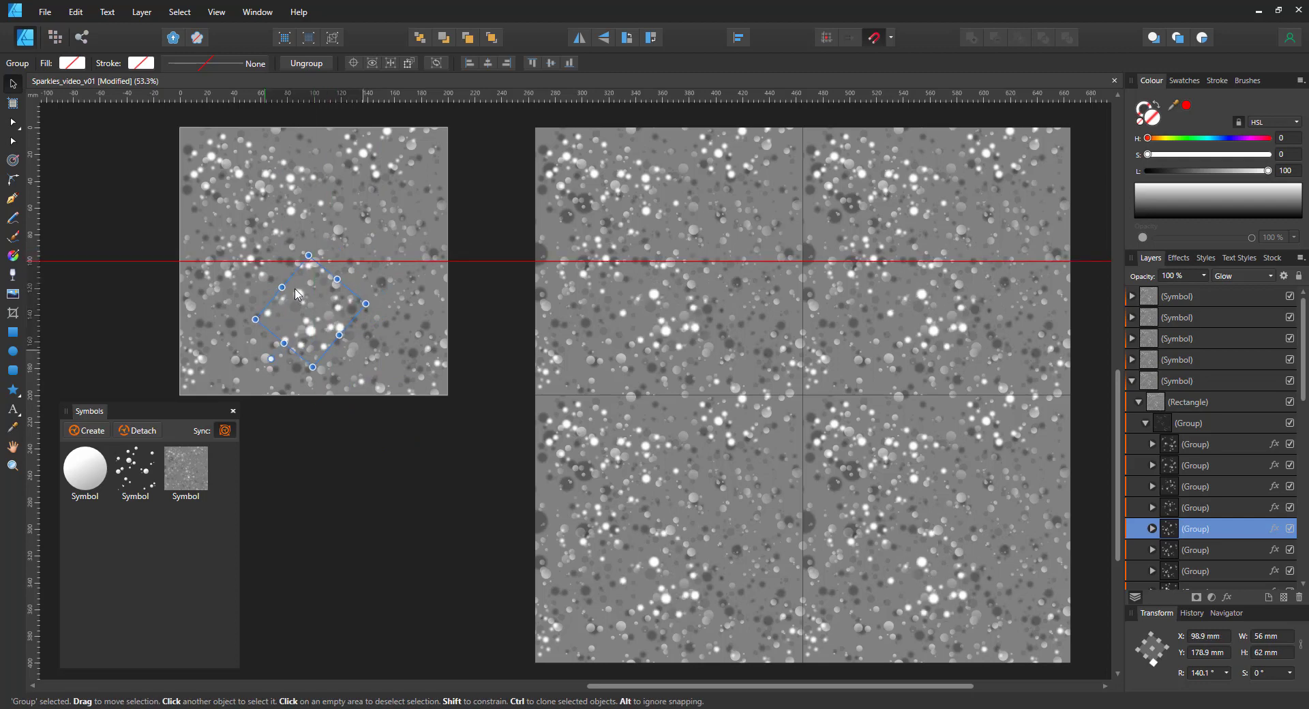
pyautogui.moveTo(310, 313); pyautogui.dragTo(392, 243)
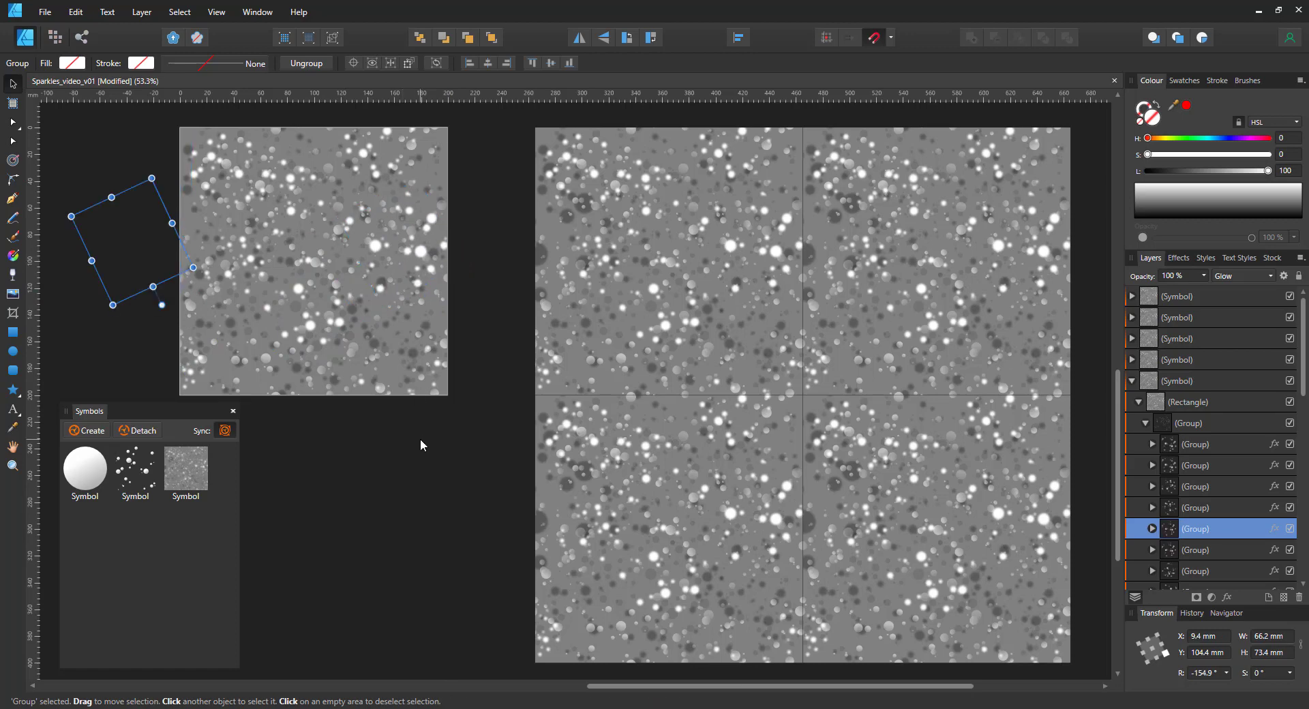
pyautogui.moveTo(392, 400)
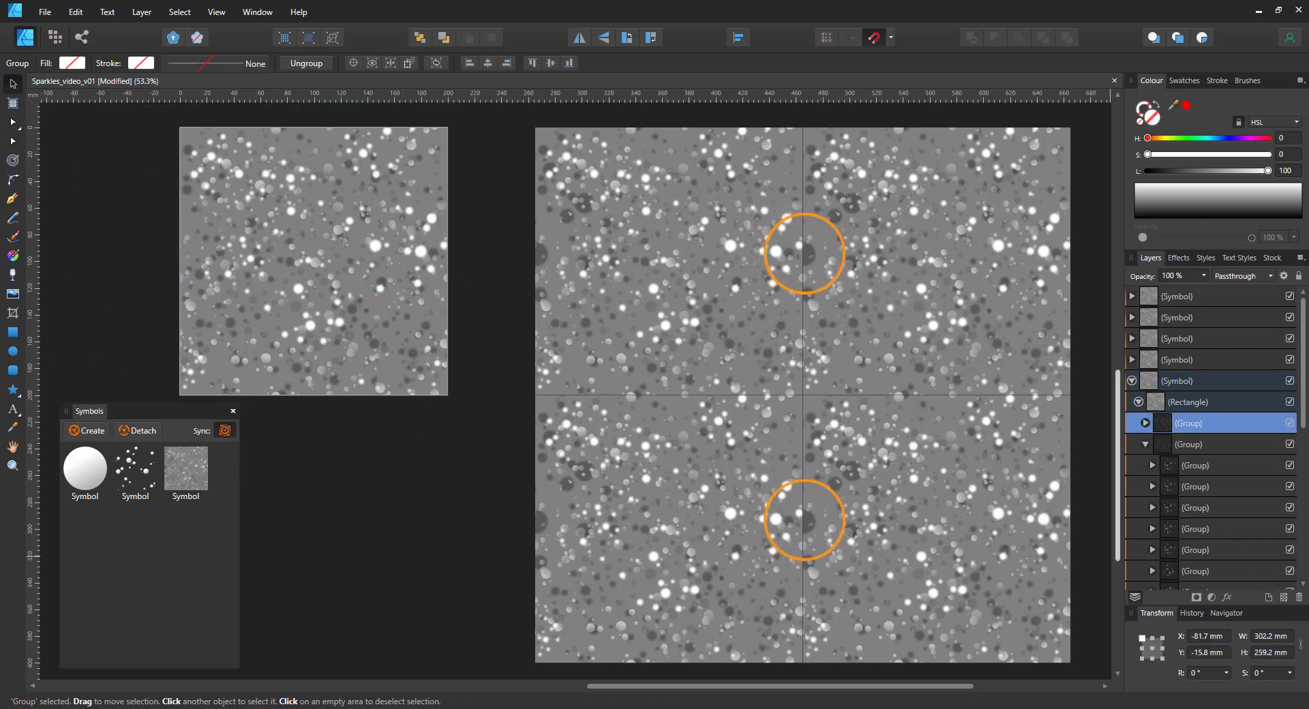
# Soften the new white dot with a 2.6 px Gaussian blur in Layer Effects
pyautogui.click(13, 350)
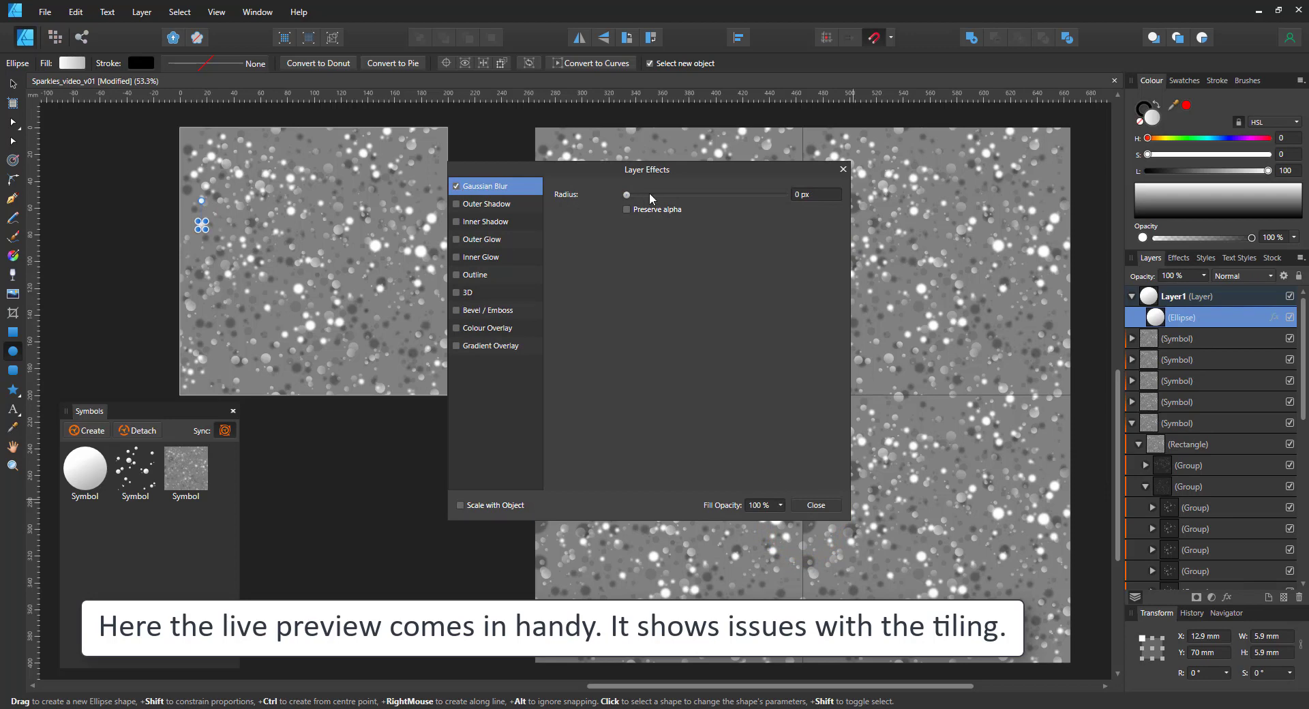
pyautogui.moveTo(627, 195); pyautogui.dragTo(666, 195)
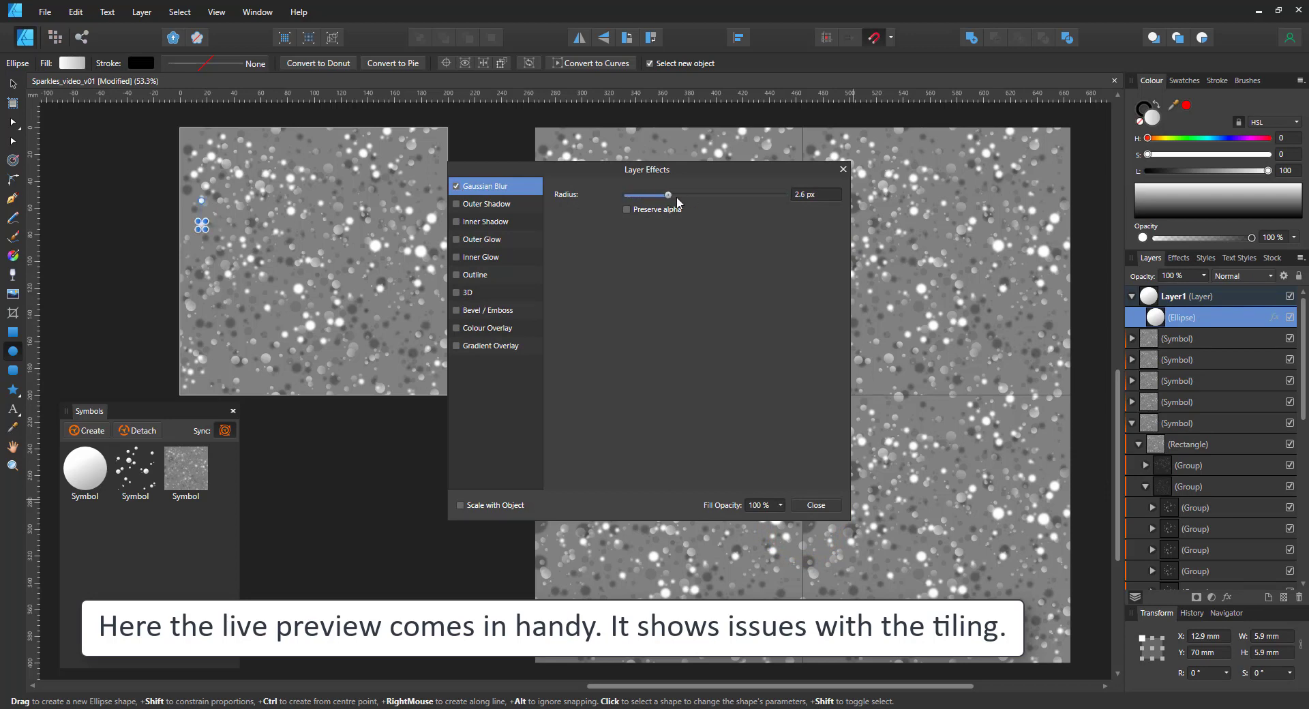
pyautogui.click(813, 505)
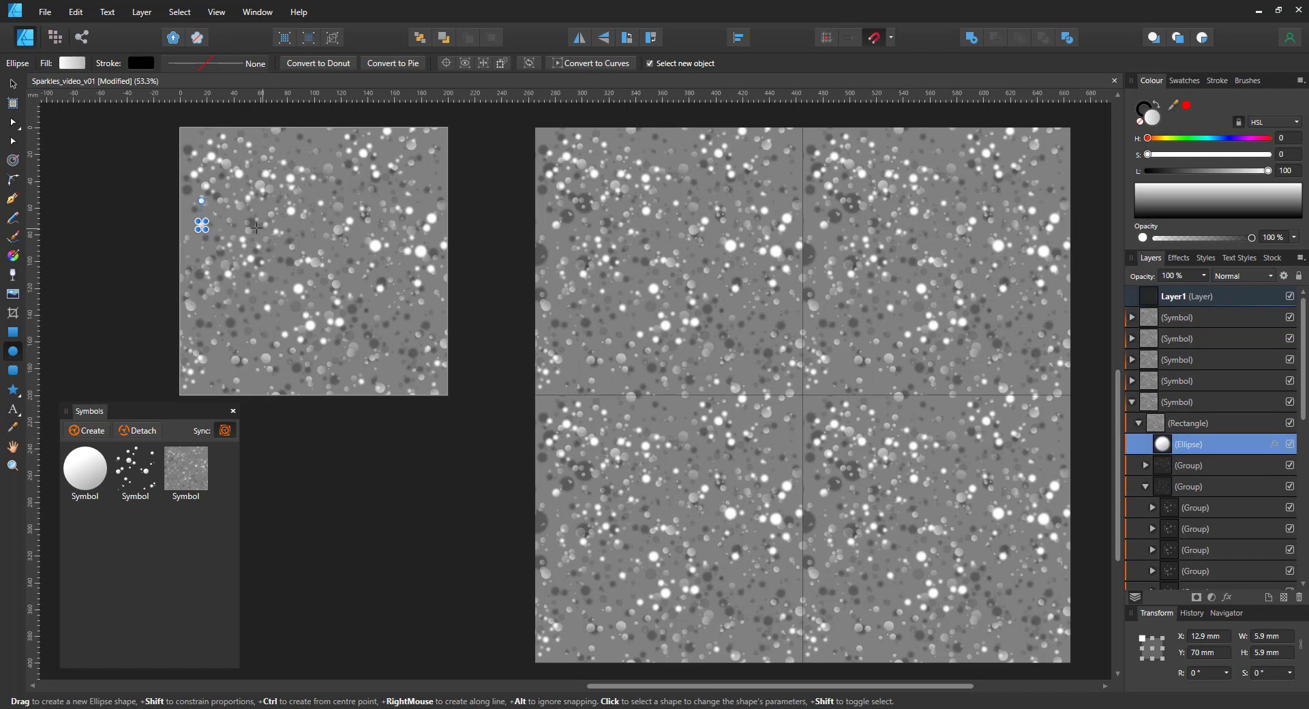
# Ctrl-drag clones of the blurred dot to the lower left, bottom edge, centre and top edge
pyautogui.moveTo(201, 225); pyautogui.dragTo(236, 339)
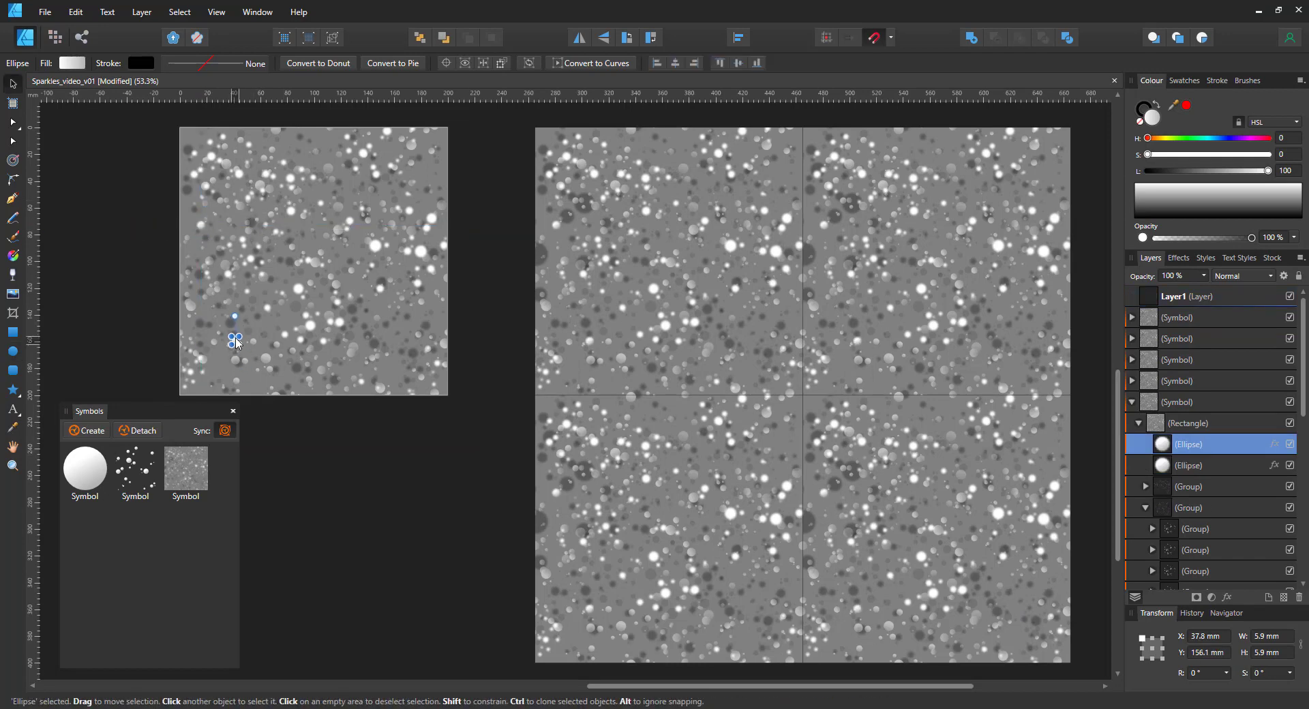
pyautogui.moveTo(236, 341); pyautogui.dragTo(219, 370)
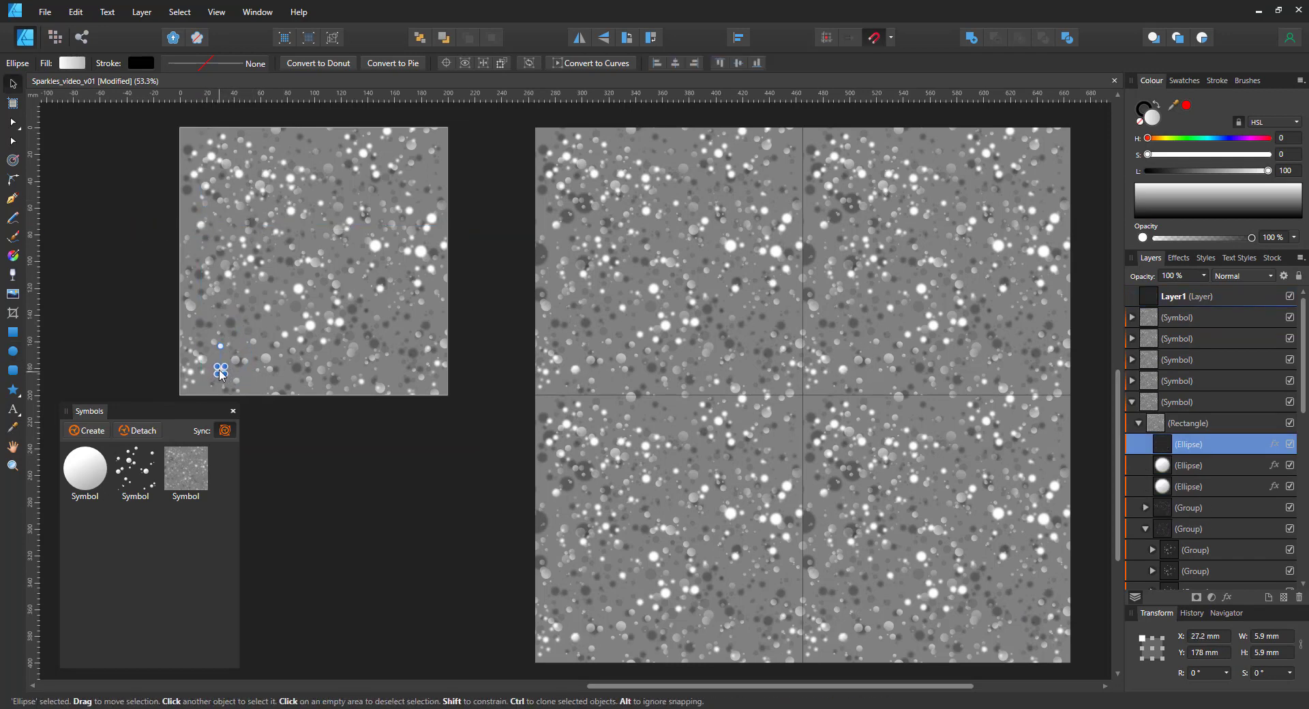
pyautogui.moveTo(221, 369); pyautogui.dragTo(288, 317)
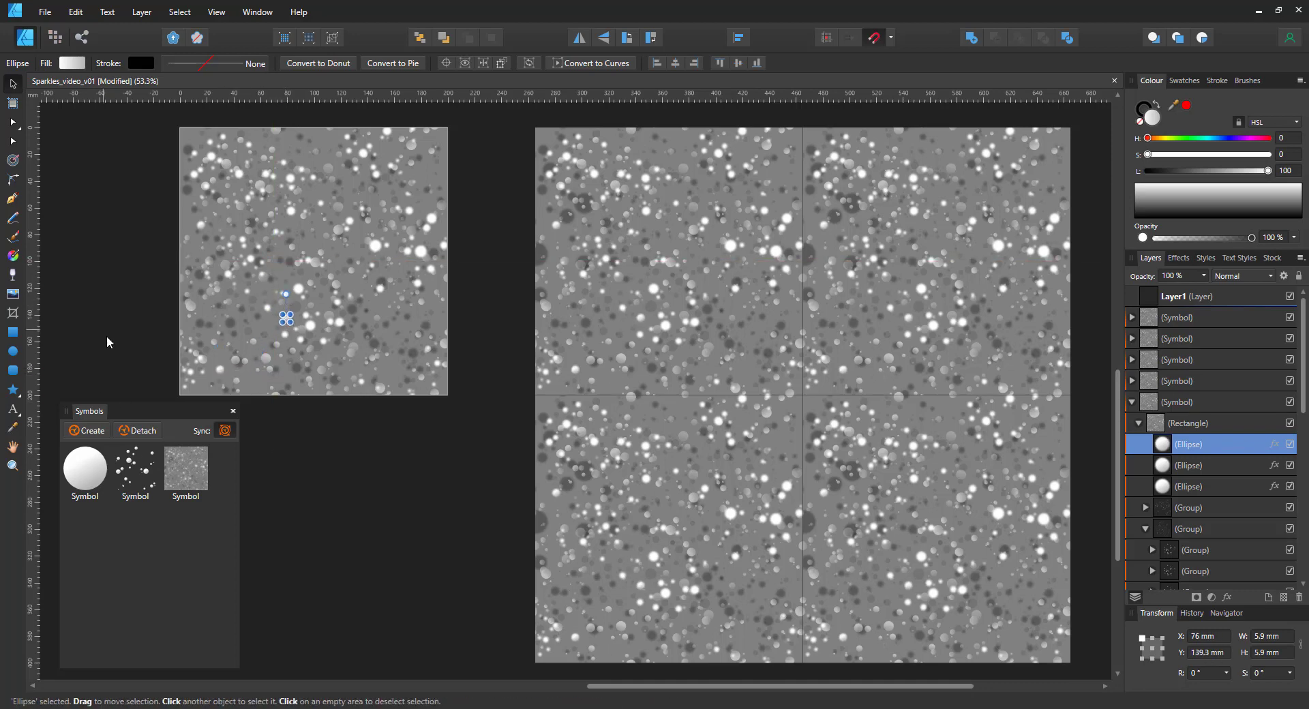
pyautogui.moveTo(287, 318); pyautogui.dragTo(416, 214)
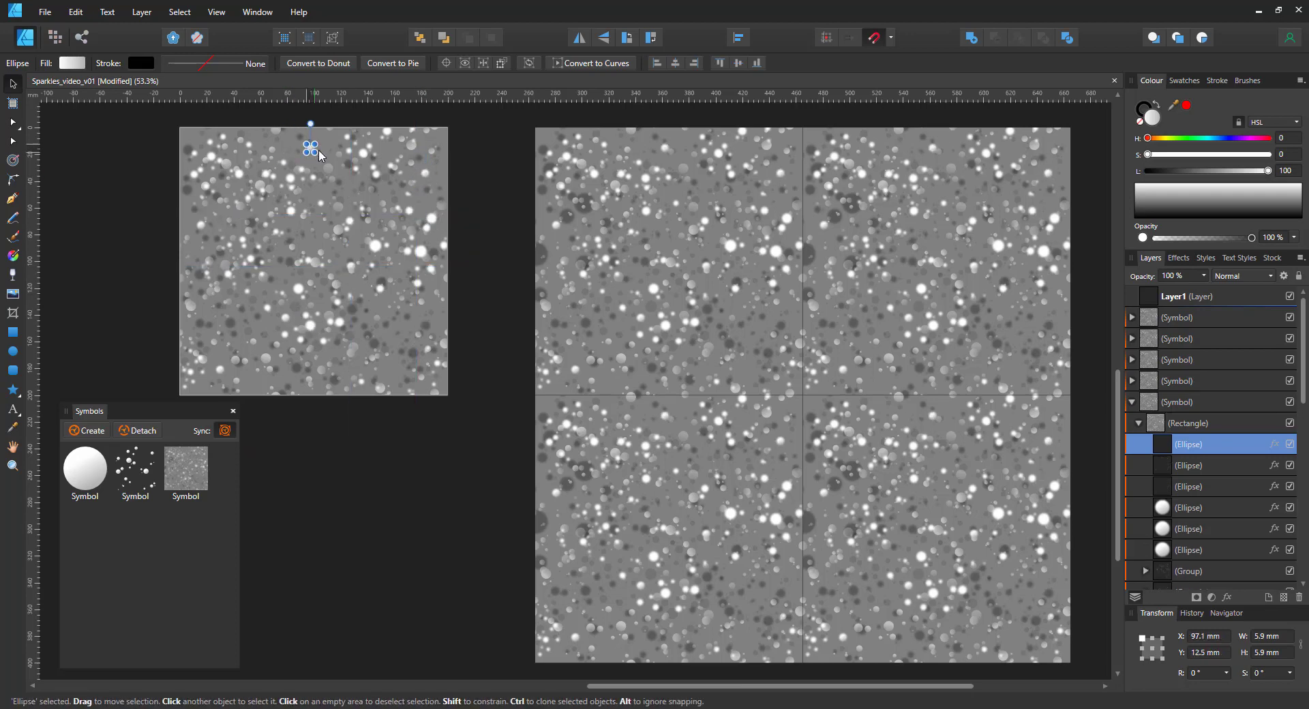
pyautogui.moveTo(310, 148); pyautogui.dragTo(319, 140)
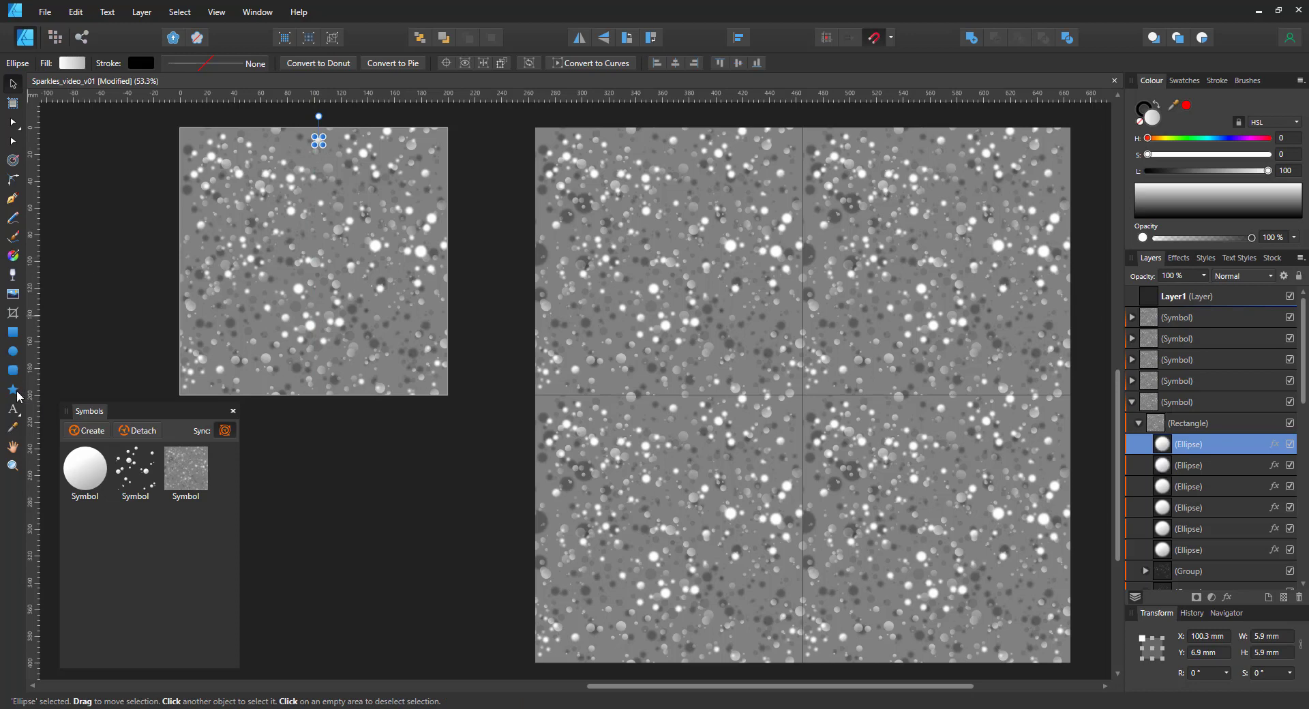
# Draw a thin-pointed star on the tile, blur it, then shrink and rotate it
pyautogui.click(14, 390)
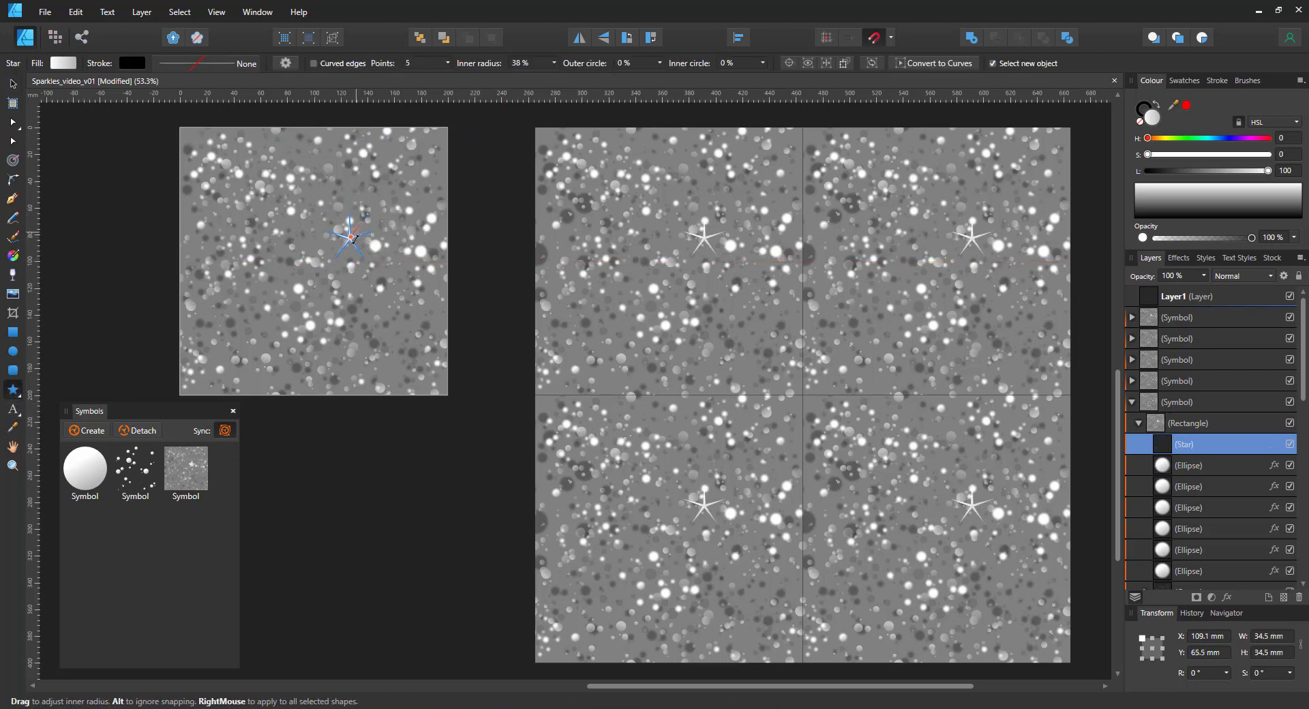
pyautogui.moveTo(351, 242); pyautogui.dragTo(351, 225)
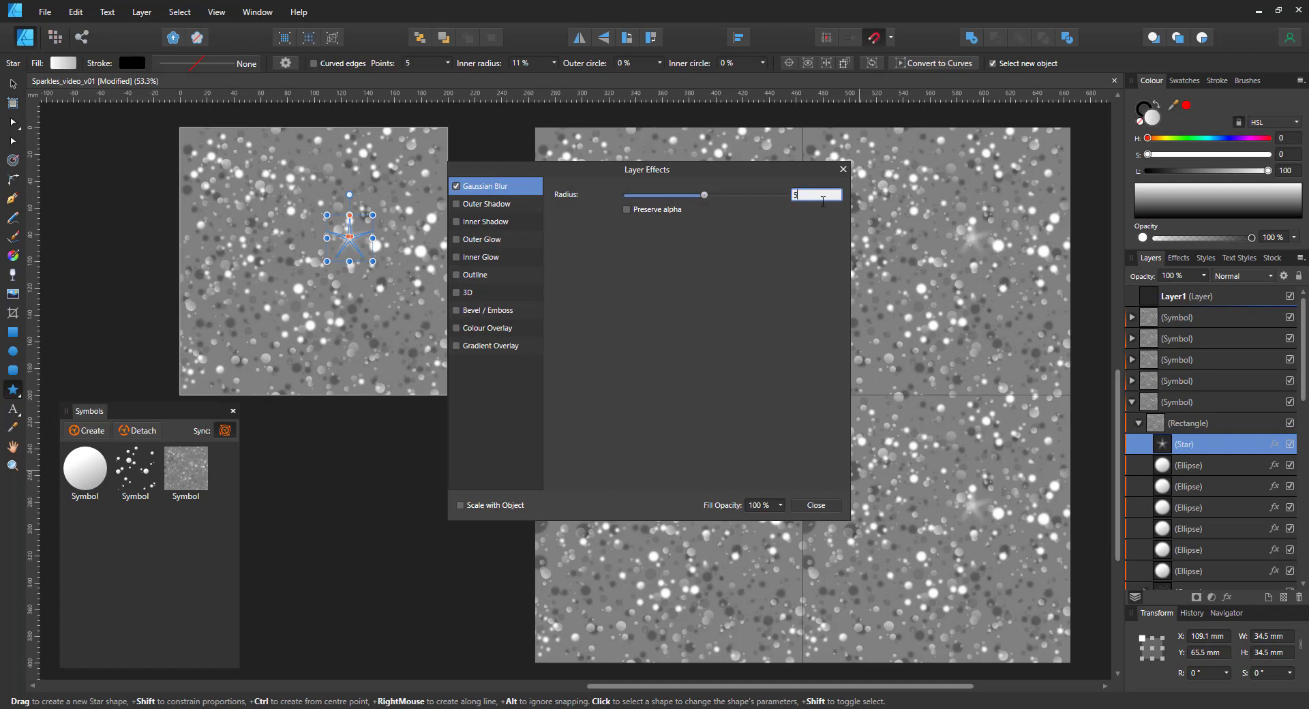
pyautogui.click(814, 505)
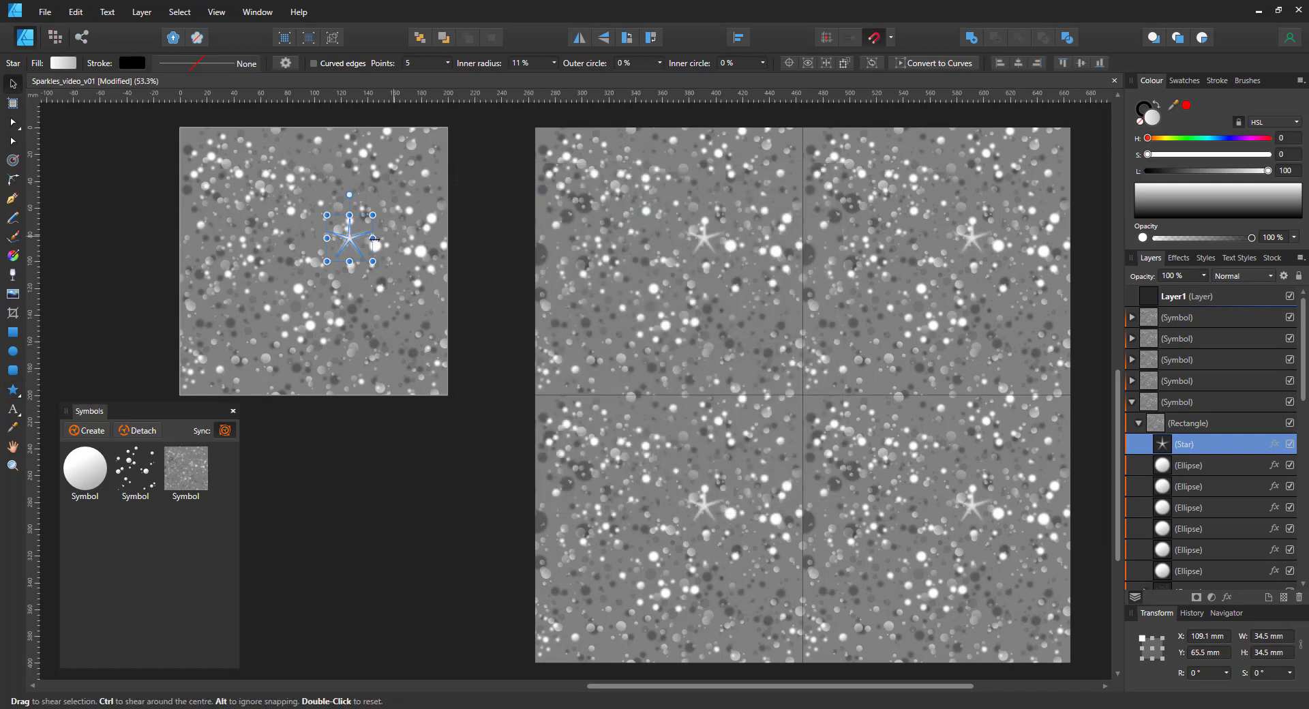
pyautogui.moveTo(372, 238); pyautogui.dragTo(331, 190)
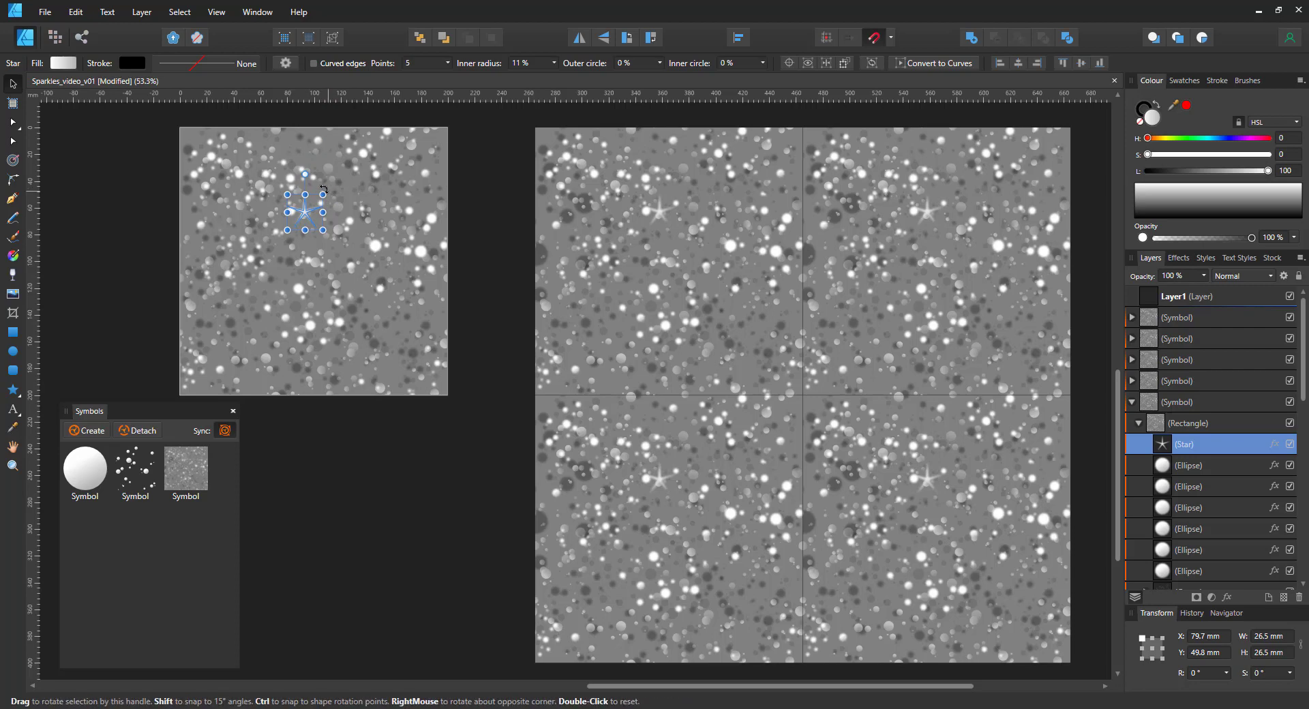
pyautogui.moveTo(304, 206); pyautogui.dragTo(210, 267)
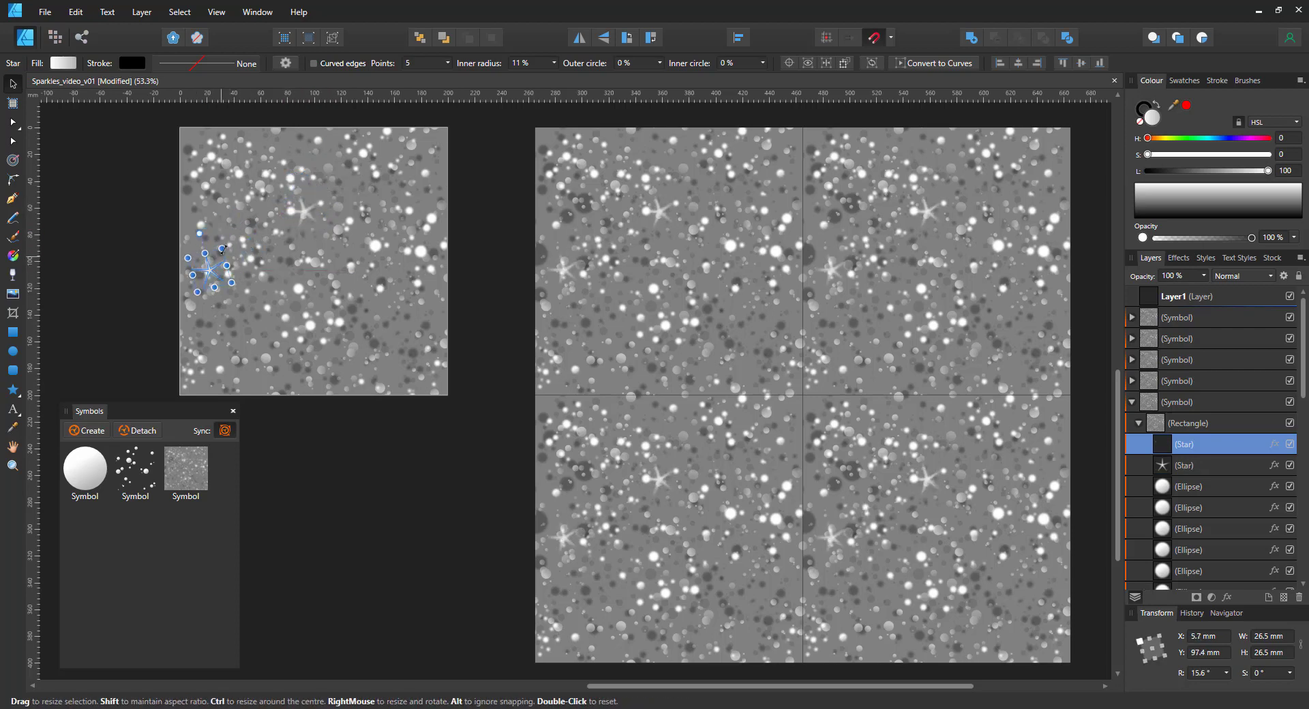
# Position star glints near the left edge, lower right and bottom-left corner of the tile
pyautogui.click(210, 274)
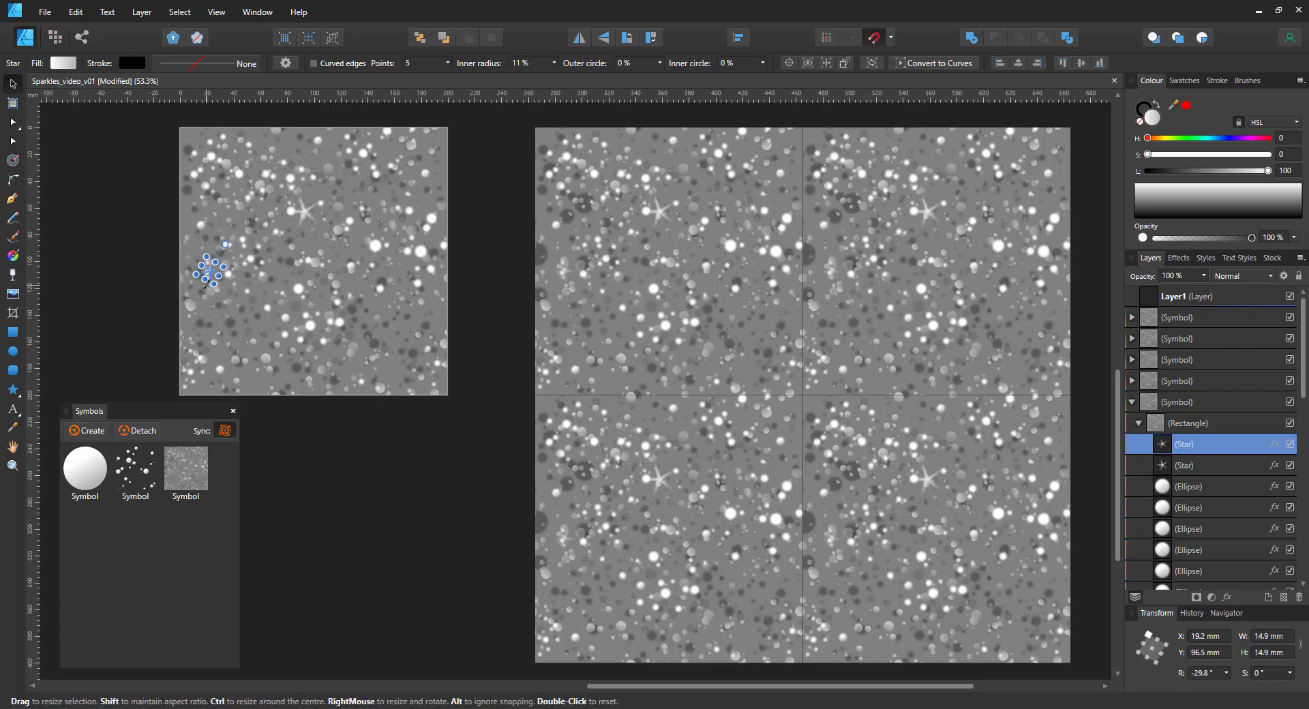
pyautogui.moveTo(210, 276); pyautogui.dragTo(201, 225)
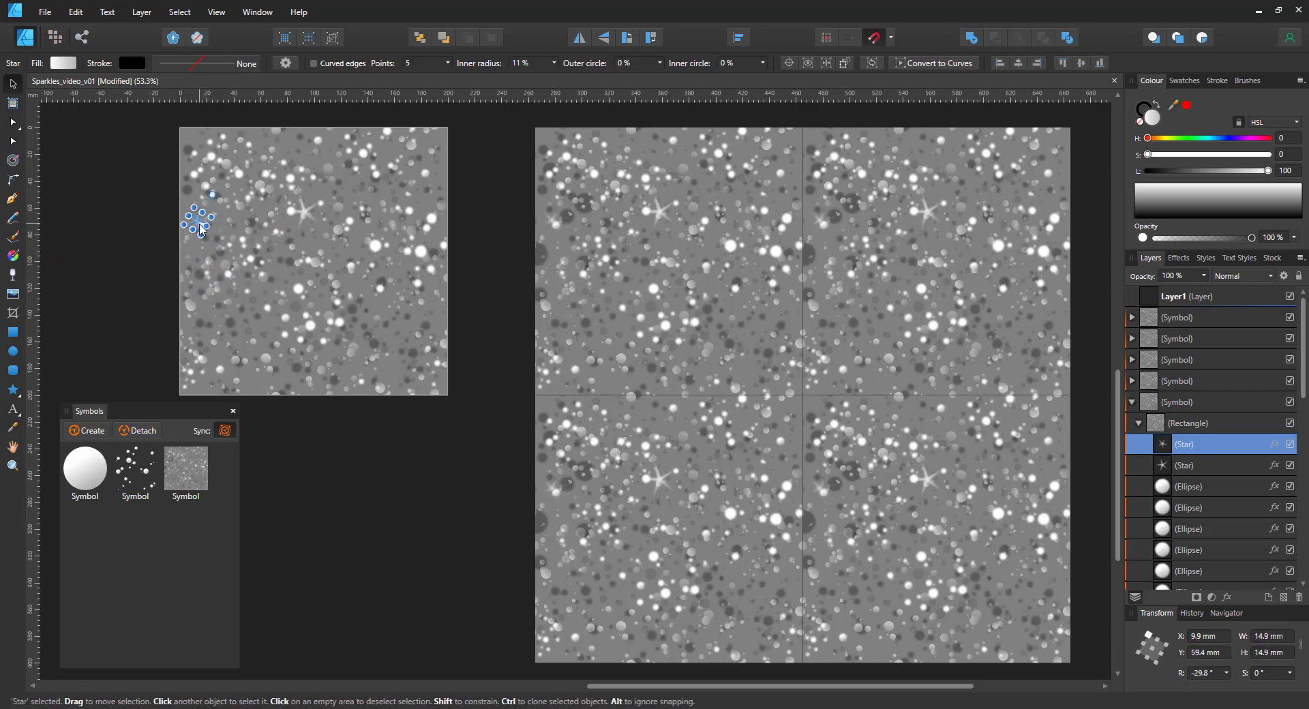
pyautogui.moveTo(199, 216); pyautogui.dragTo(394, 338)
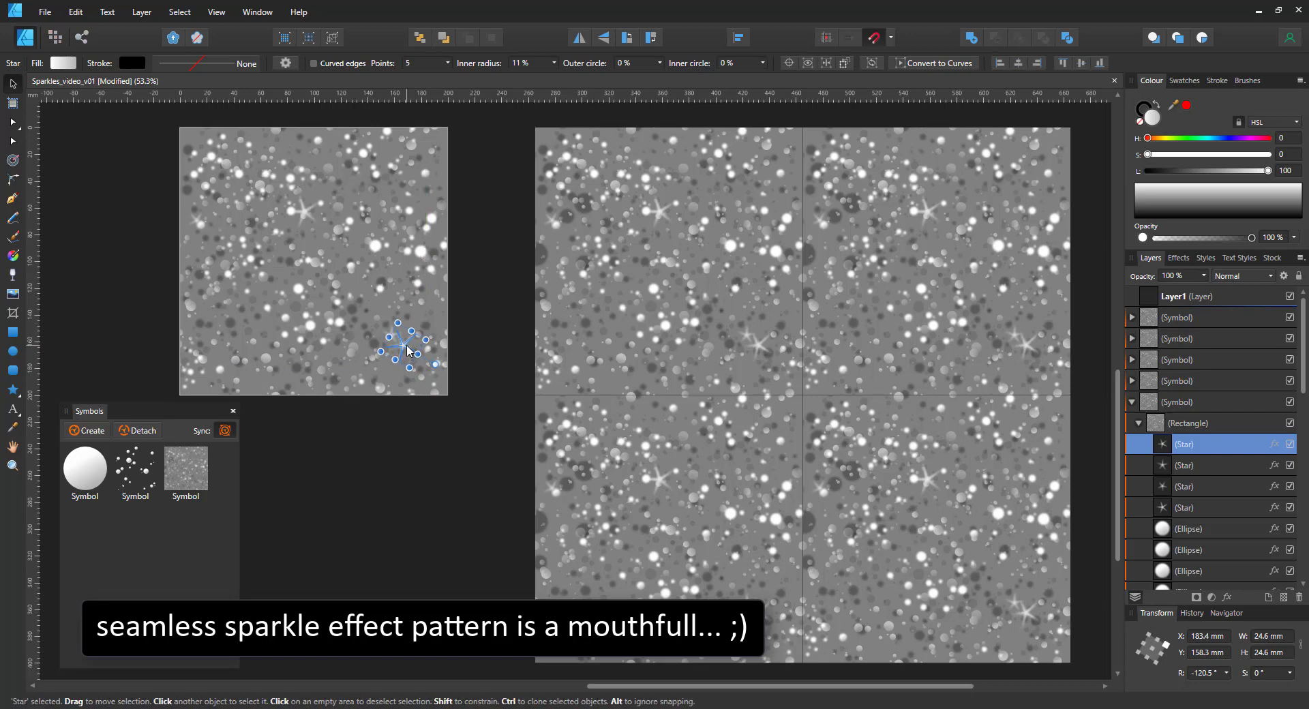
pyautogui.moveTo(409, 342); pyautogui.dragTo(243, 355)
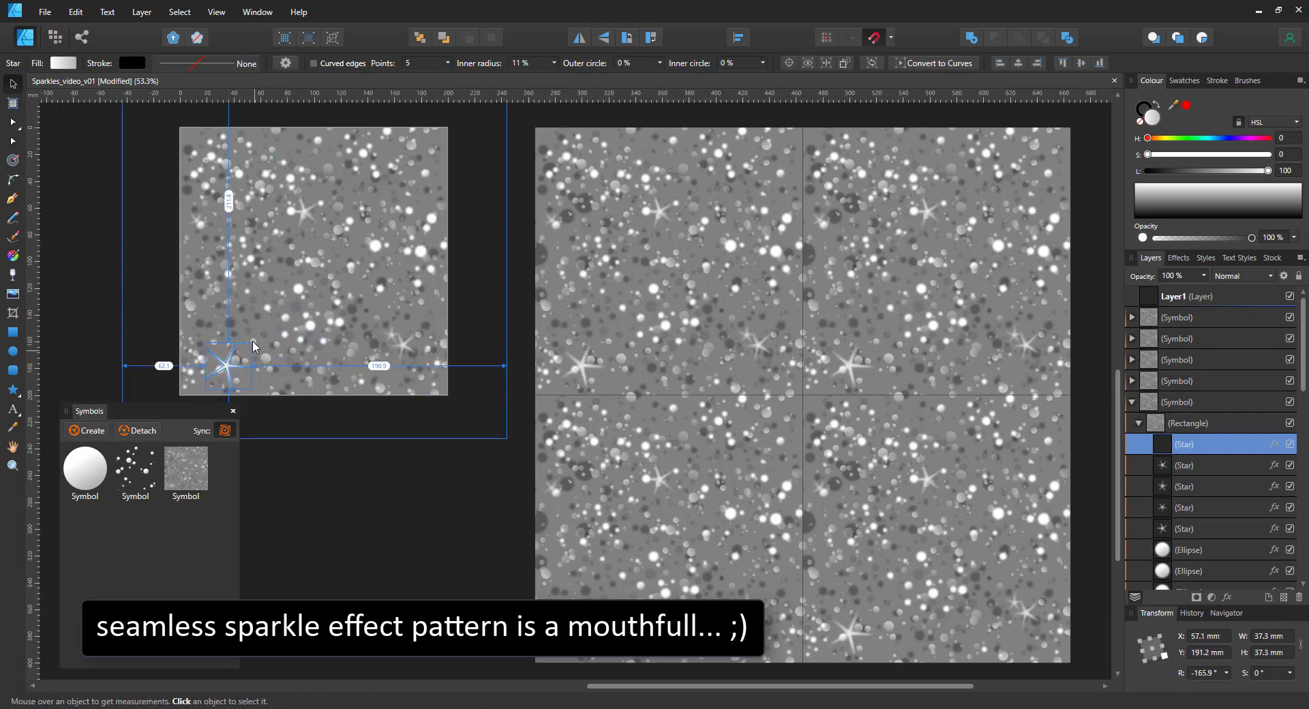
pyautogui.click(227, 366)
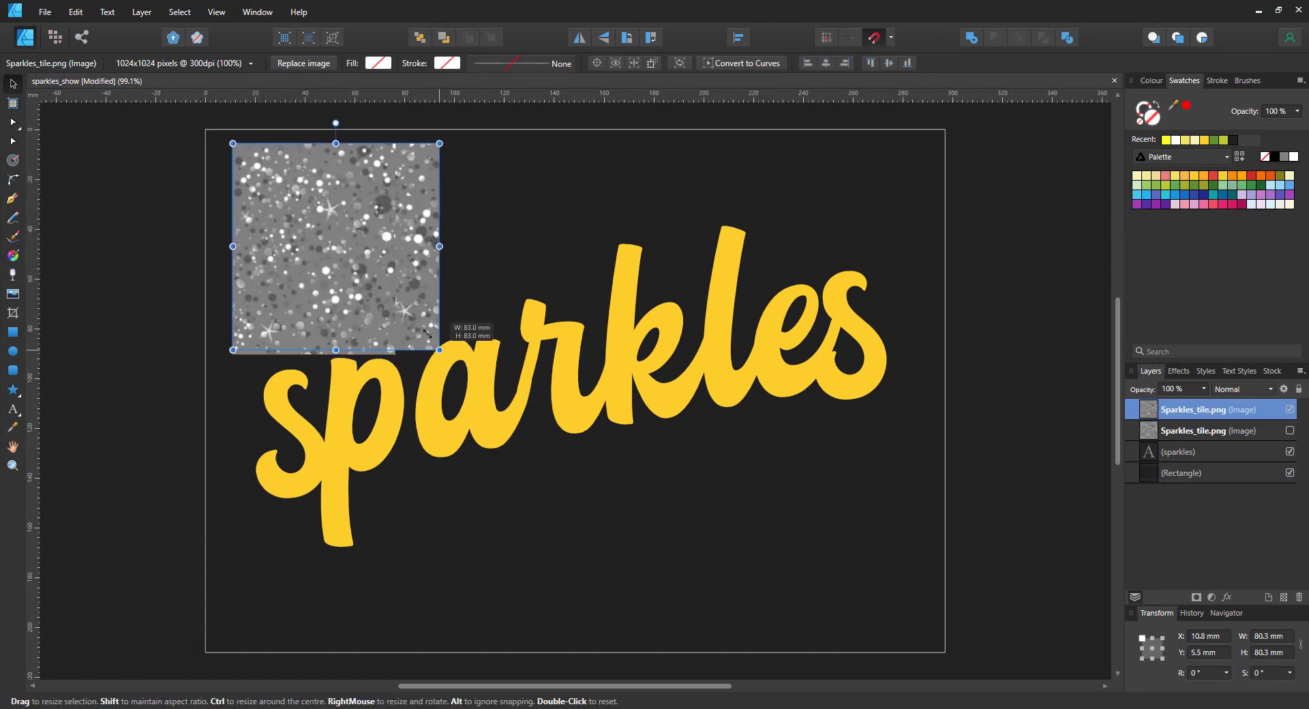
# Resize the placed sparkle tile image and select all three tile groups inside the text
pyautogui.moveTo(439, 348); pyautogui.dragTo(359, 279)
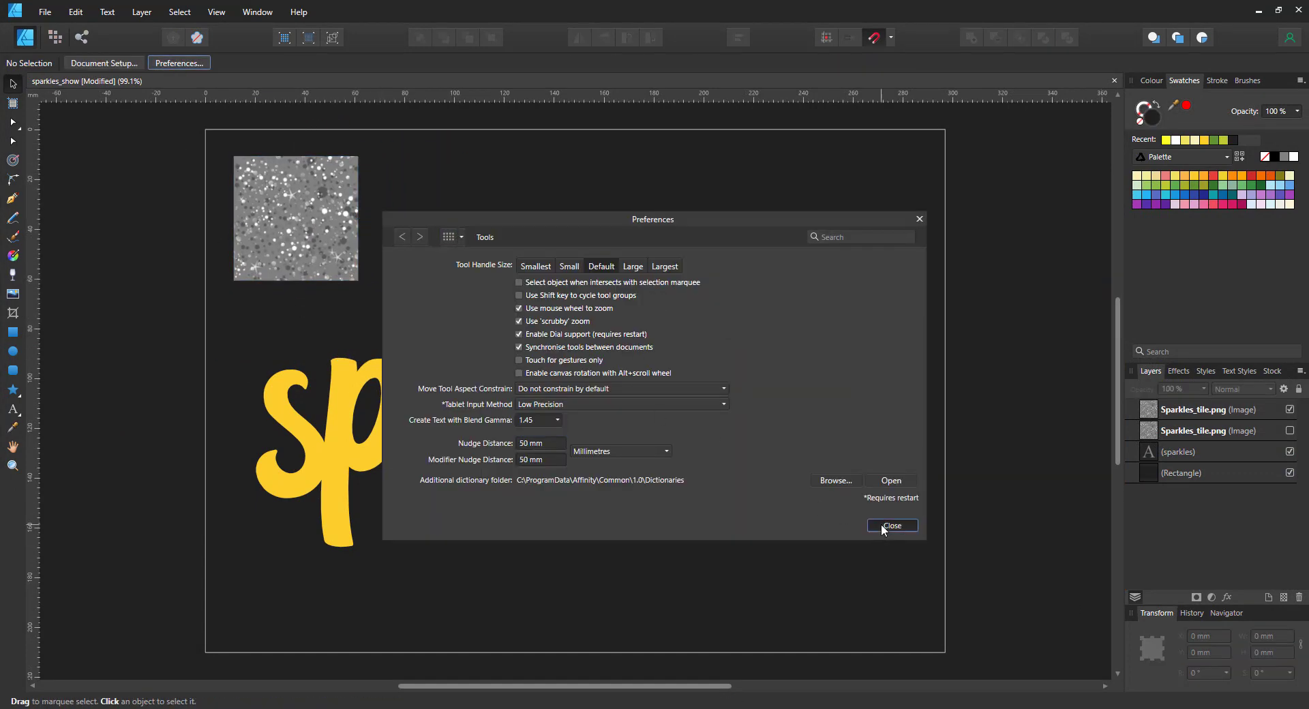
pyautogui.click(890, 525)
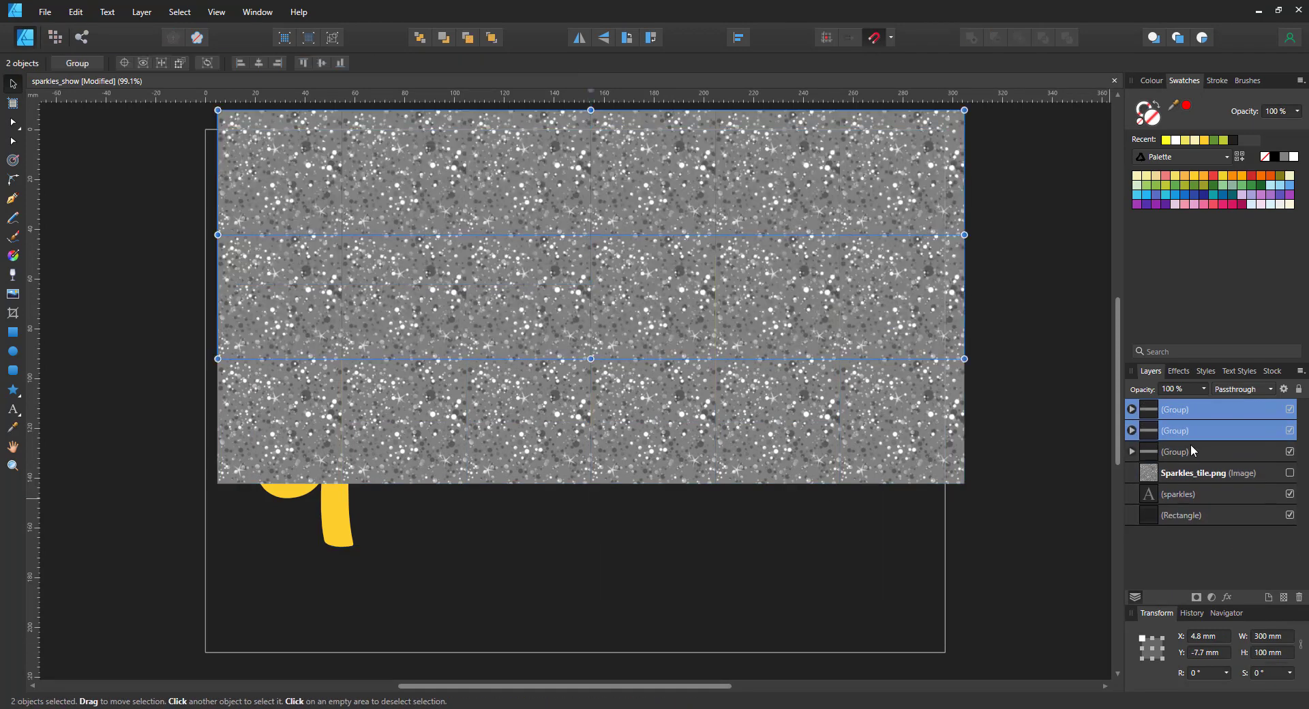
pyautogui.click(1240, 389)
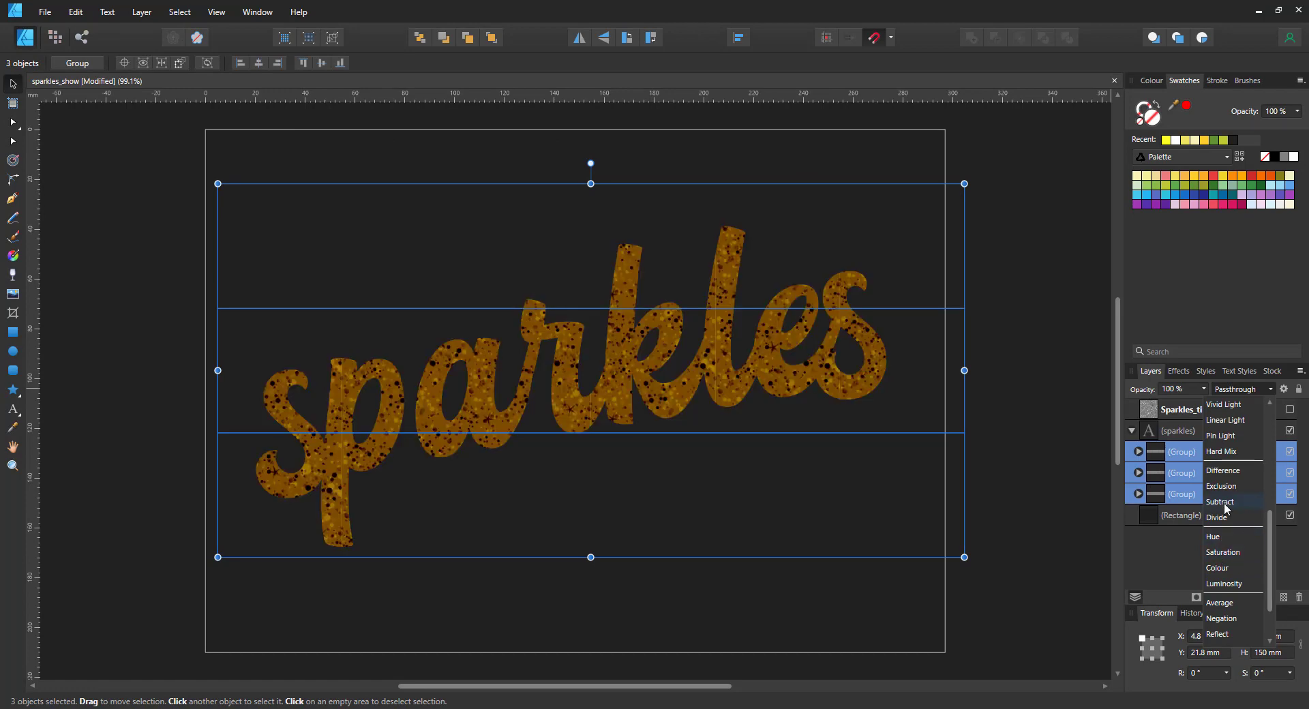
# Blend the tile groups with Linear Light for a glittery gold look
pyautogui.click(1220, 435)
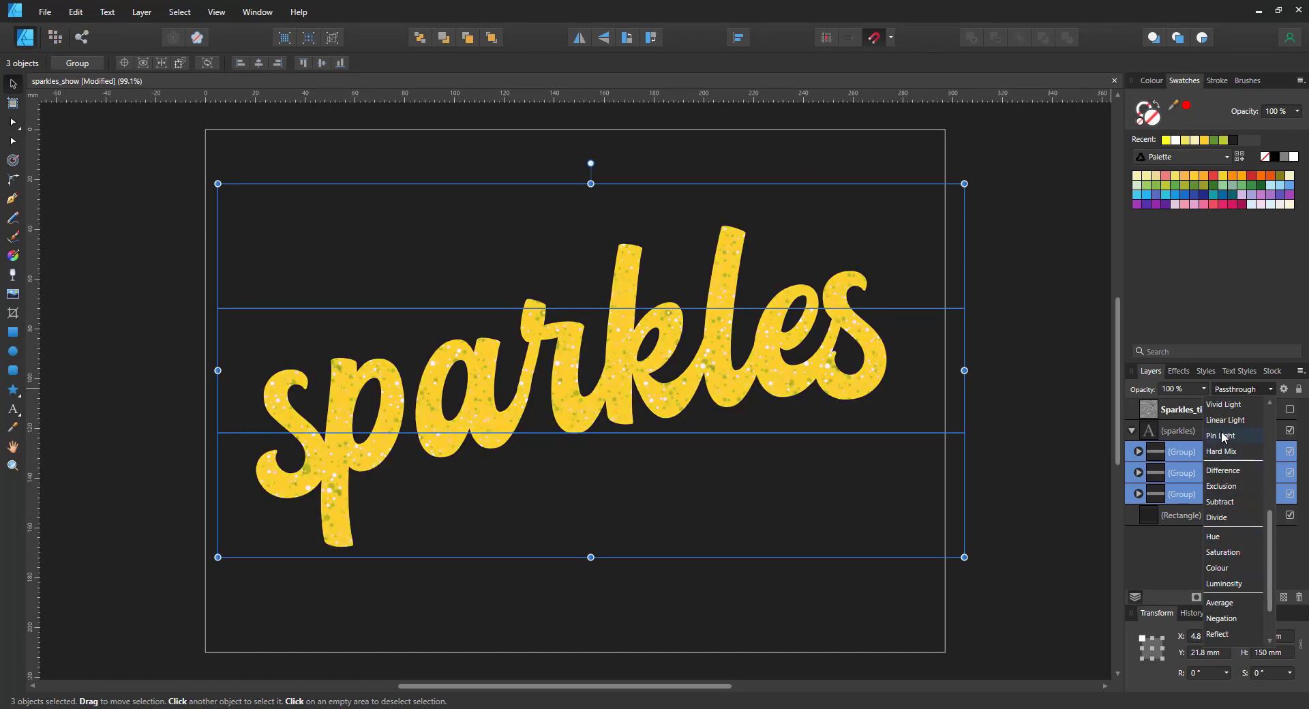
pyautogui.click(1225, 420)
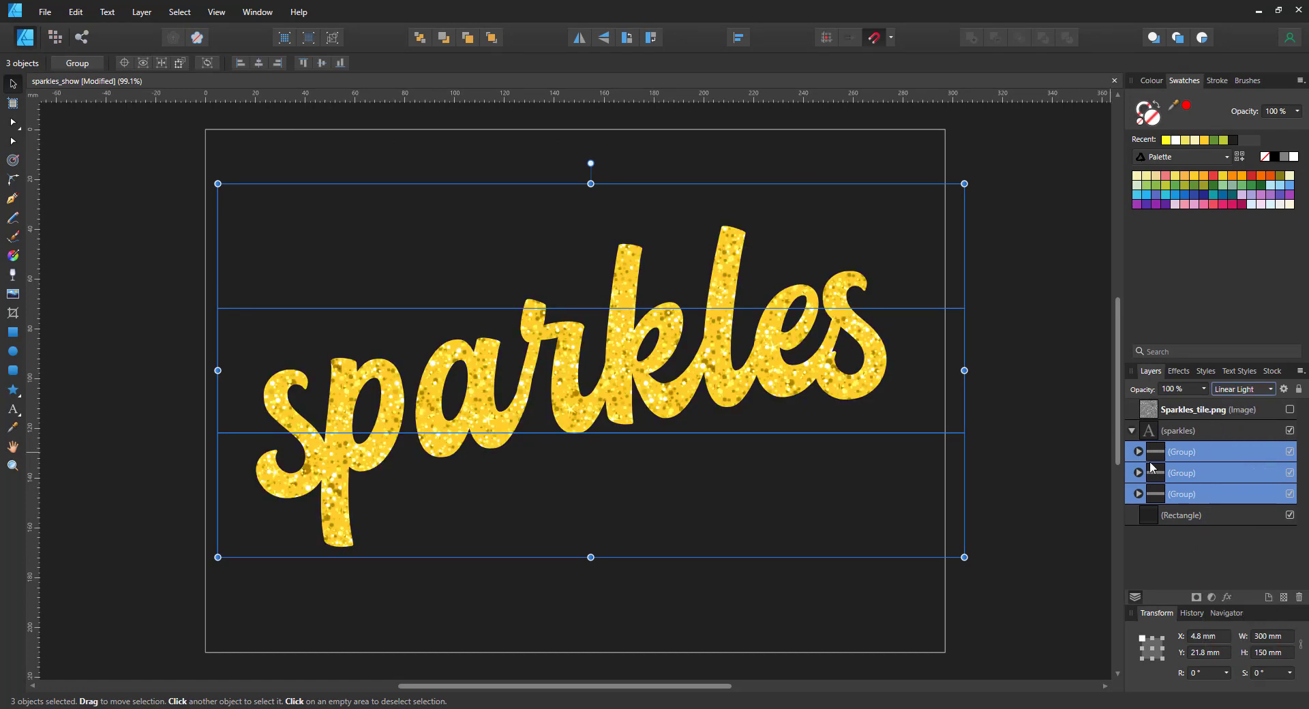
pyautogui.click(1179, 429)
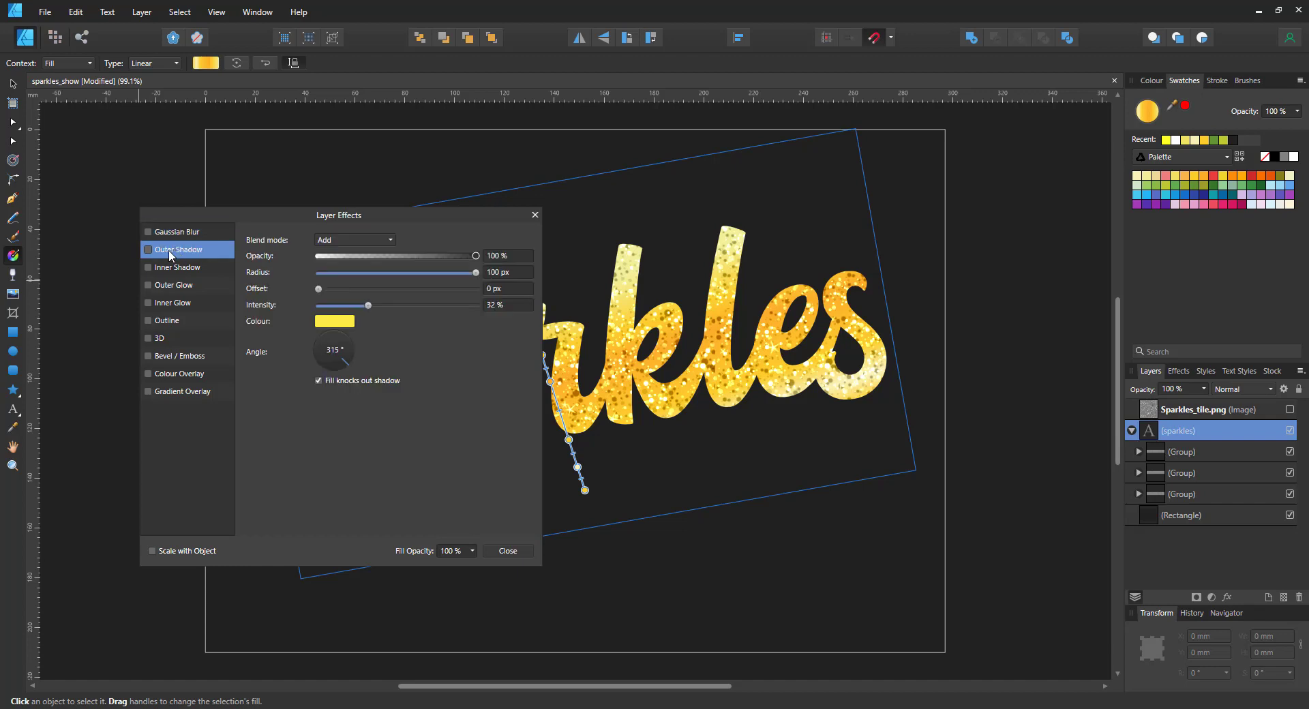
# Give the text an Outer Shadow glow of radius 120, an Outer Glow and a Bevel/Emboss
pyautogui.click(149, 249)
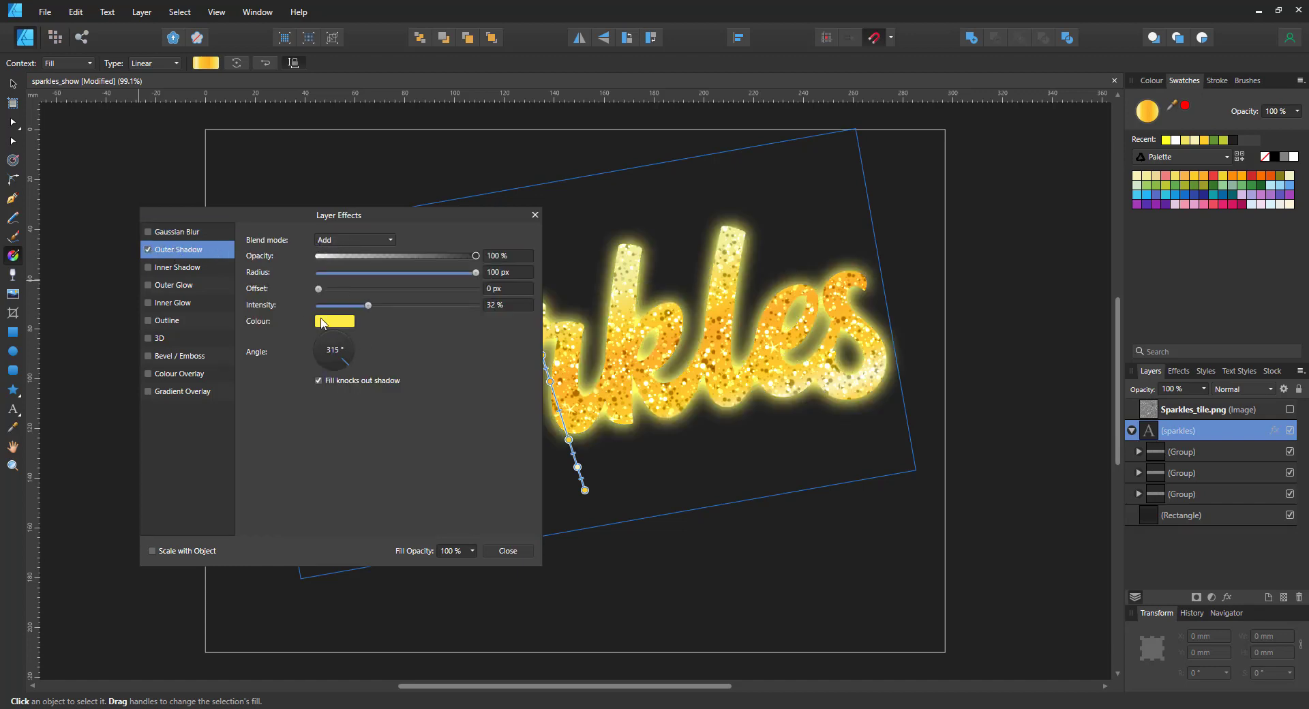
pyautogui.tripleClick(508, 271)
pyautogui.write('120')
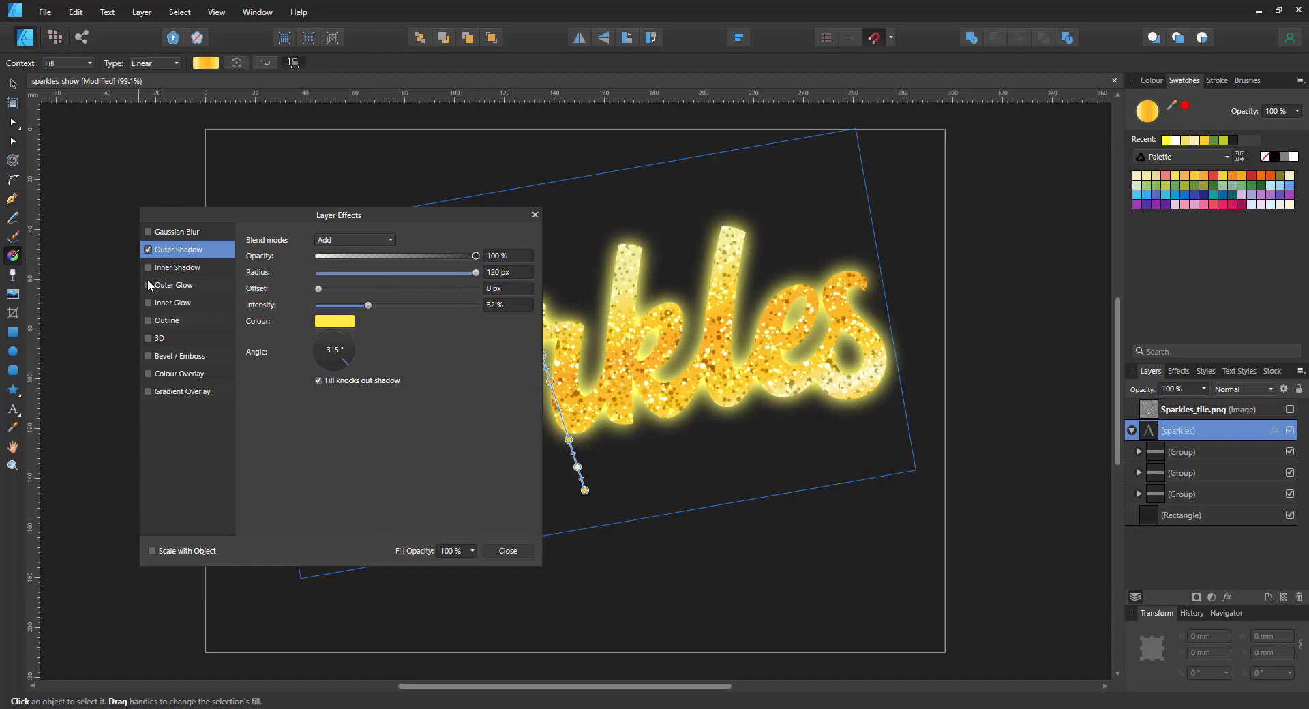
pyautogui.click(173, 285)
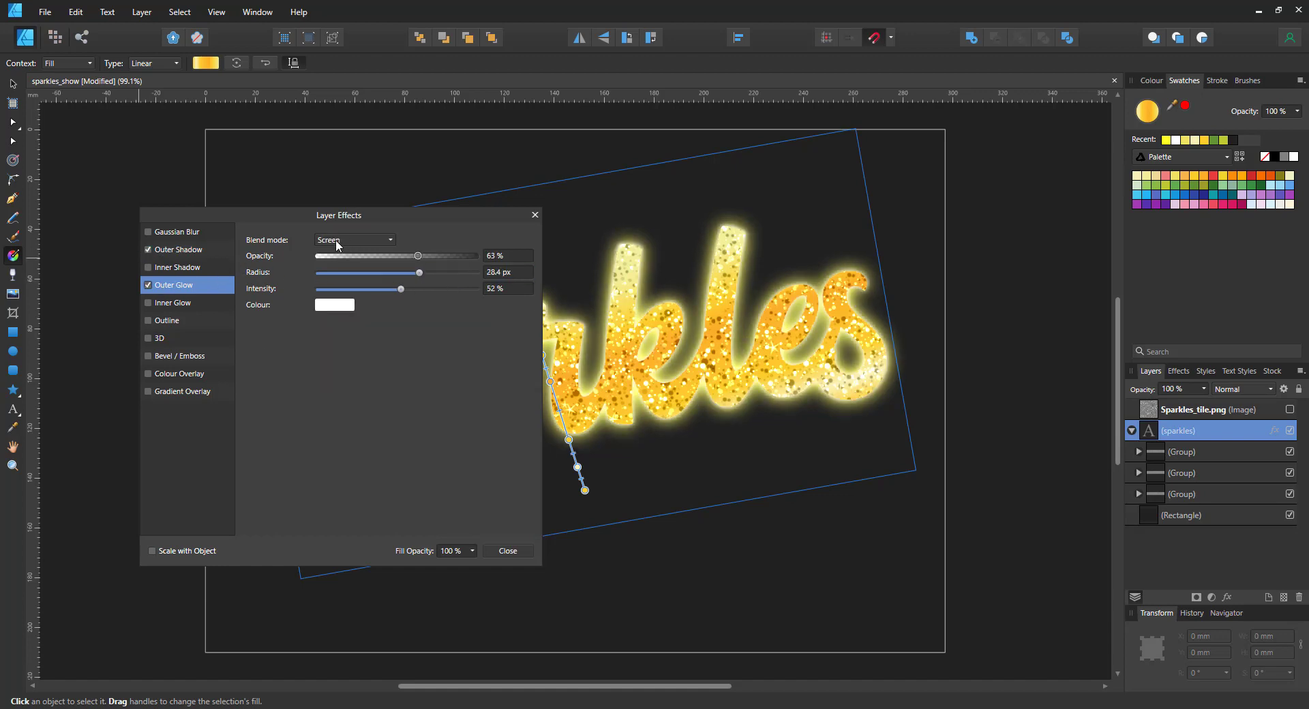
pyautogui.moveTo(199, 357)
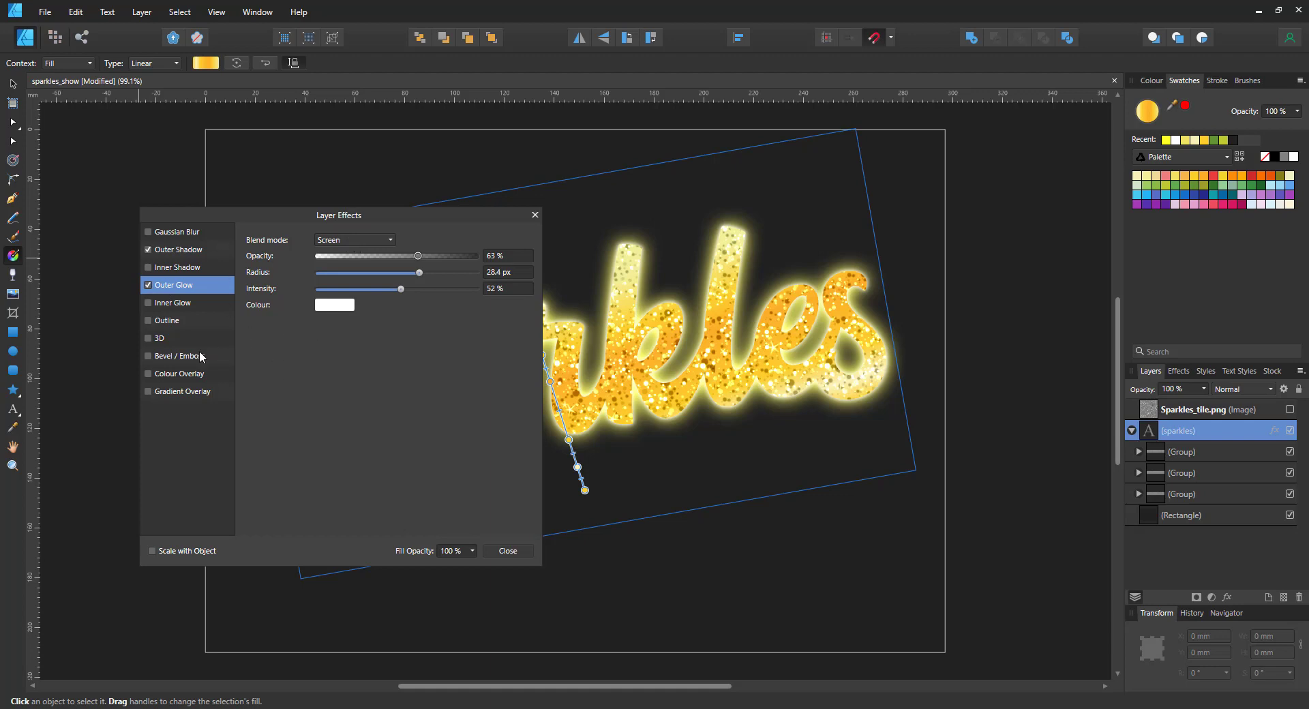
pyautogui.click(149, 357)
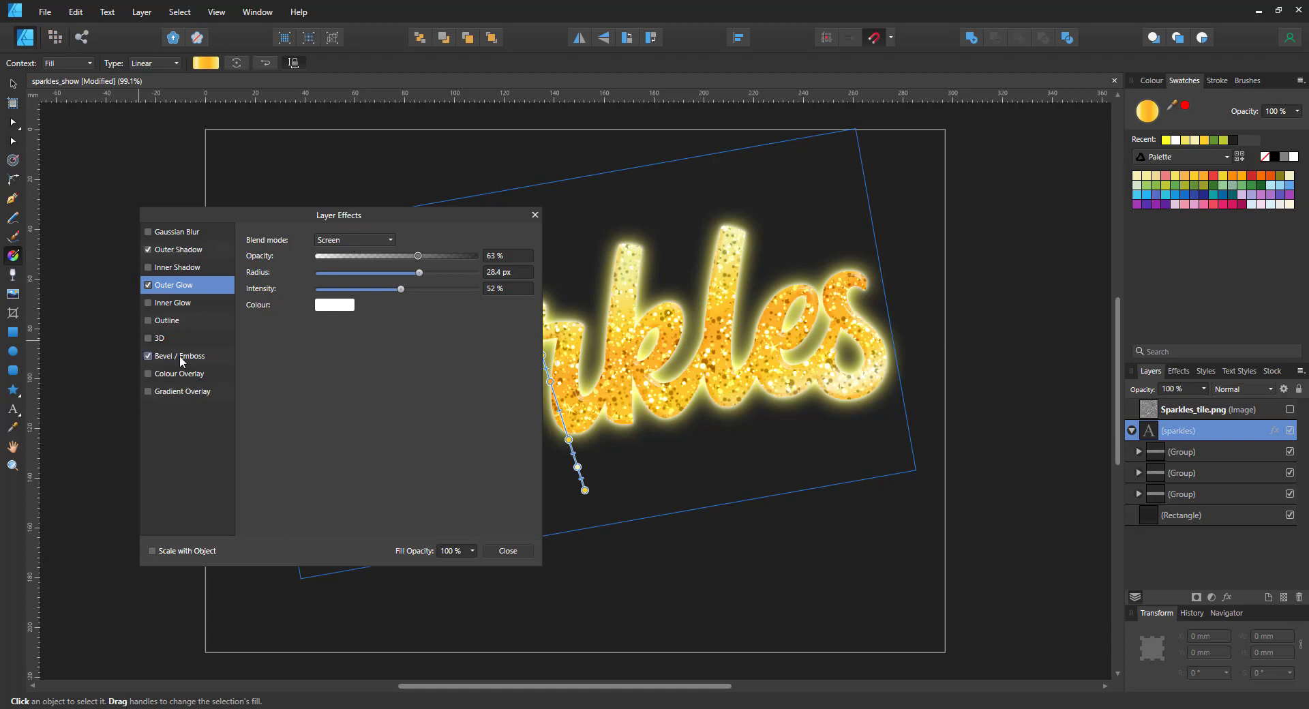
pyautogui.click(159, 337)
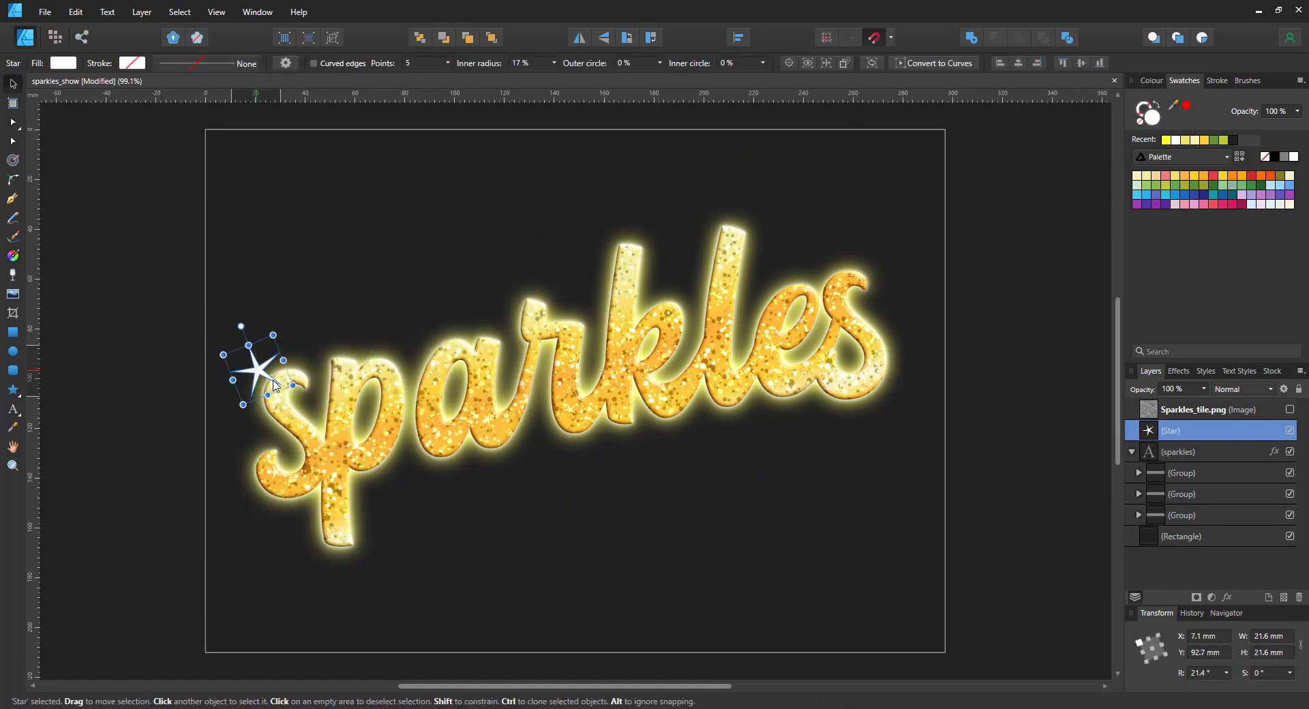
# Place a white star sparkle beside the letter s of the glowing word
pyautogui.moveTo(259, 367); pyautogui.dragTo(350, 543)
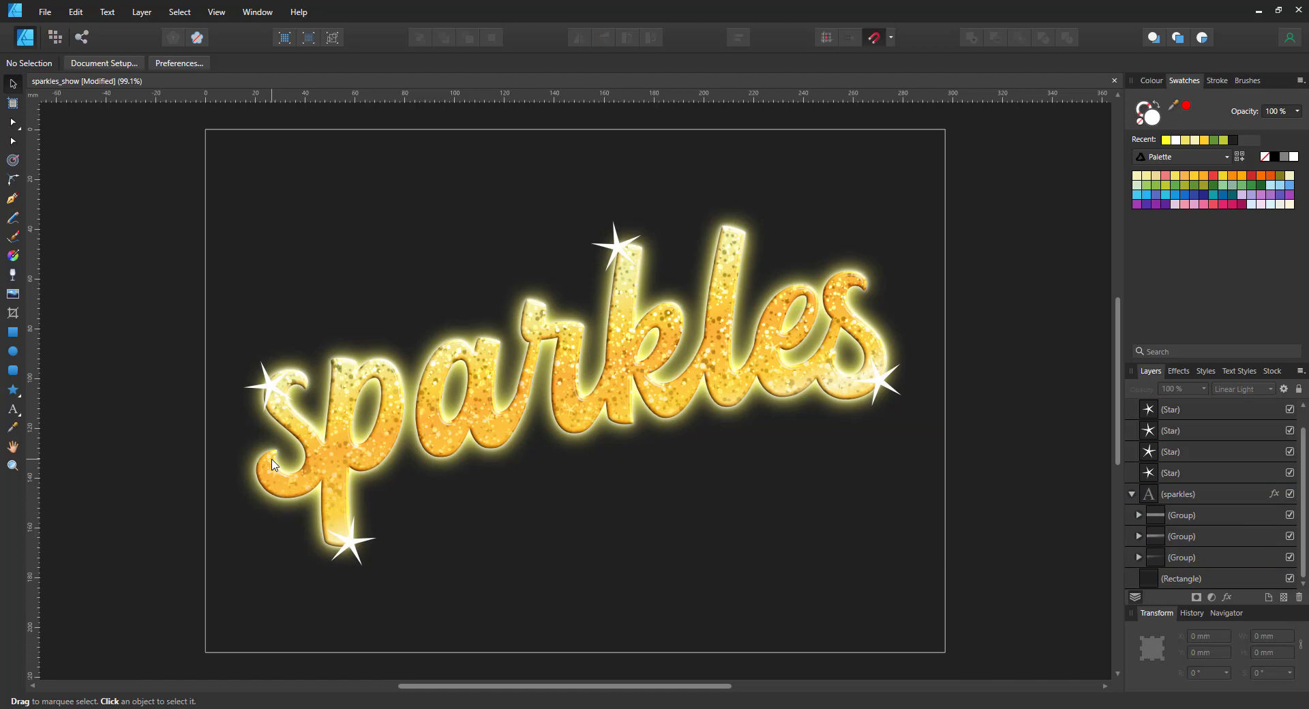
pyautogui.moveTo(224, 336)
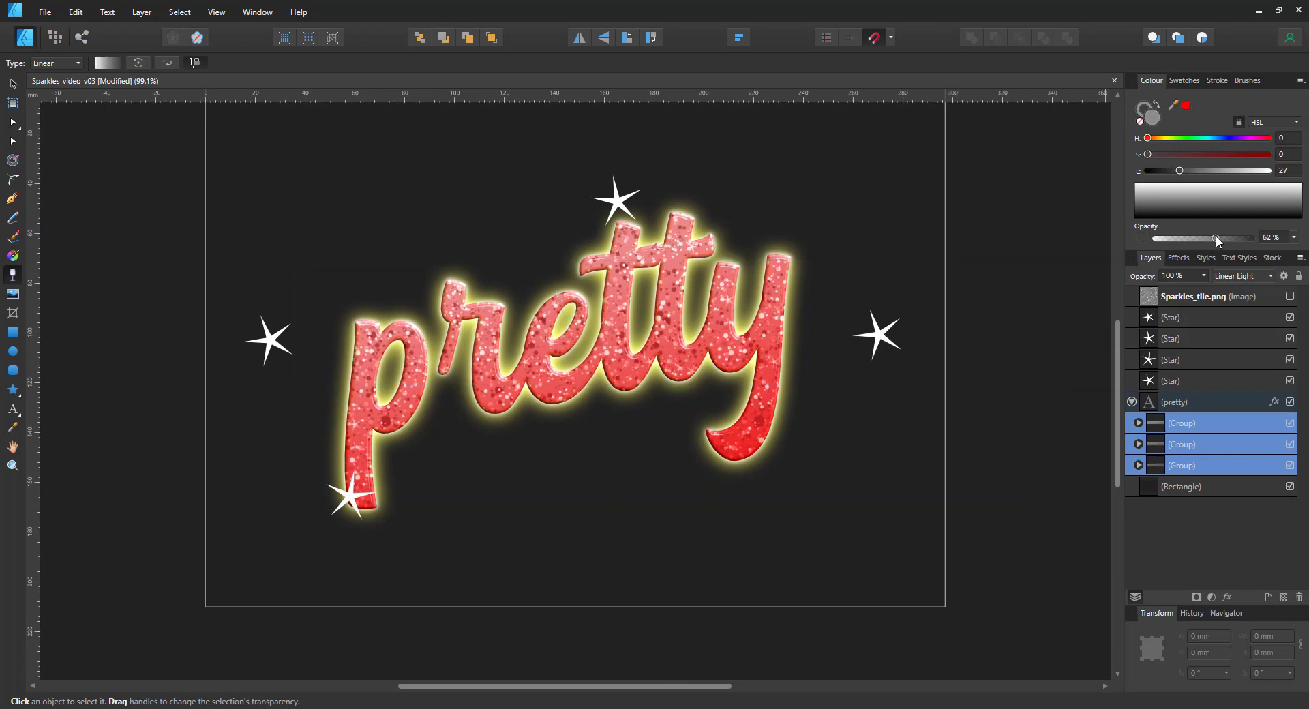
# Move the star from right of 'pretty' onto the top of its last letter and deselect
pyautogui.click(877, 334)
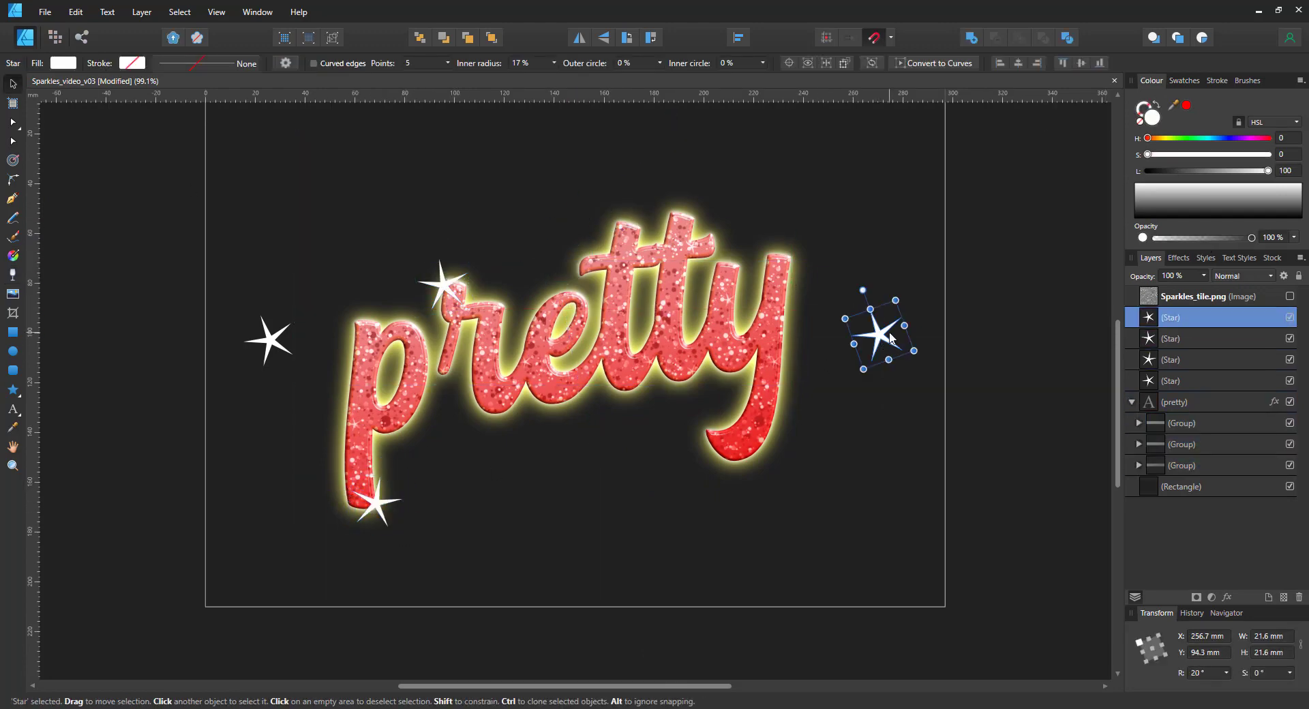
pyautogui.moveTo(876, 330); pyautogui.dragTo(735, 267)
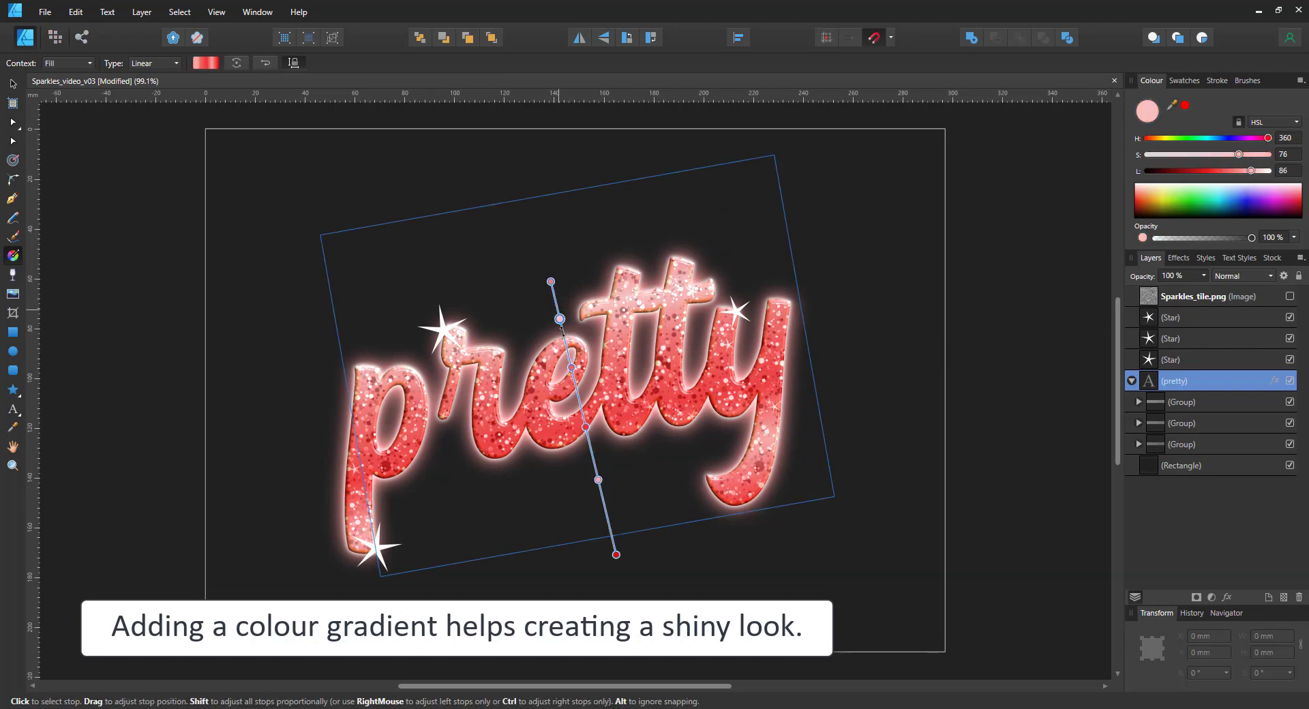
pyautogui.click(145, 223)
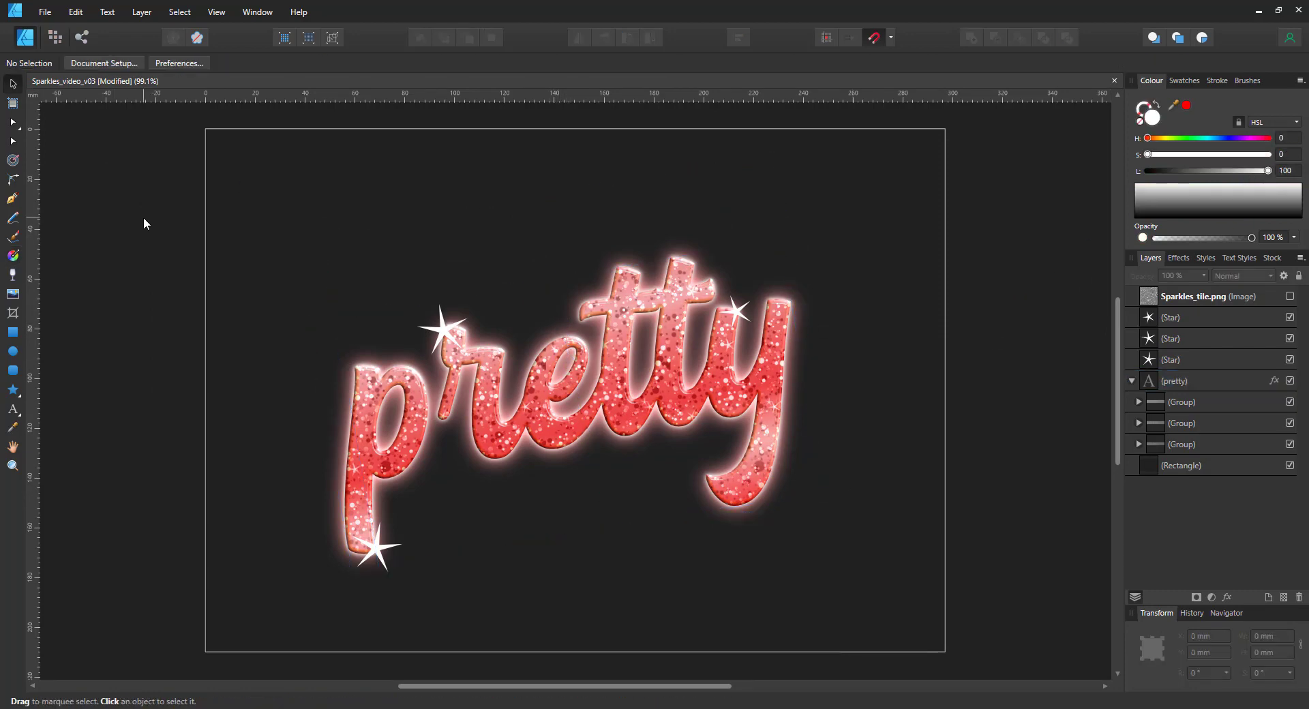